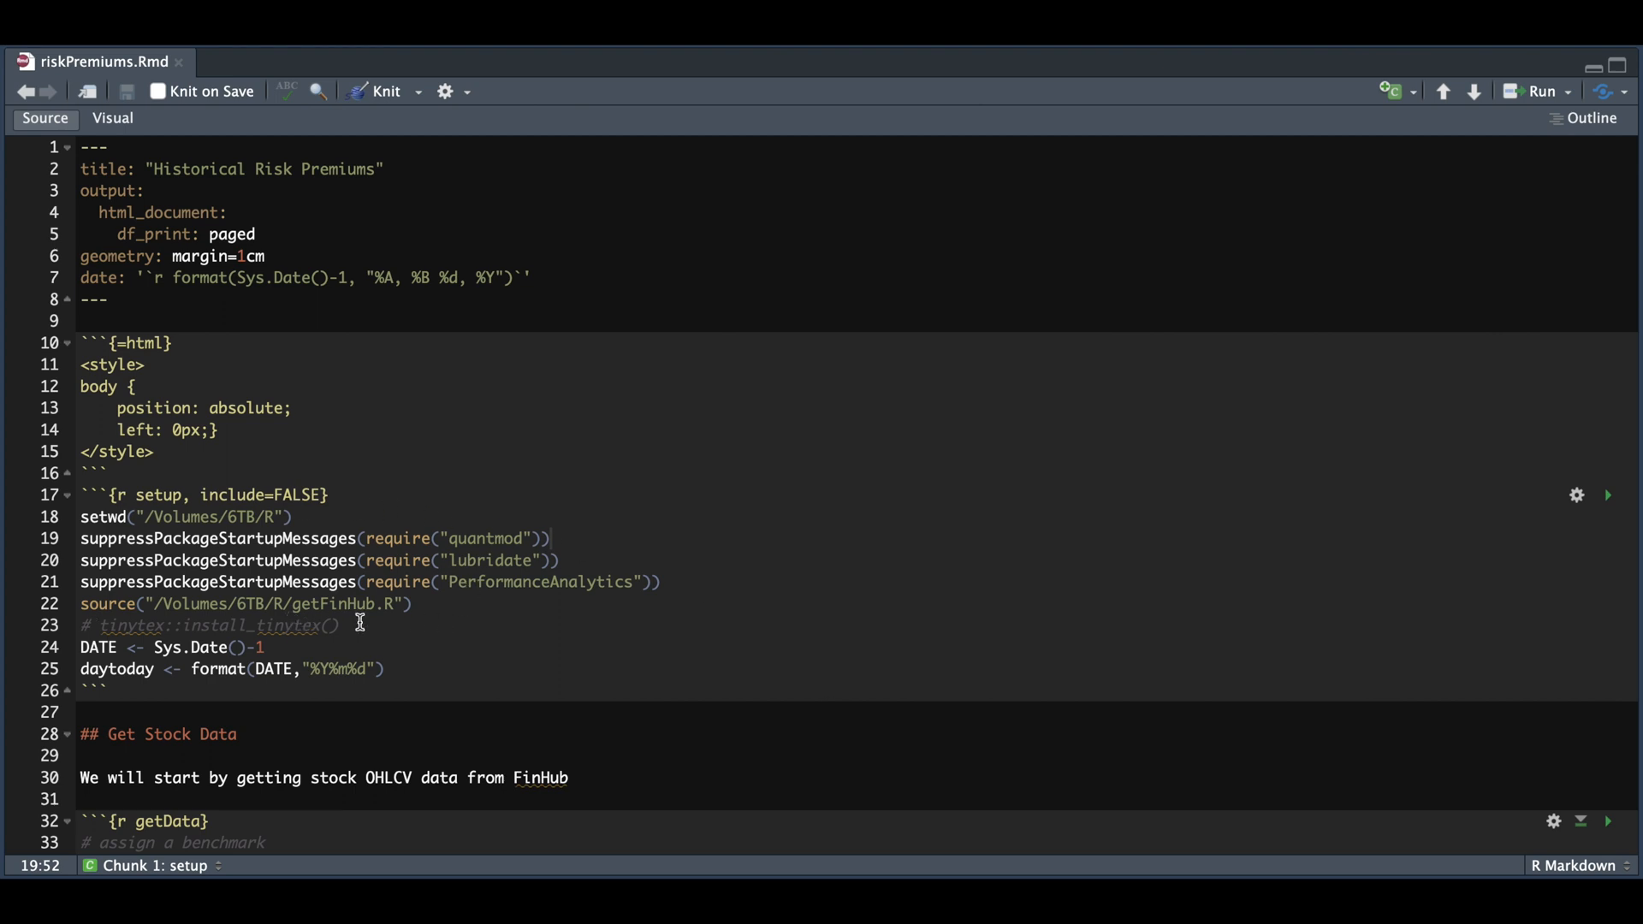
mouse_move(361, 621)
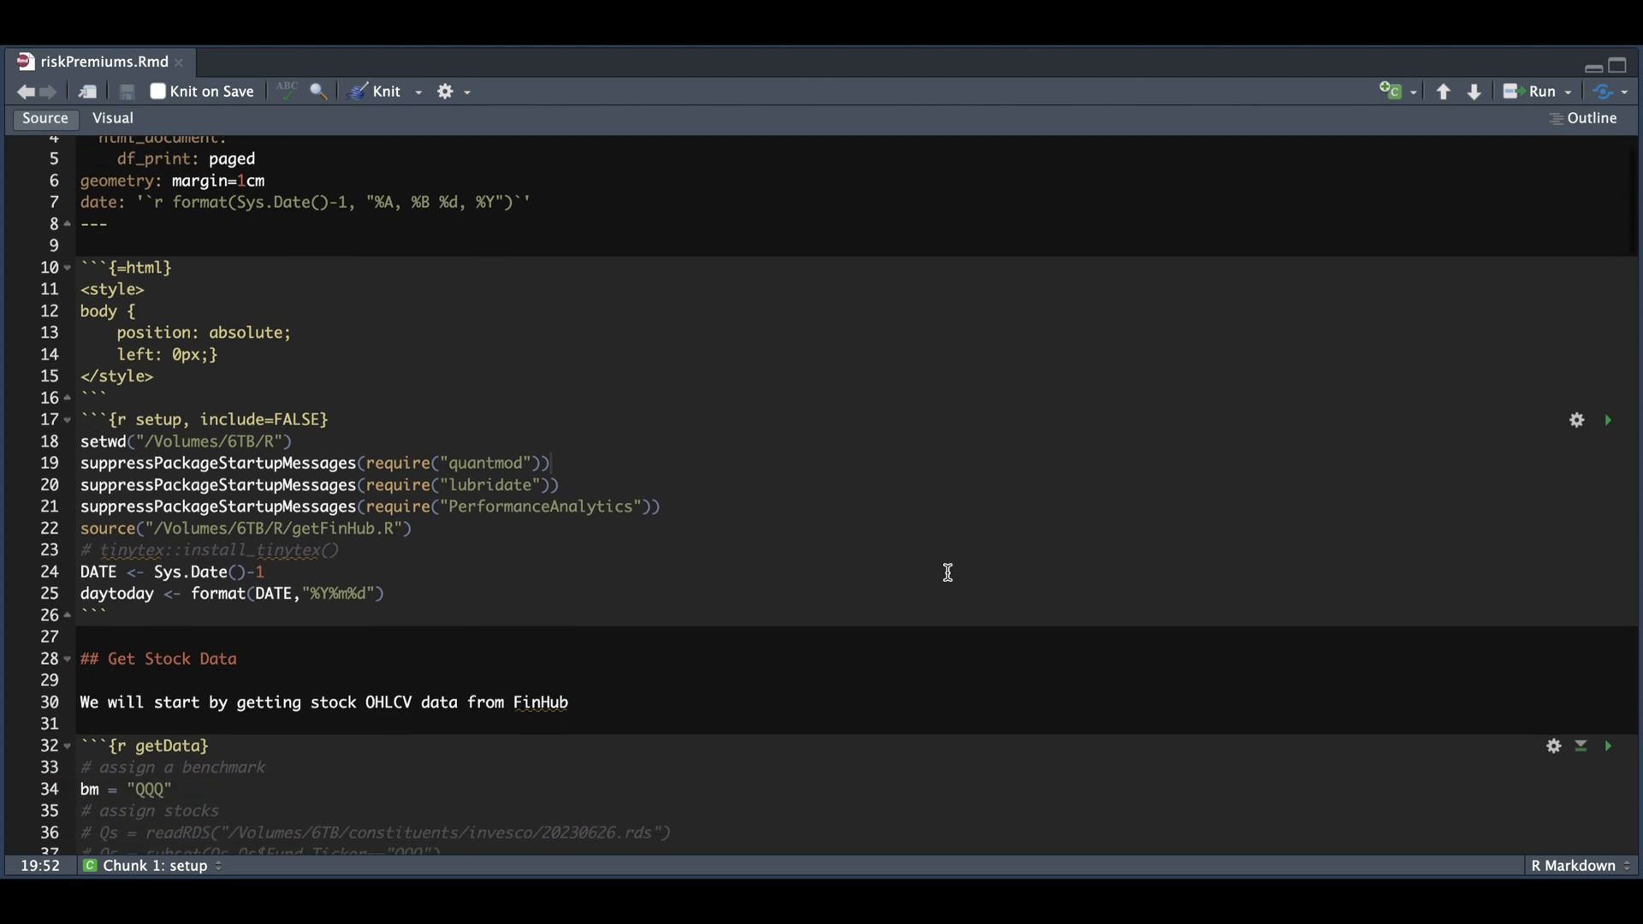
Step: Close the price table and change the line 72 risk-free comment's 3 to 1
scroll(down, 3)
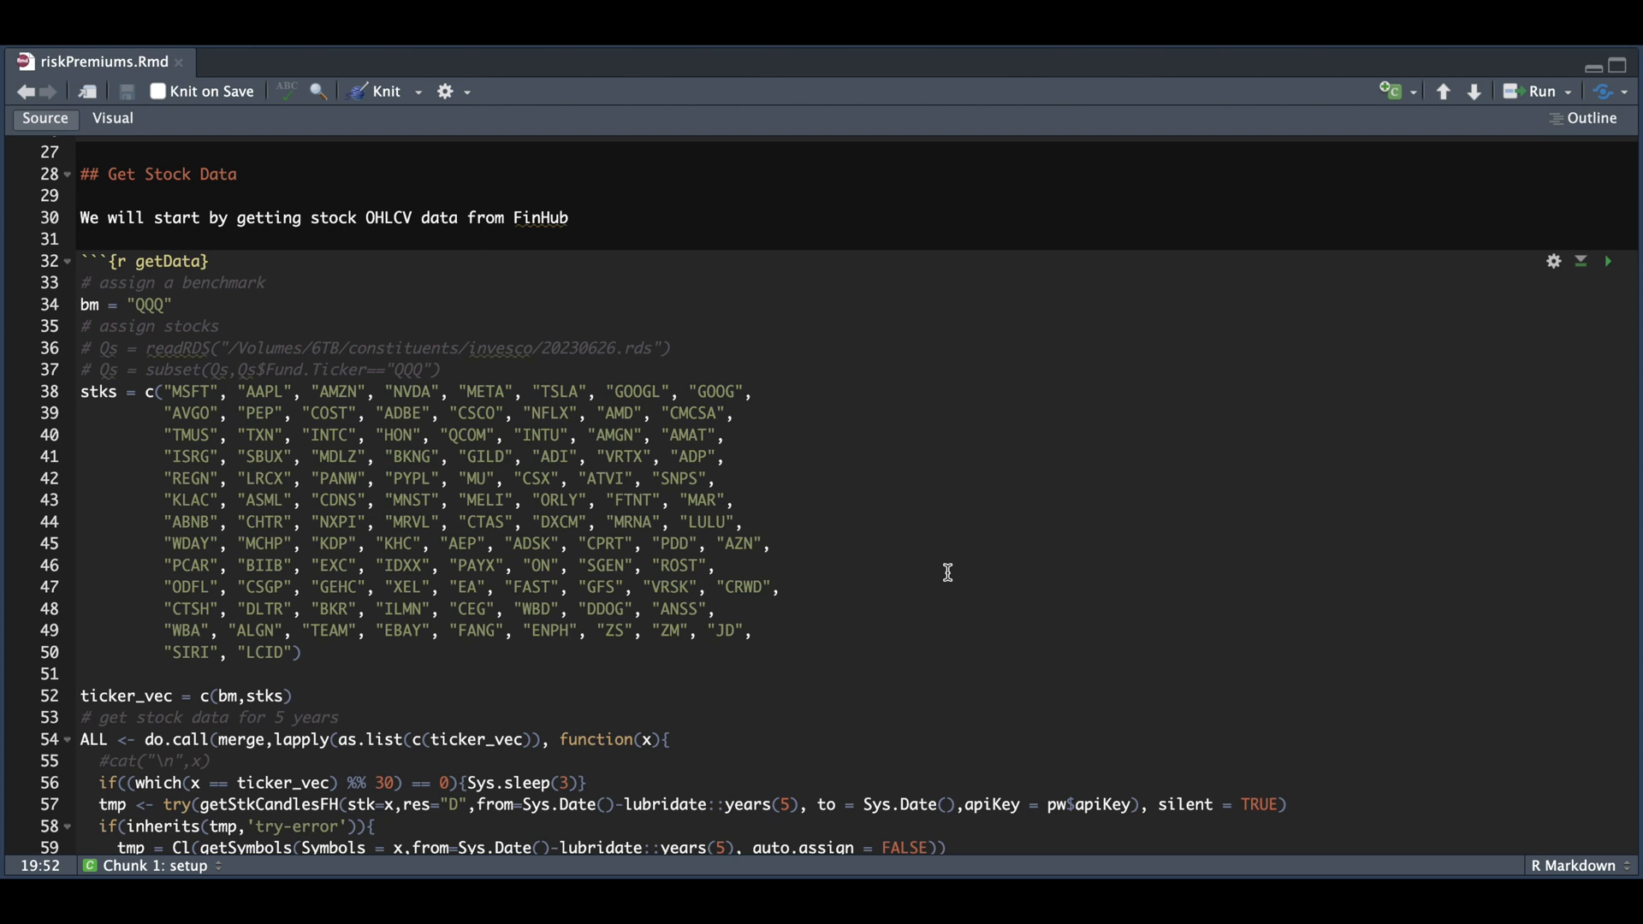
mouse_move(116, 332)
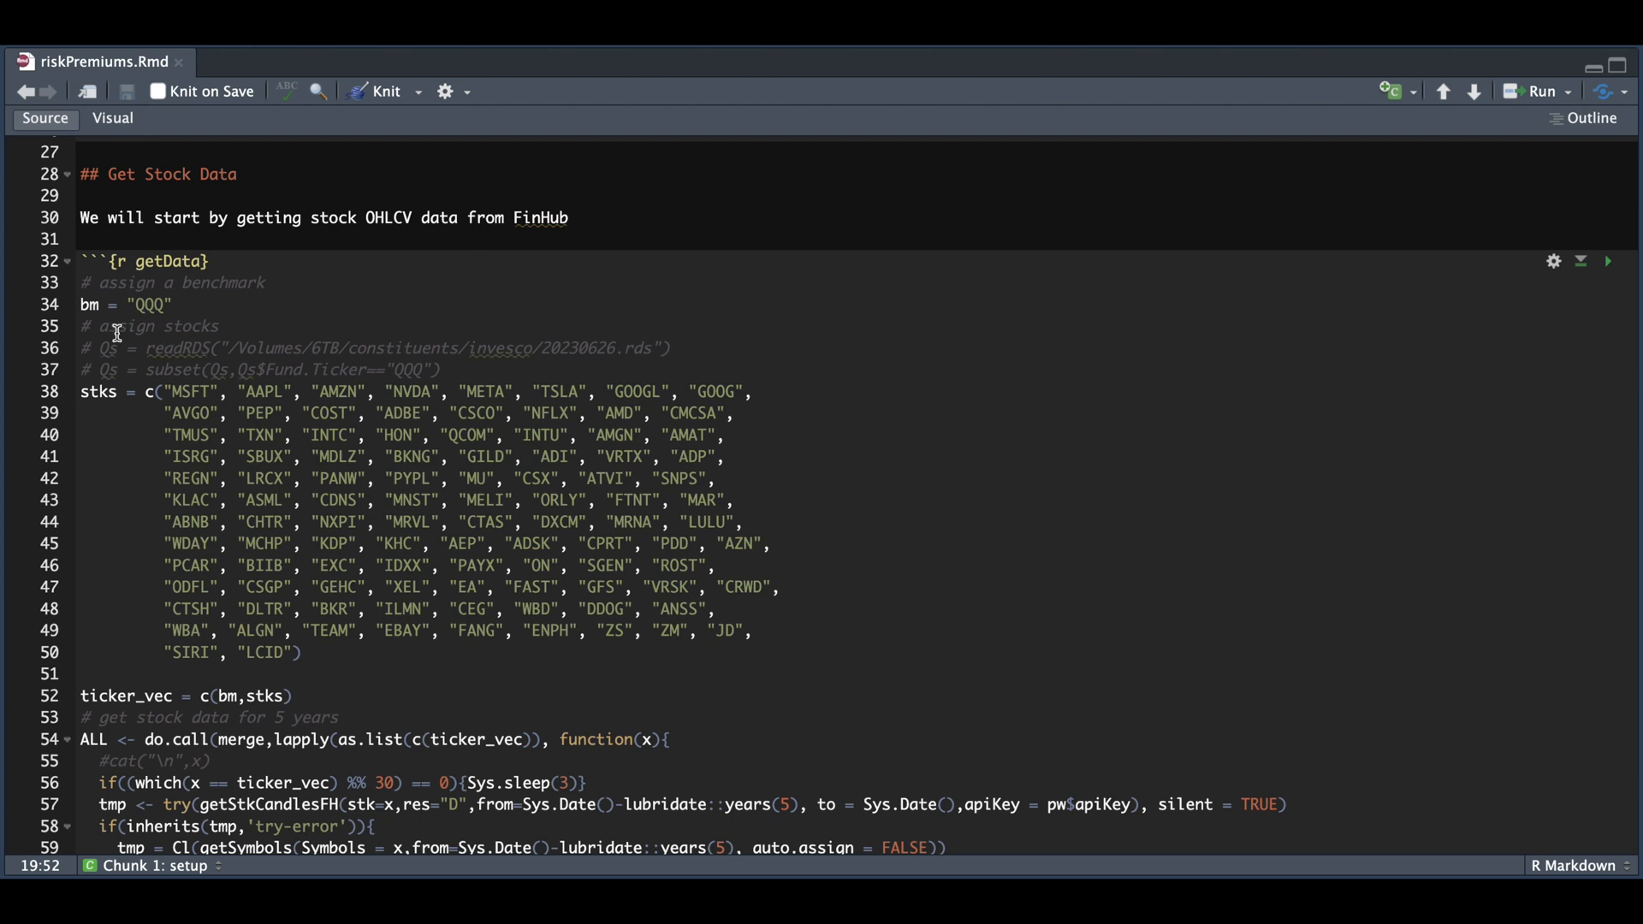
mouse_move(89, 389)
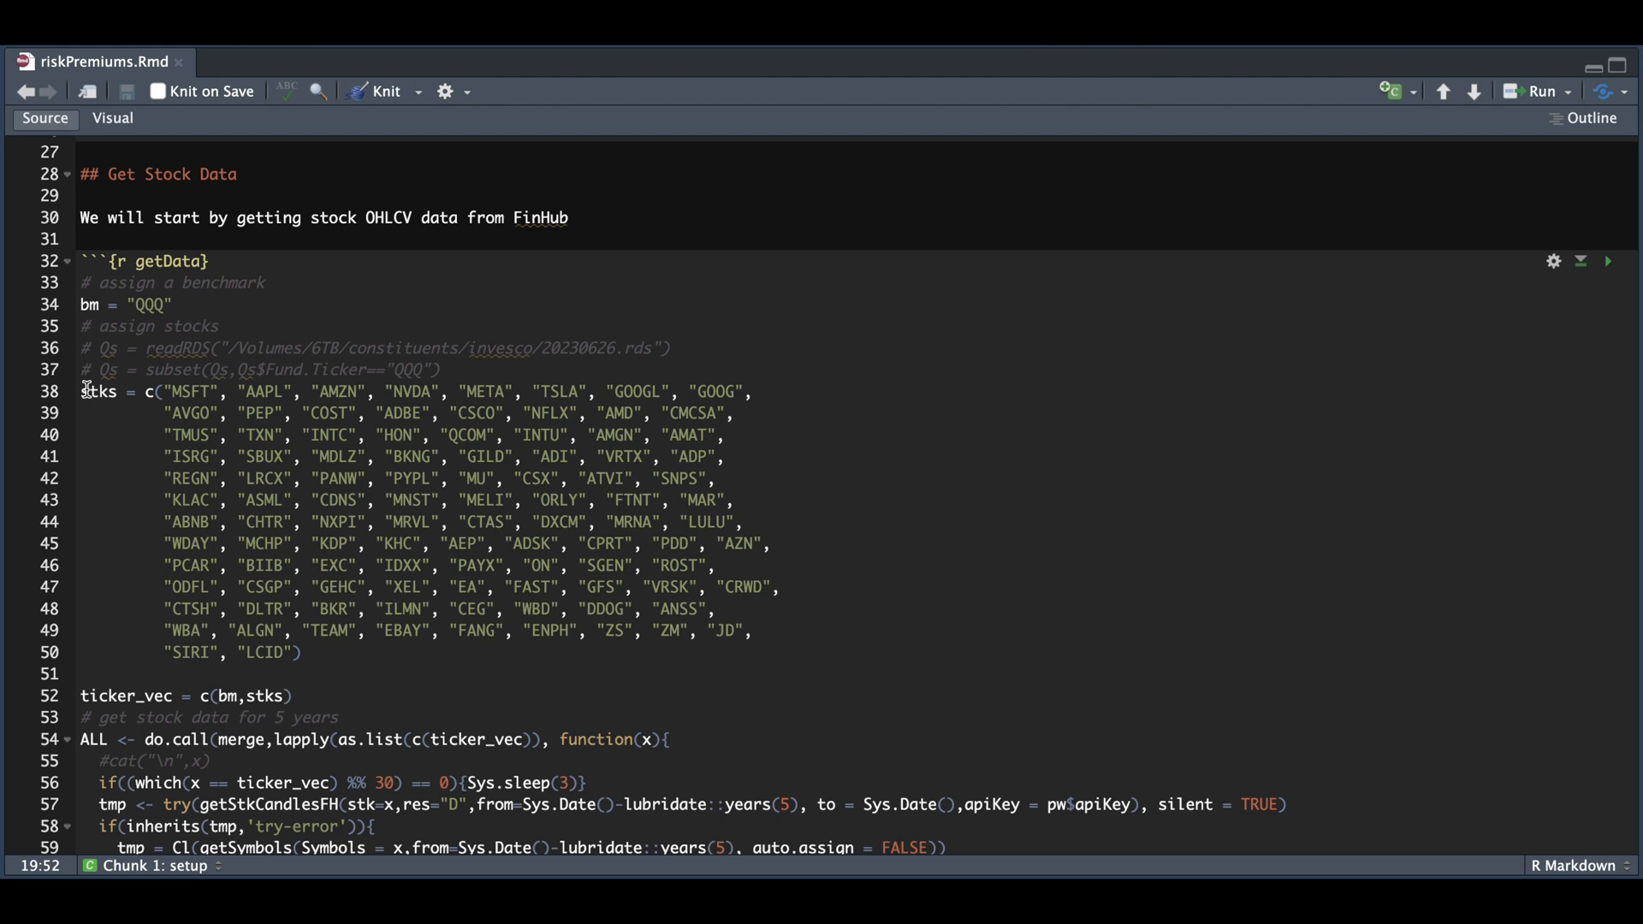
mouse_move(164, 336)
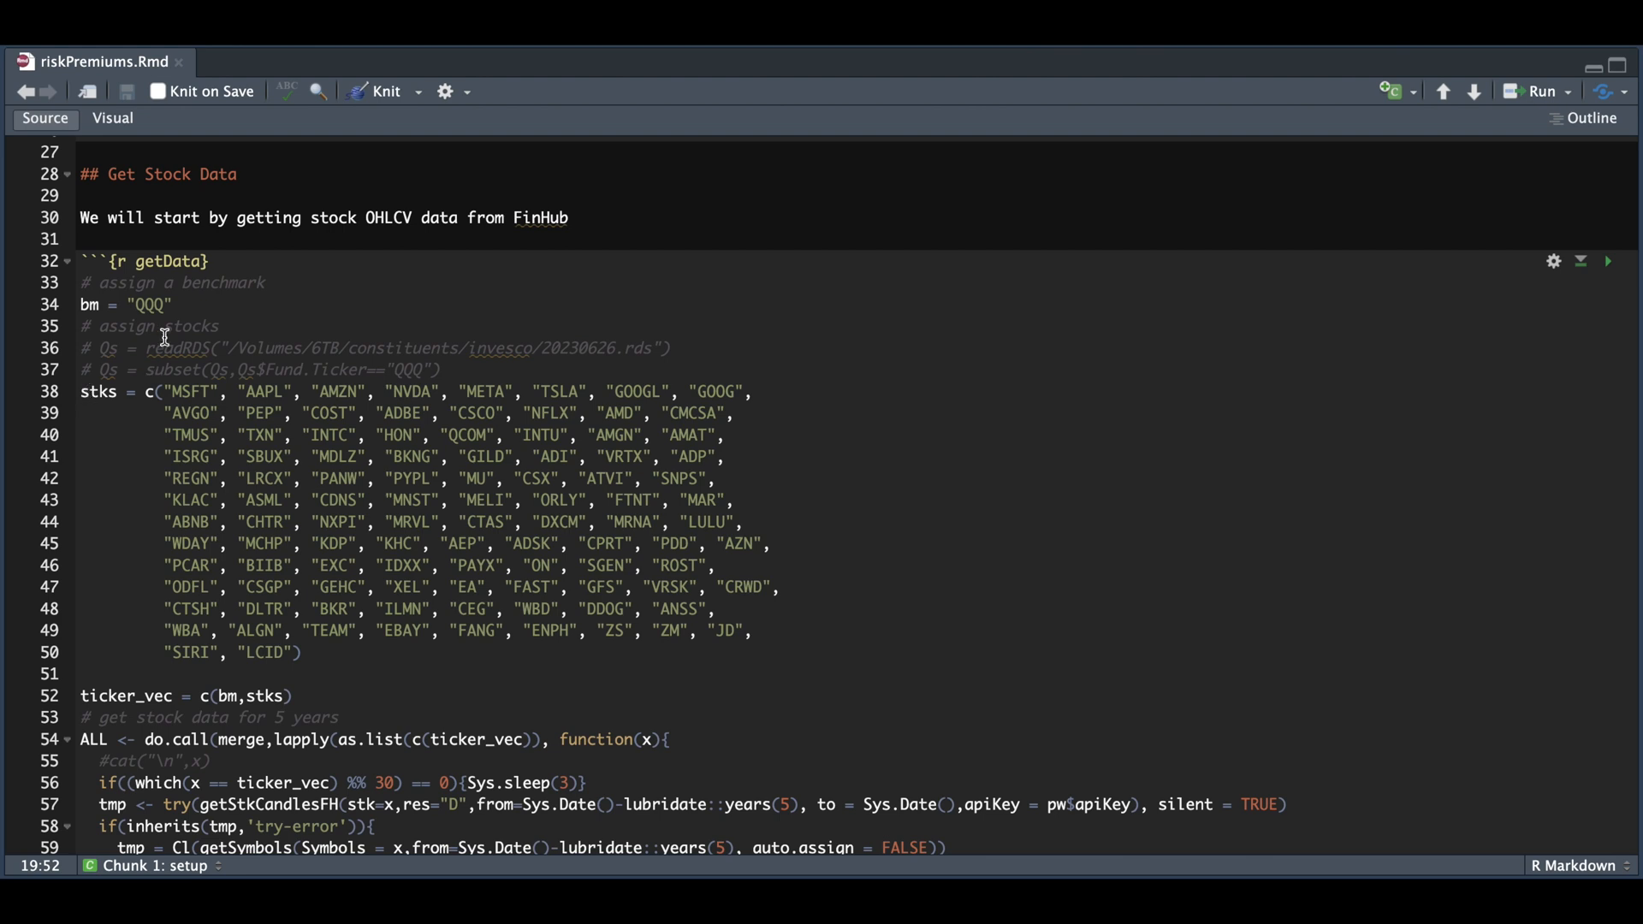
scroll(down, 3)
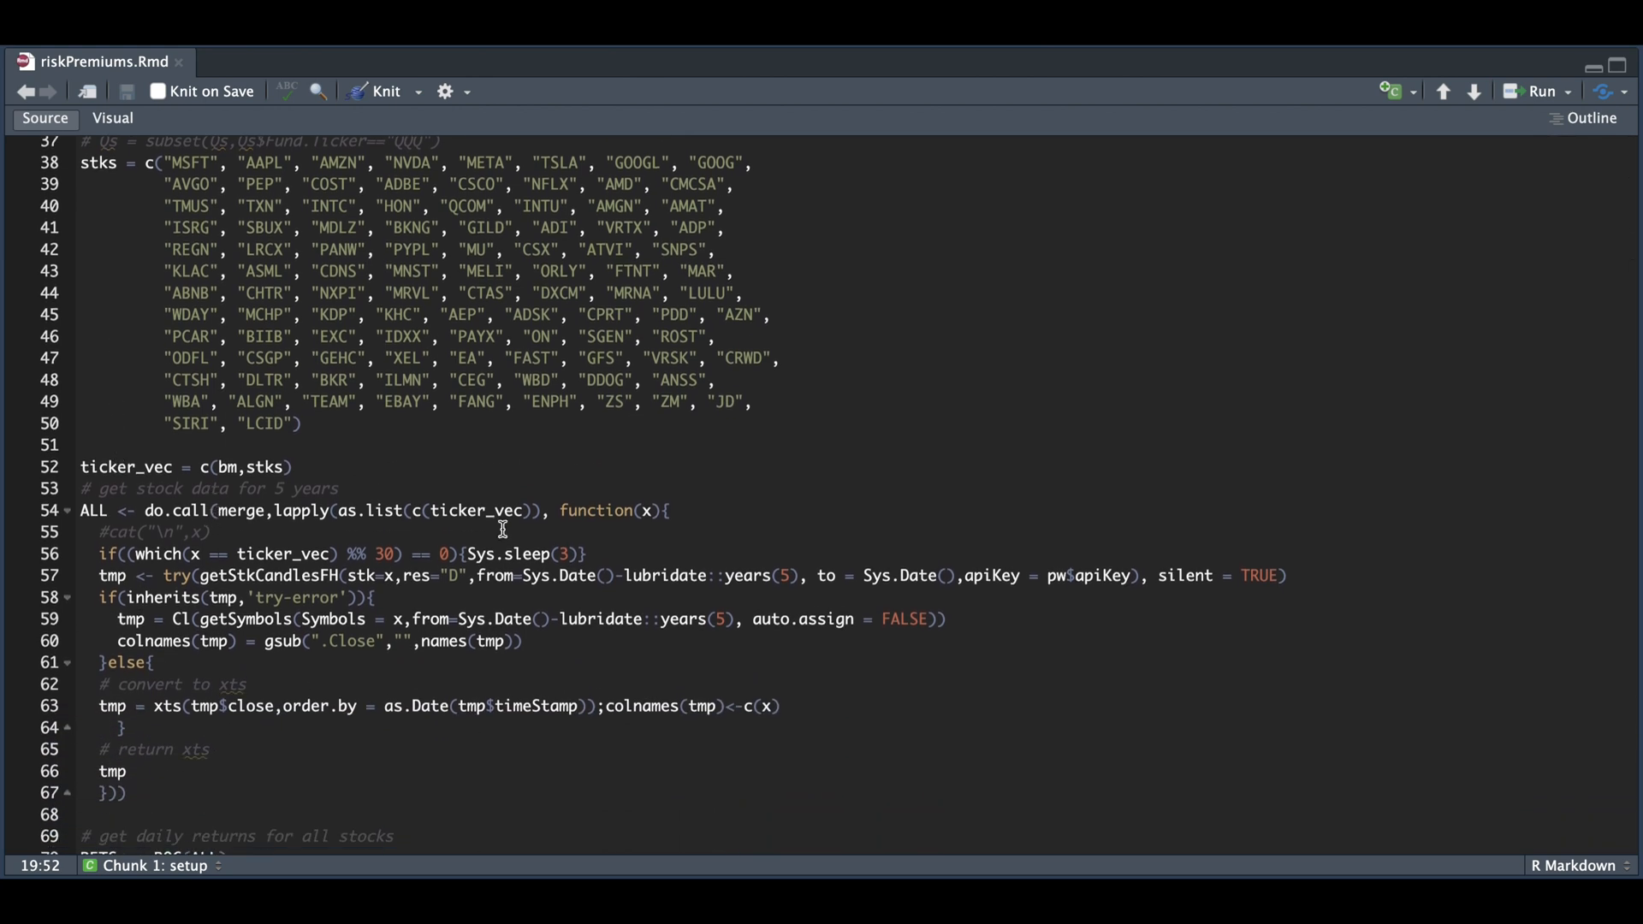
mouse_move(308, 574)
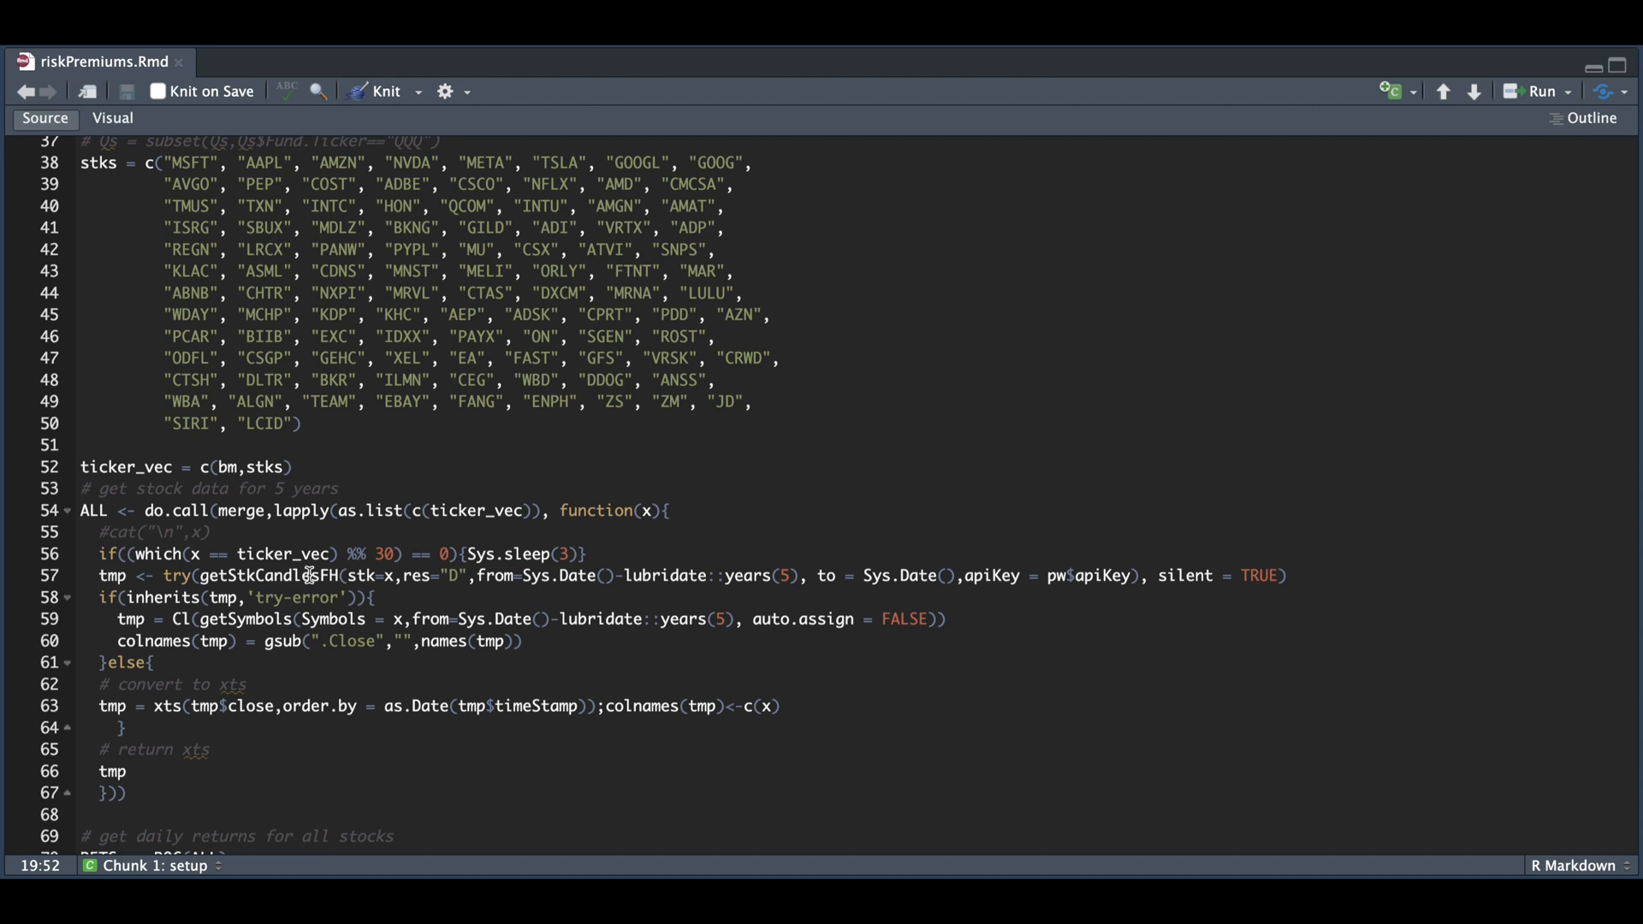
mouse_move(295, 554)
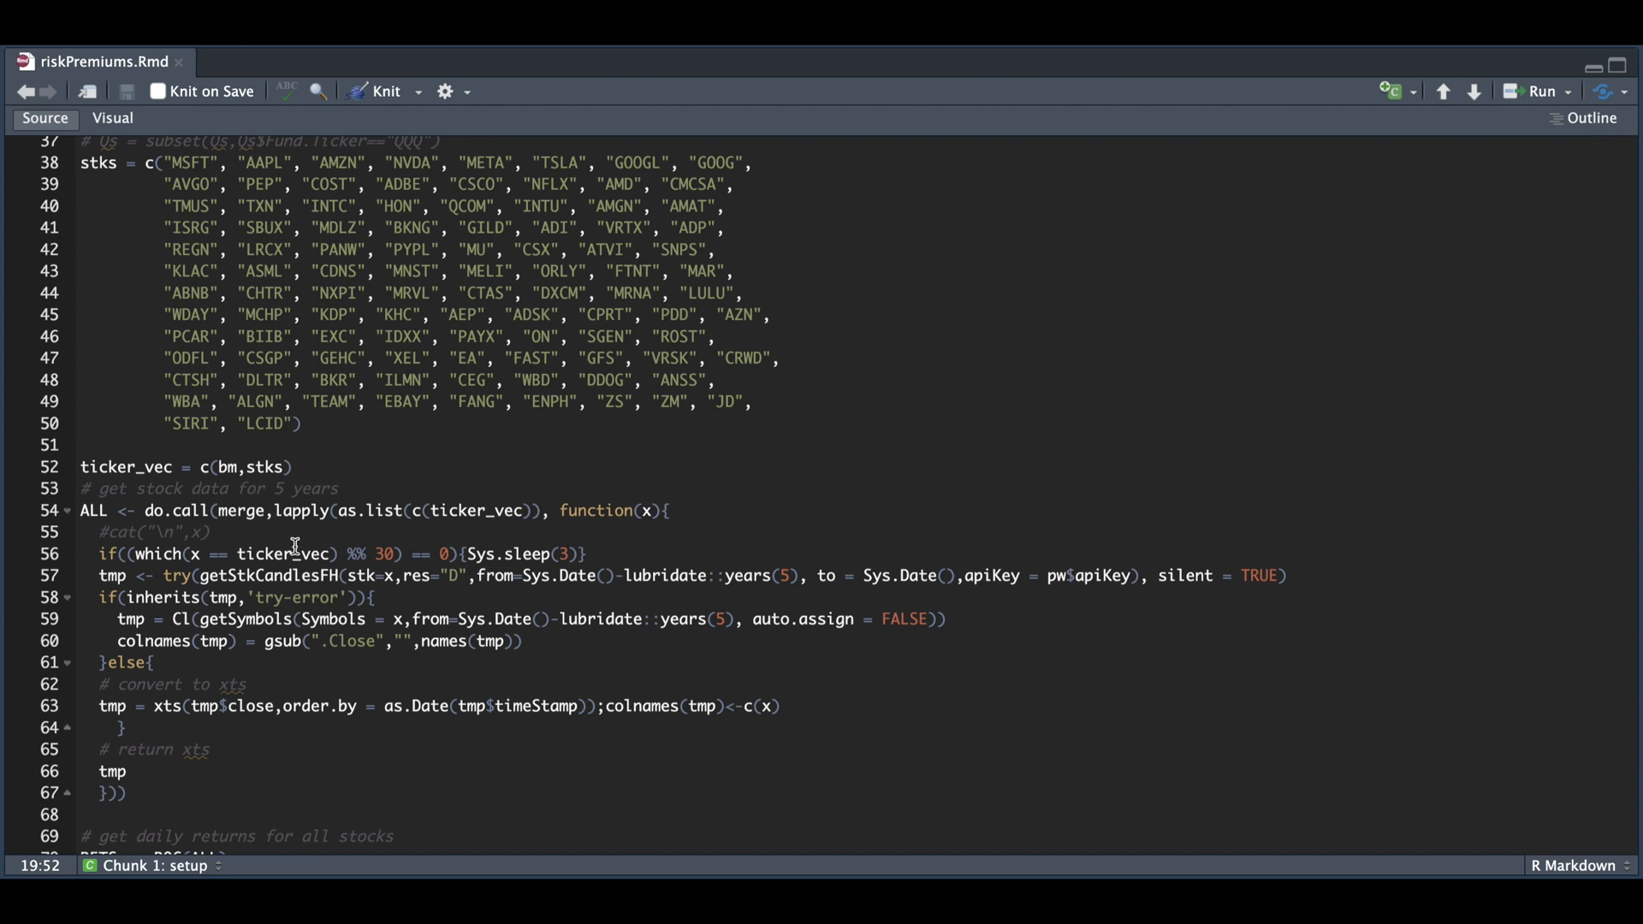
mouse_move(1502, 531)
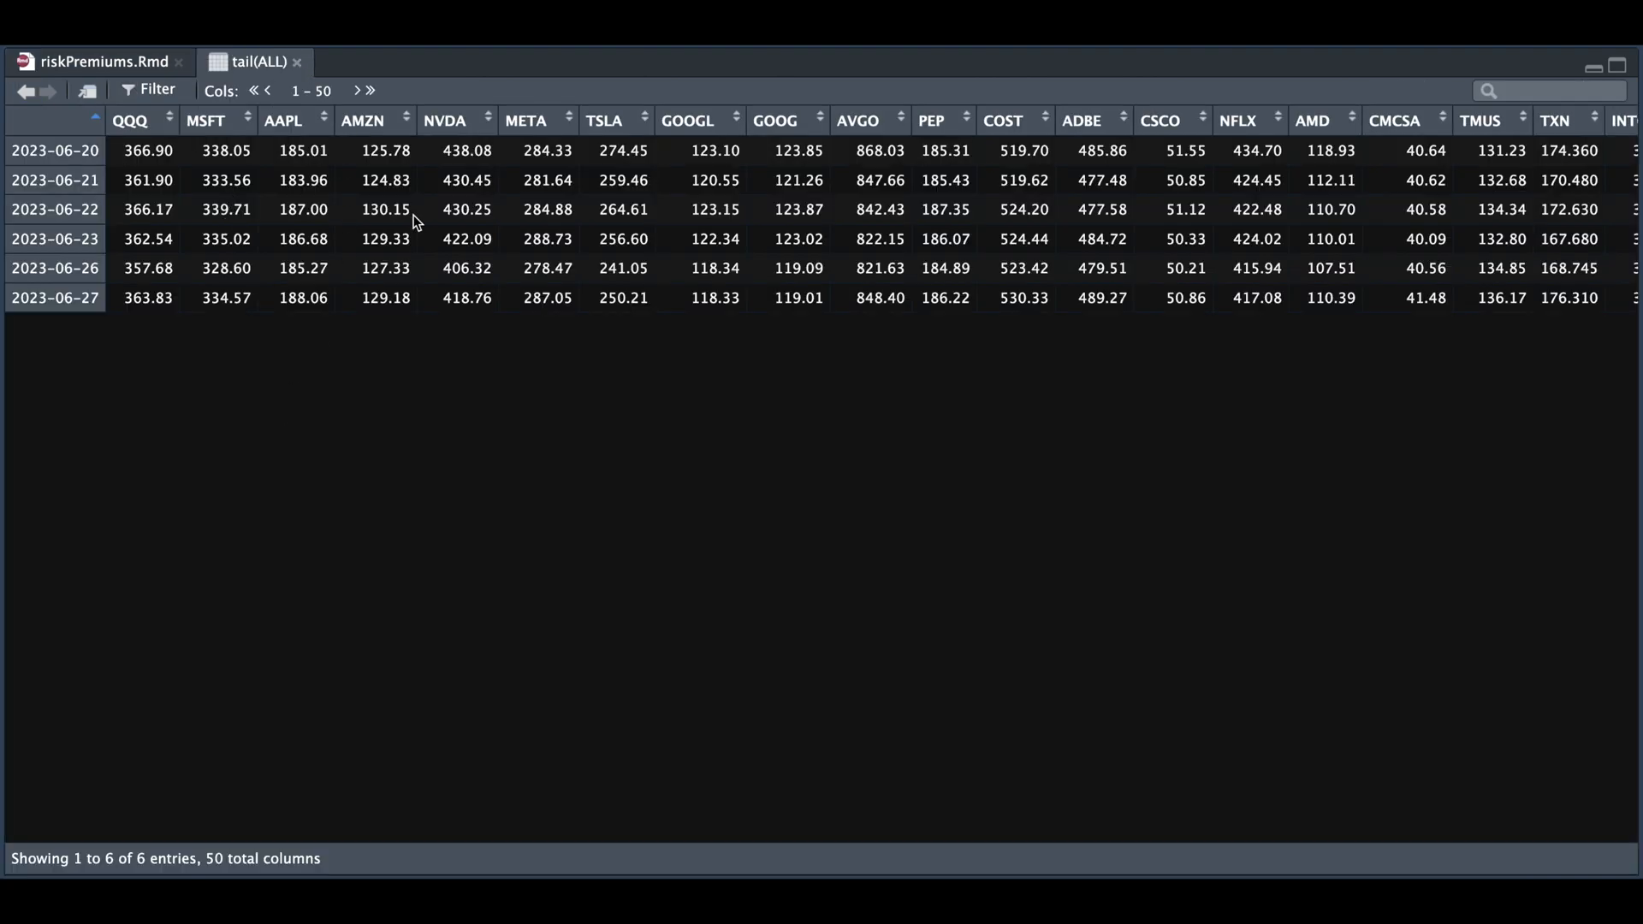
click(99, 61)
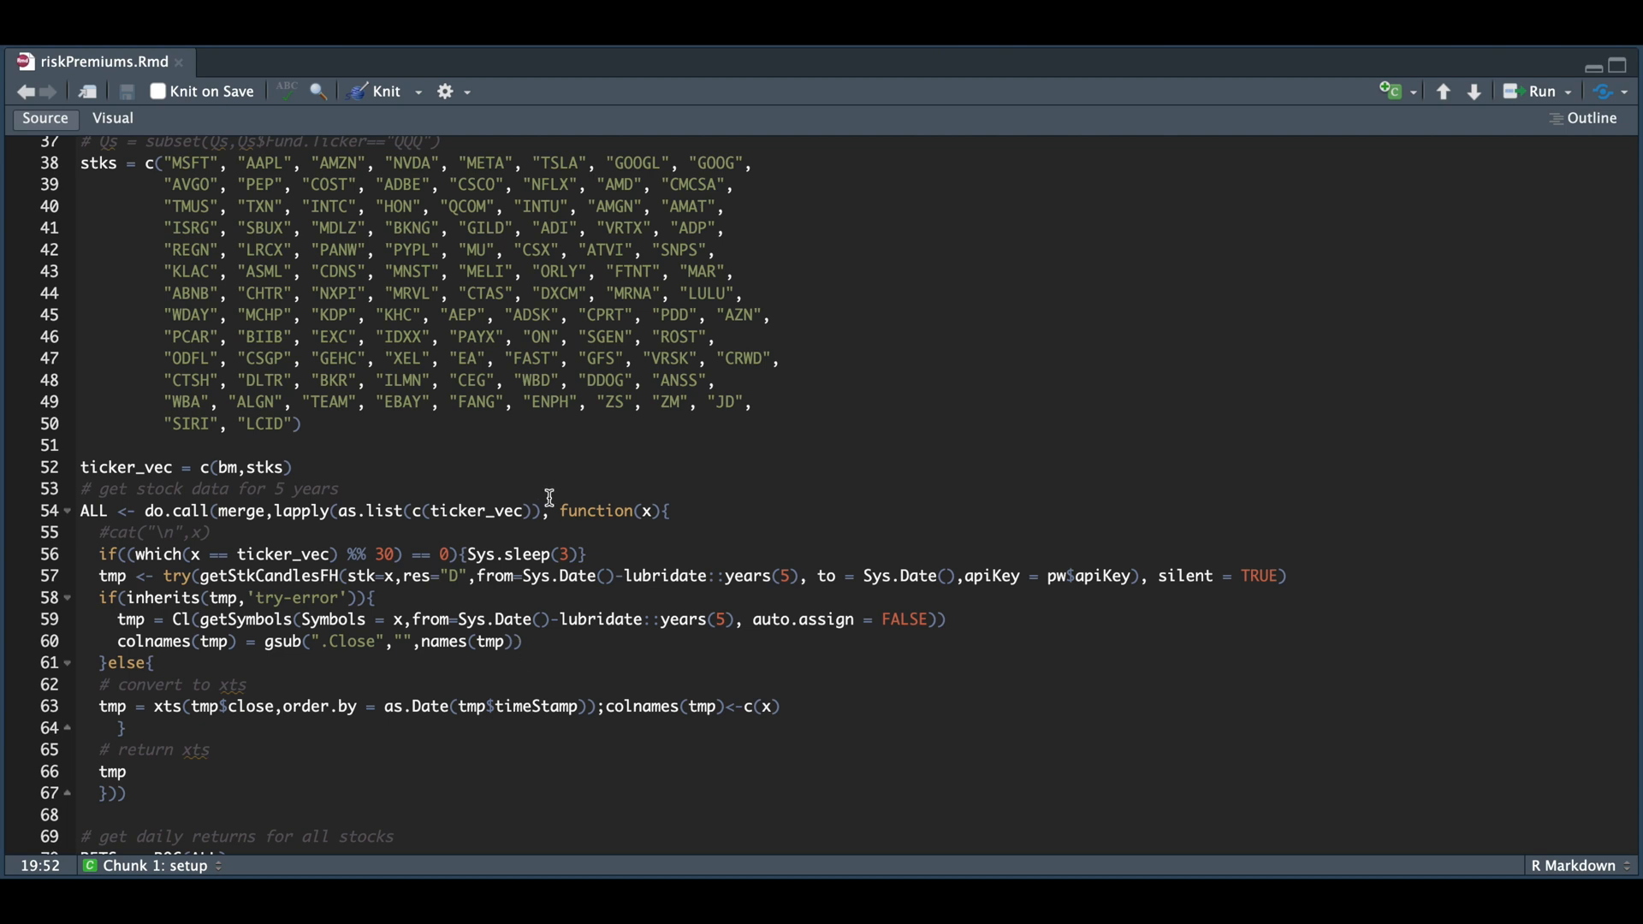
scroll(down, 3)
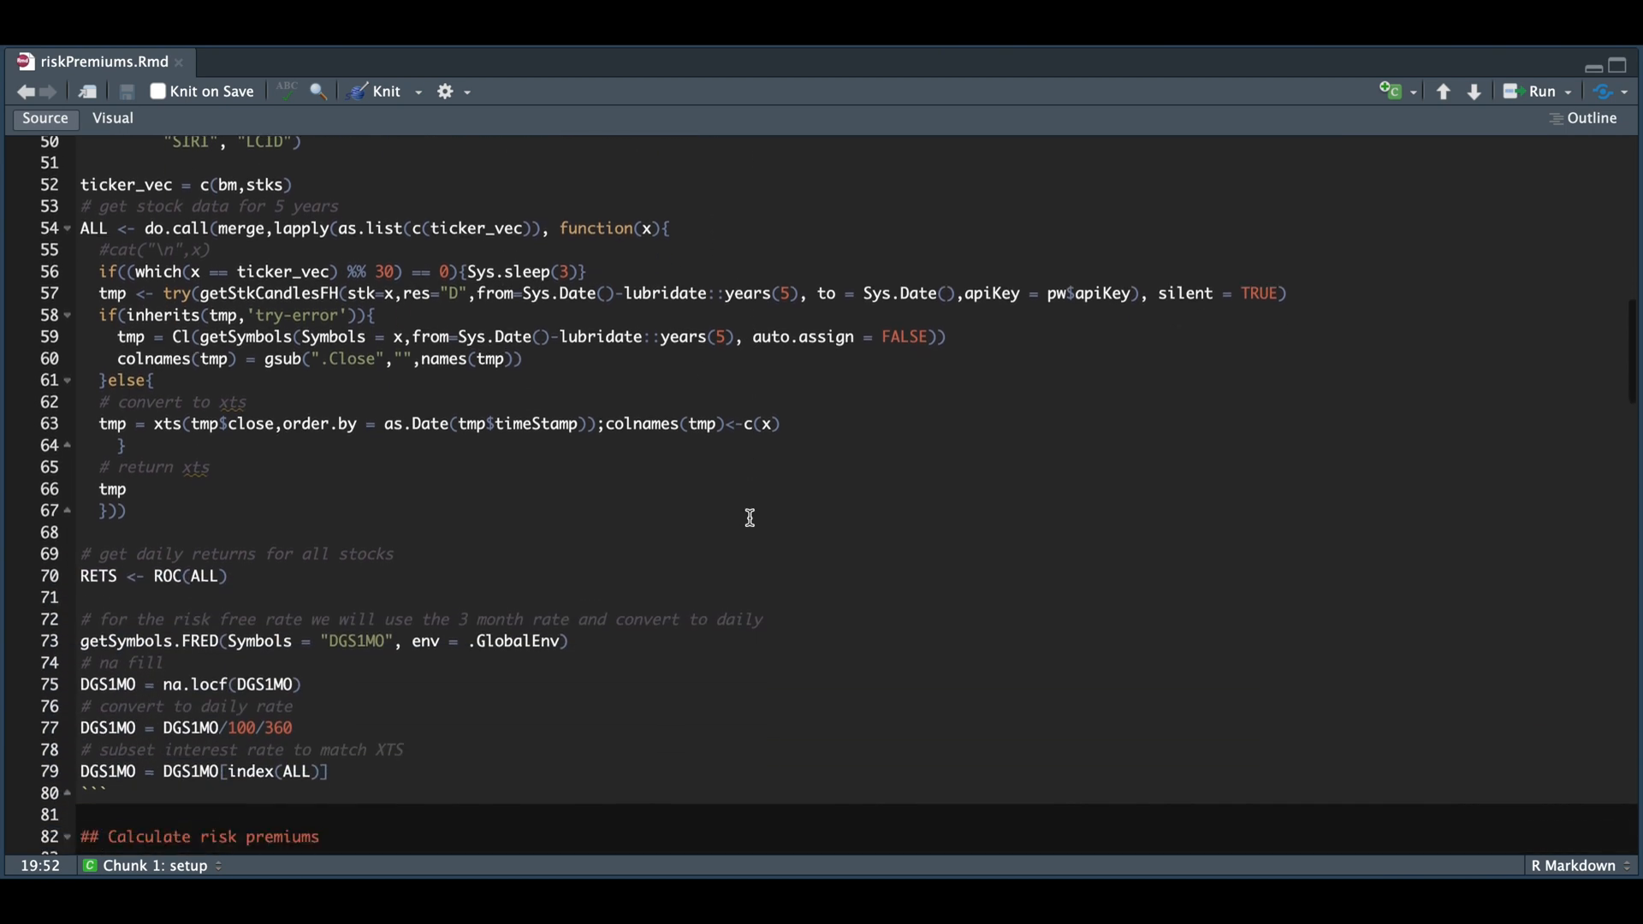
scroll(down, 3)
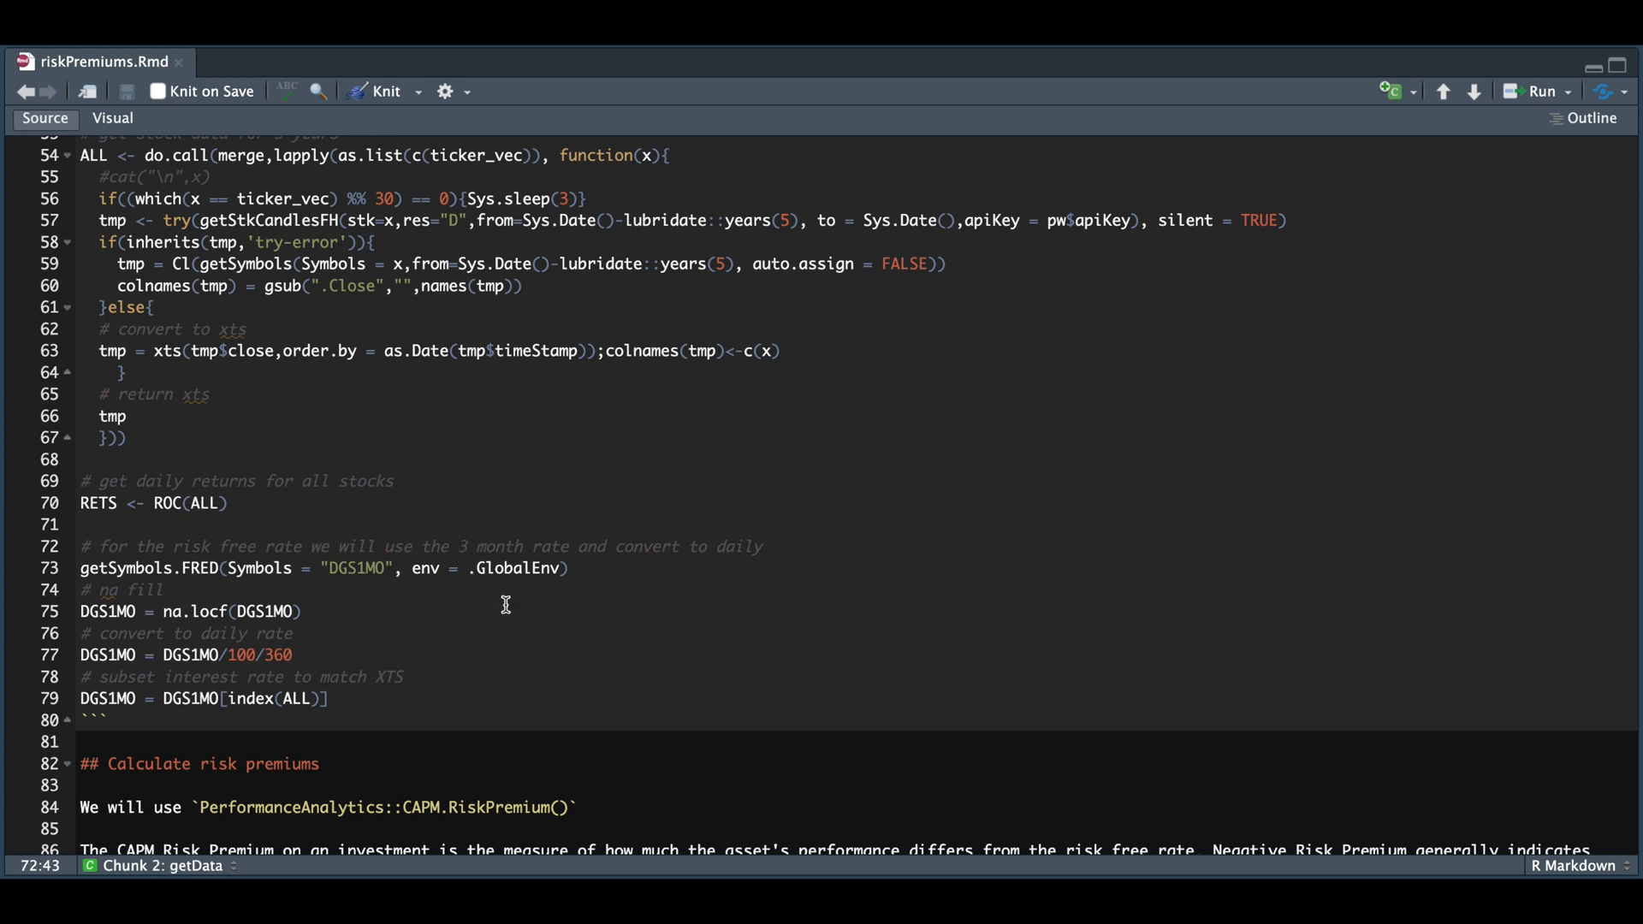
mouse_move(431, 595)
text(1)
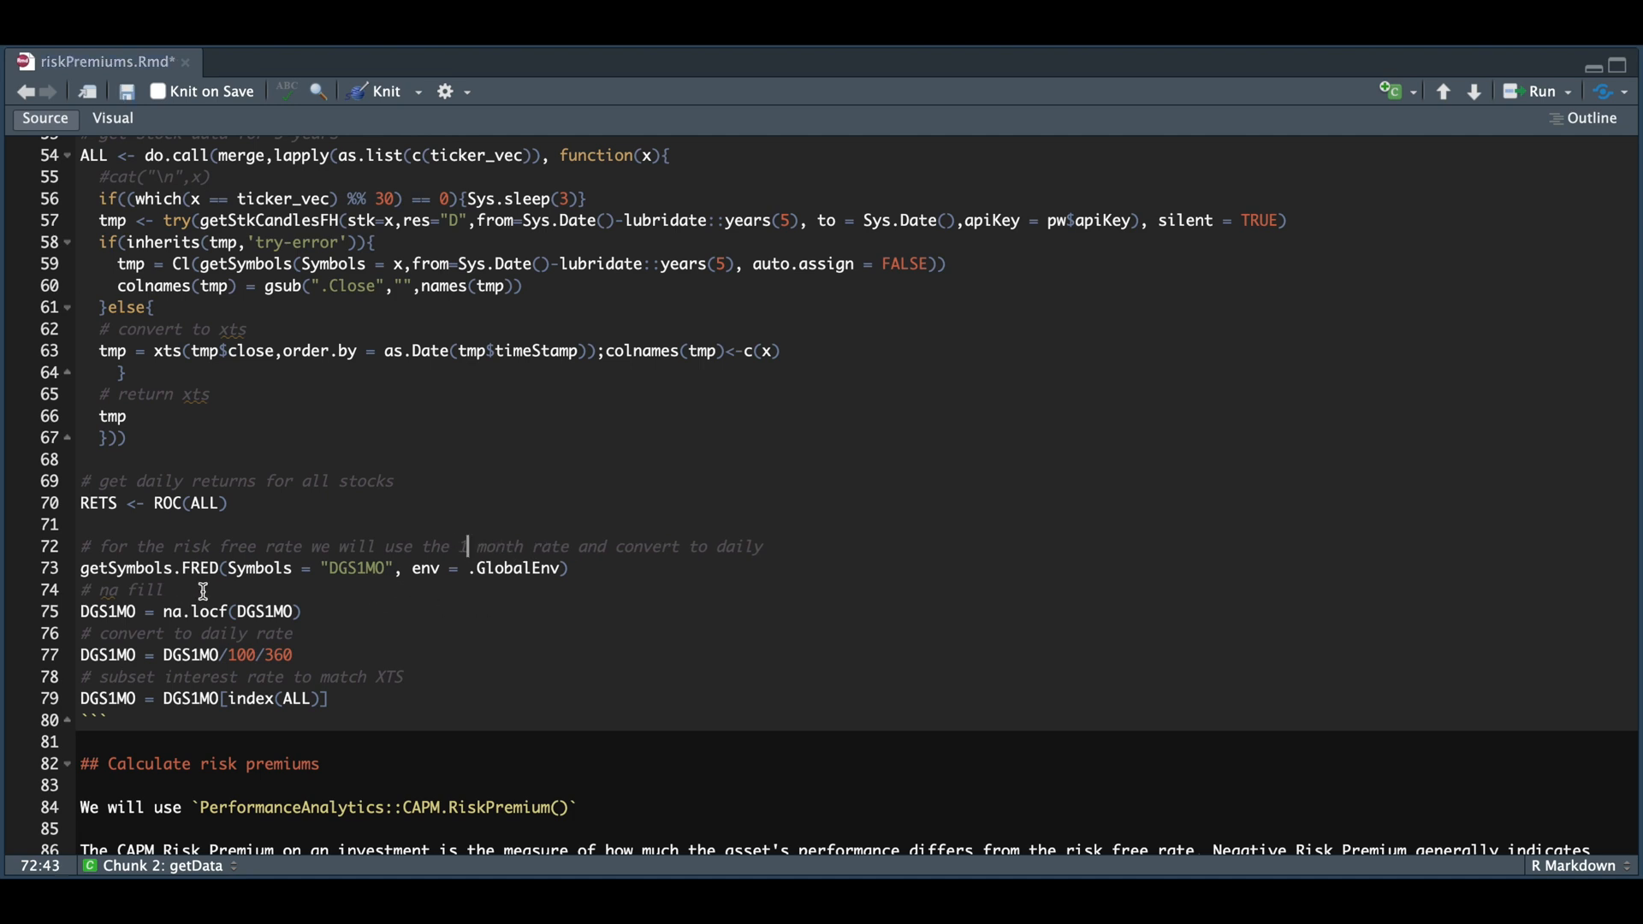
mouse_move(373, 588)
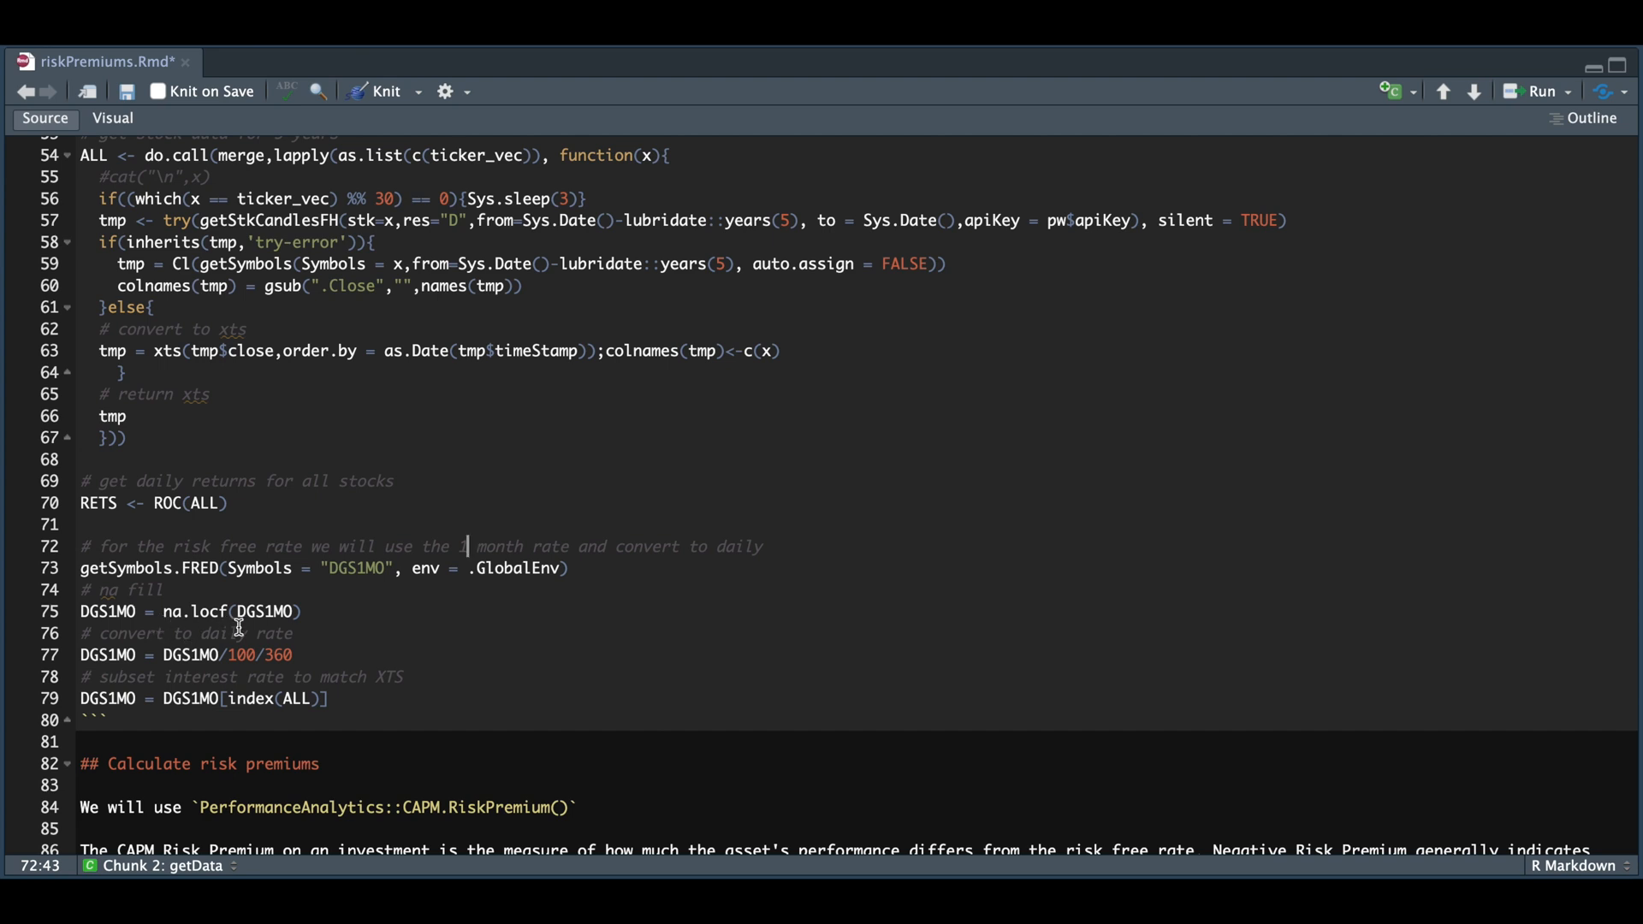
mouse_move(220, 676)
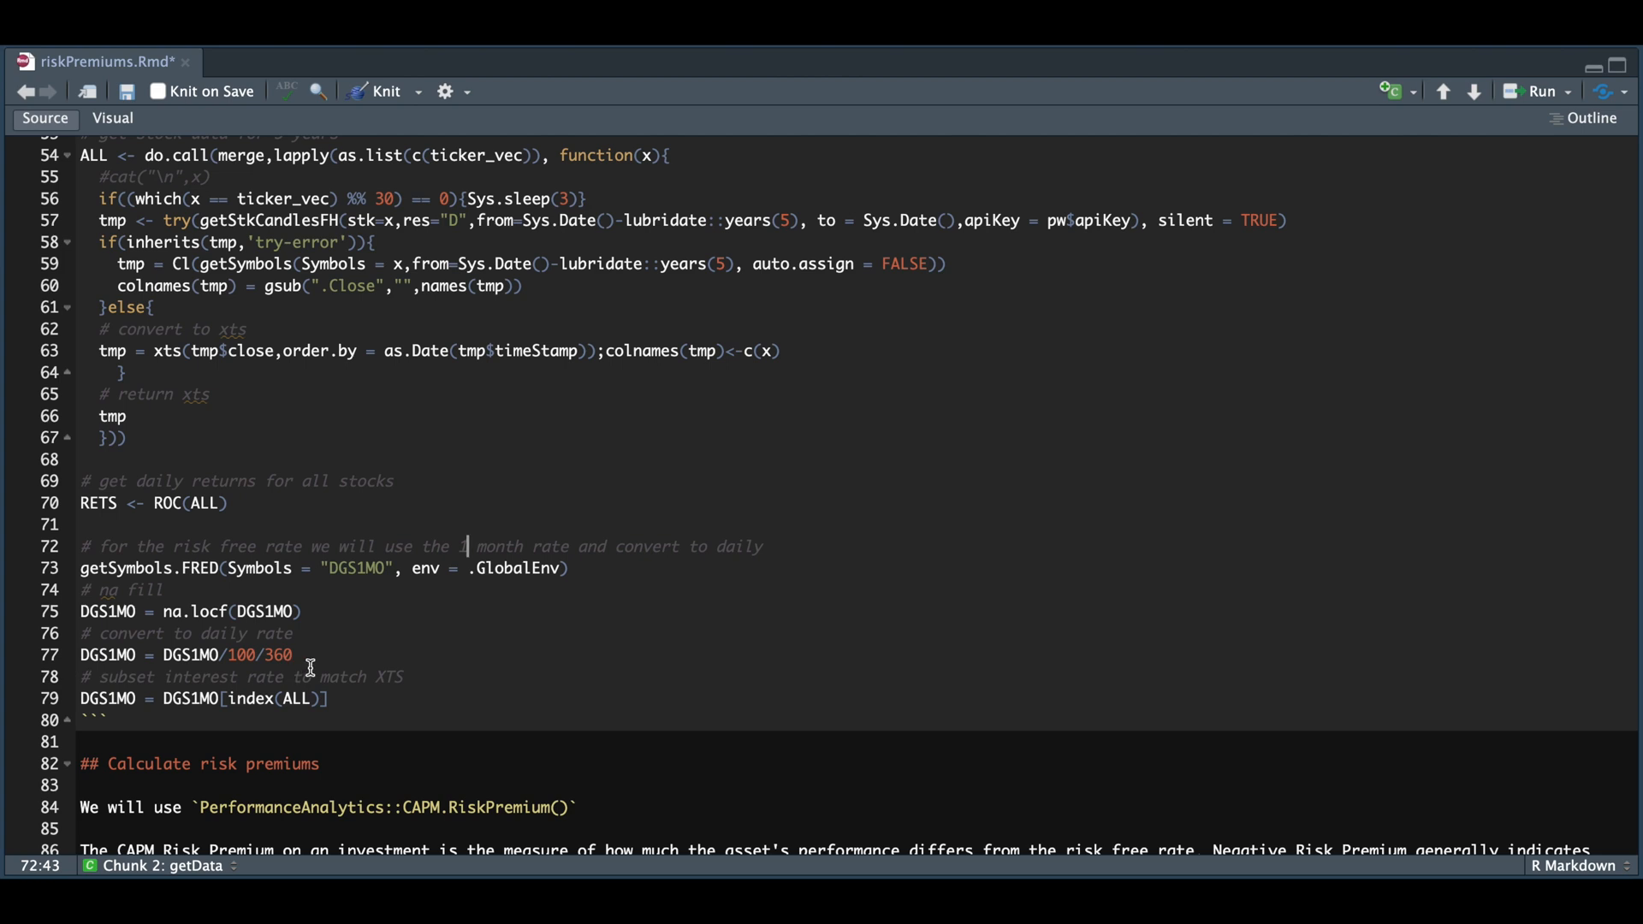
mouse_move(312, 636)
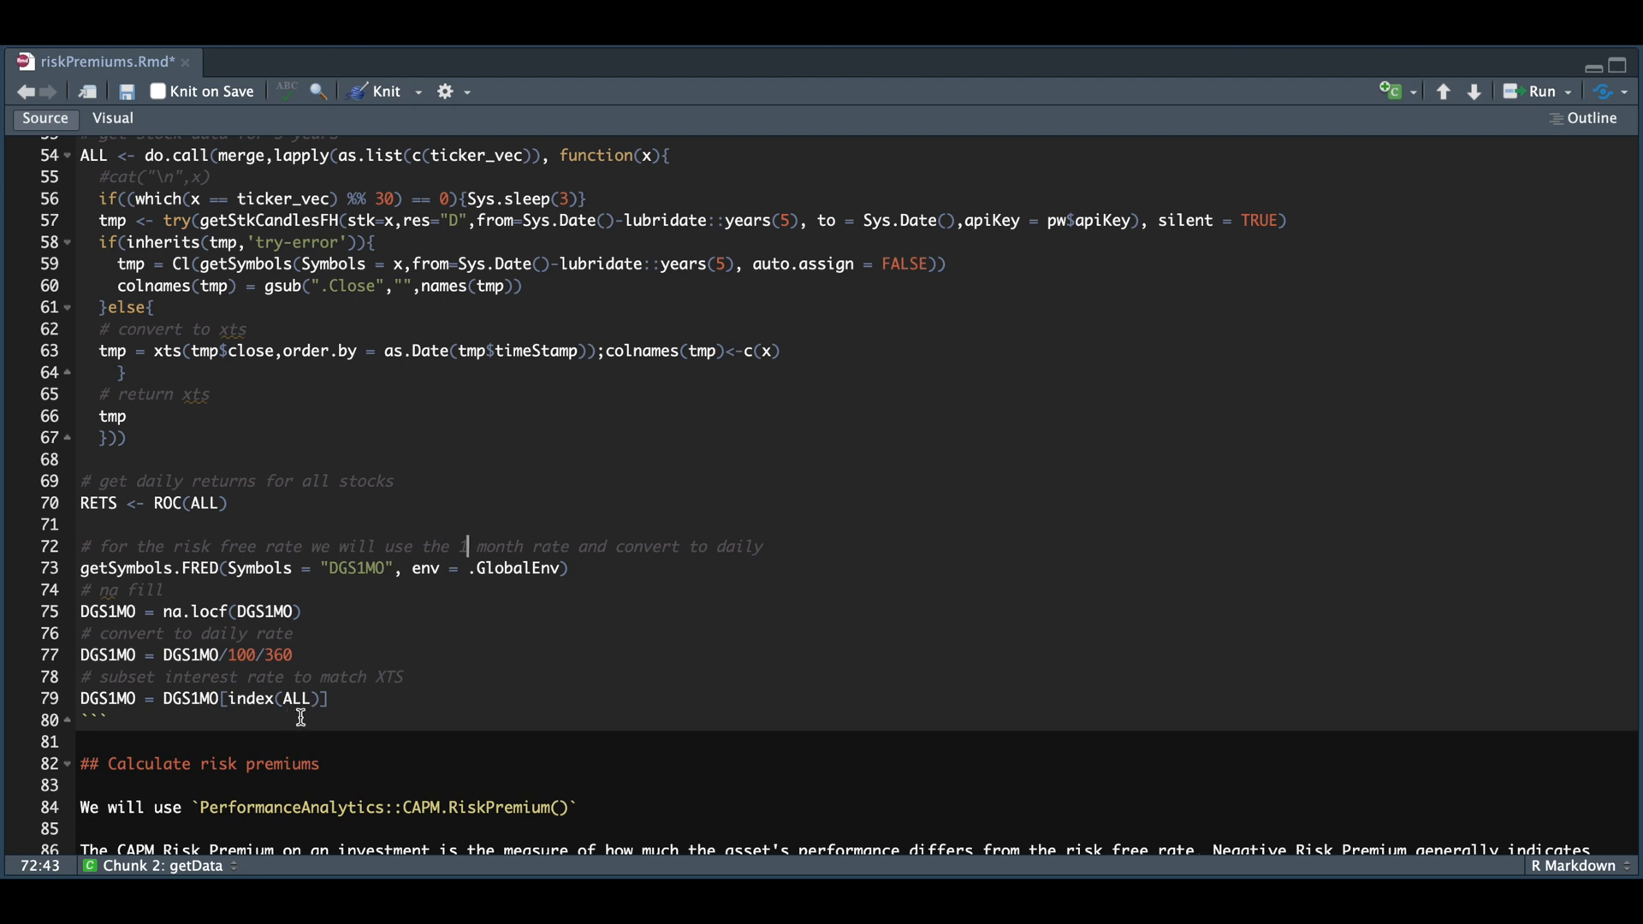
text(1)
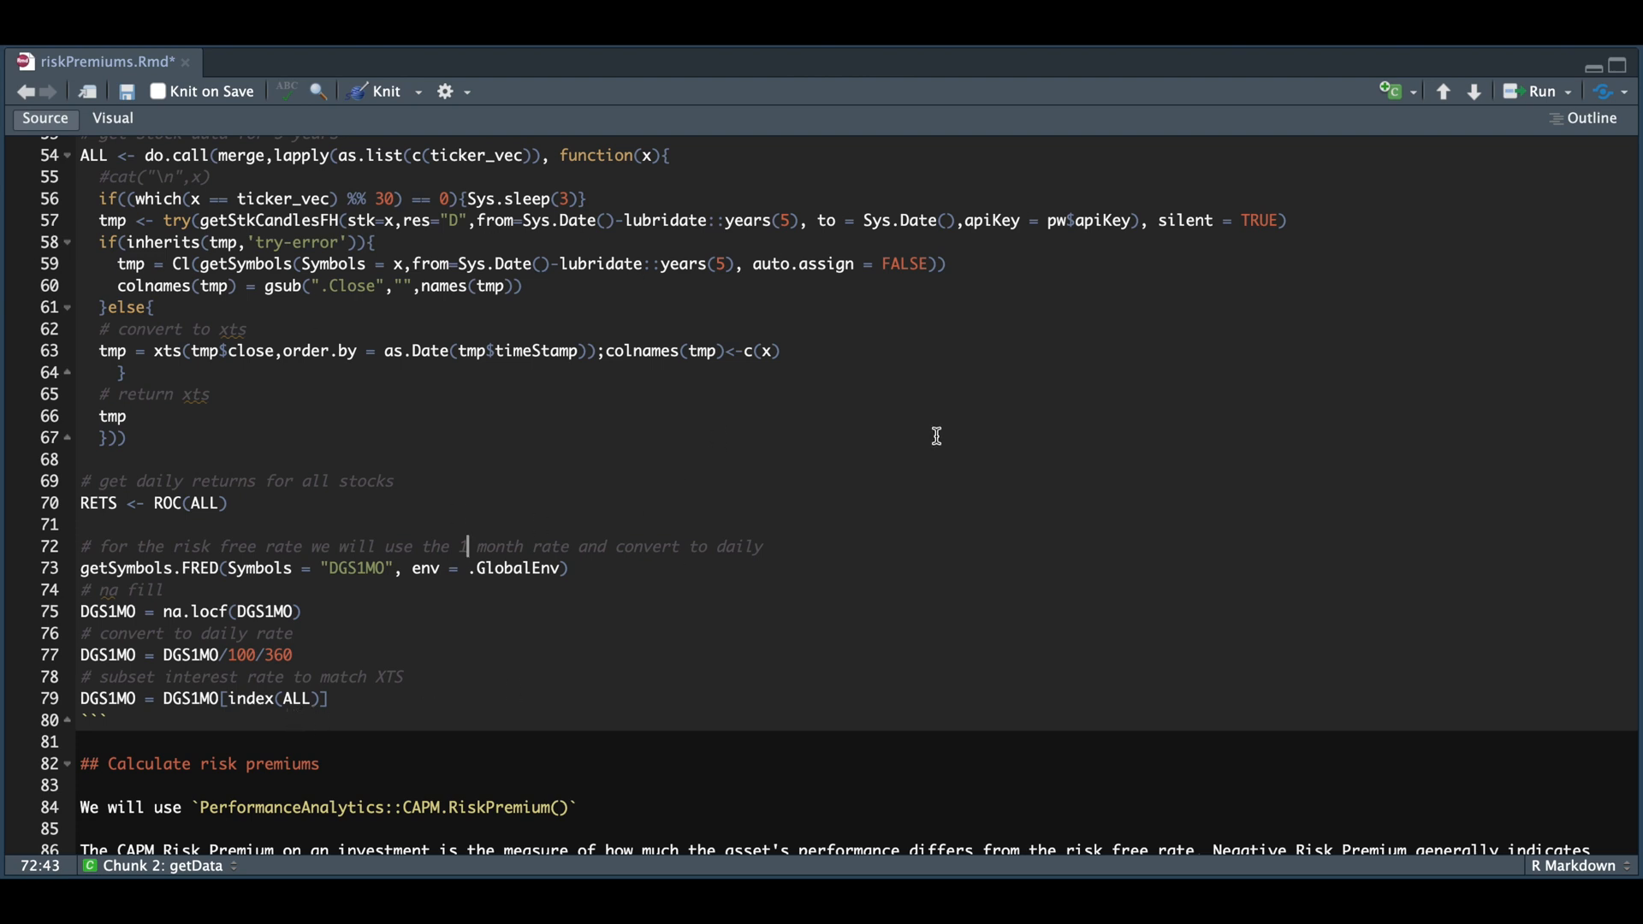
scroll(down, 3)
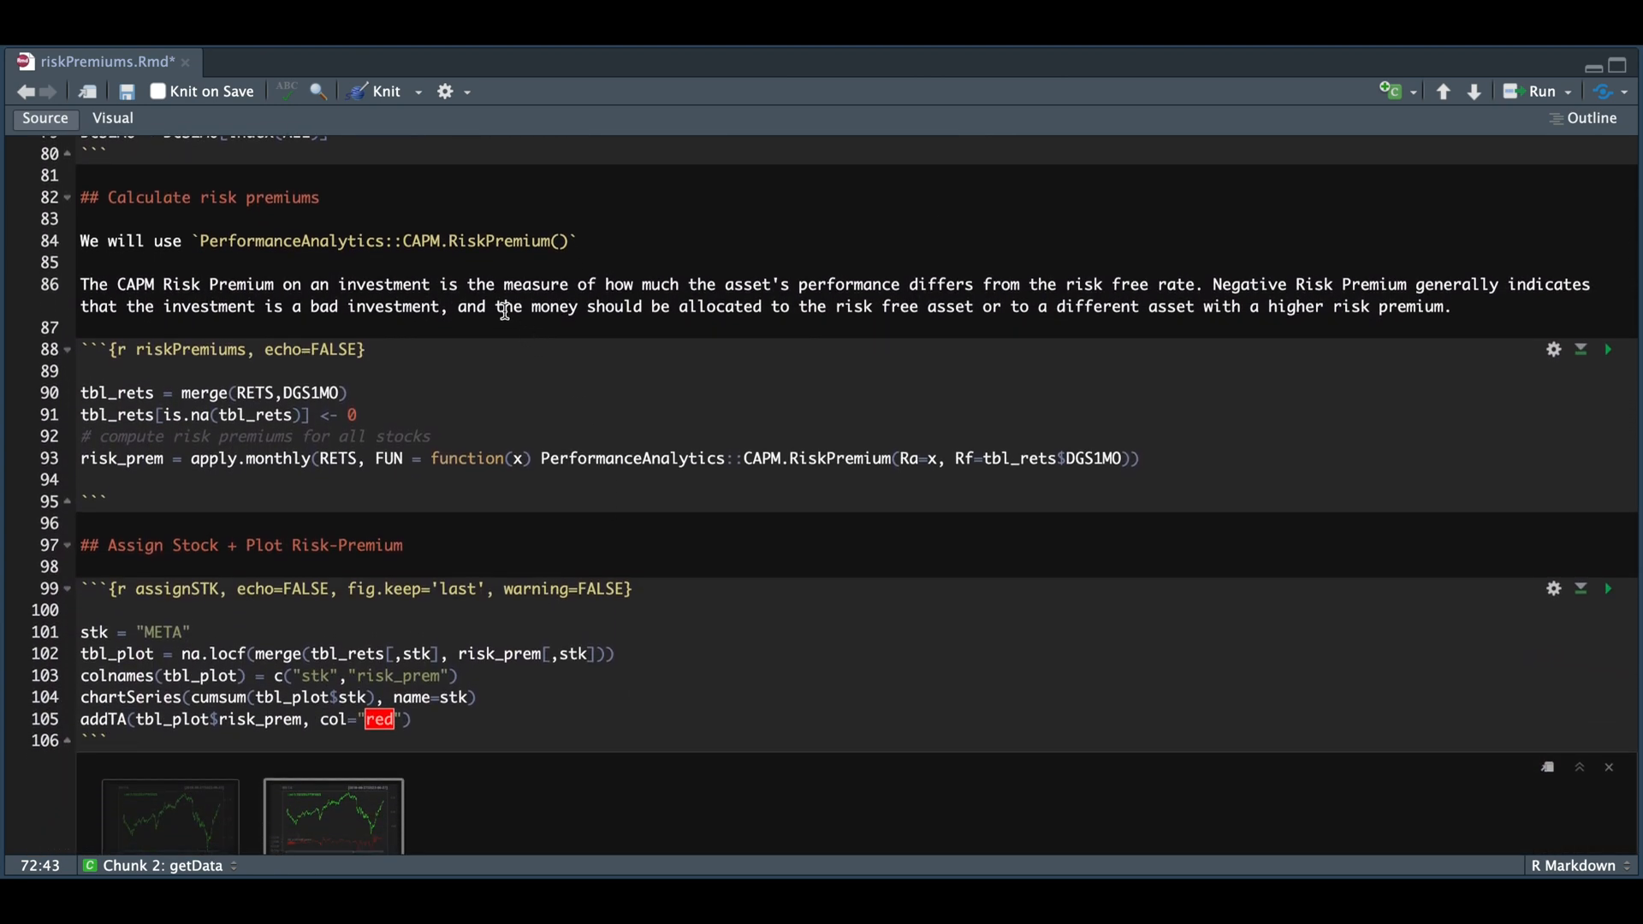
mouse_move(519, 275)
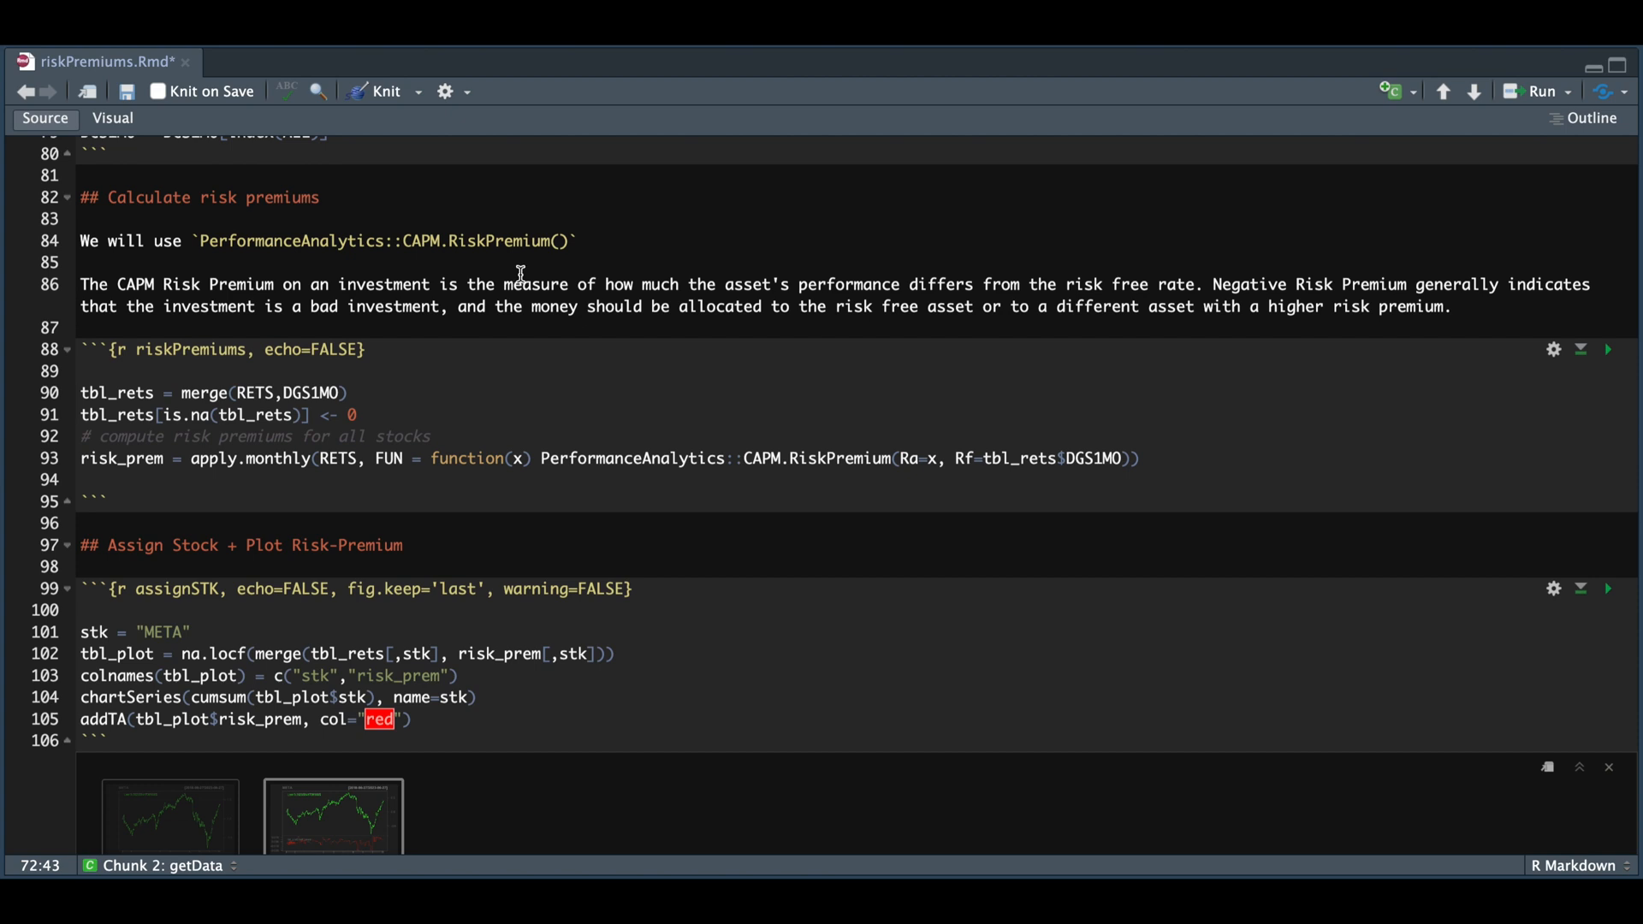
mouse_move(345, 391)
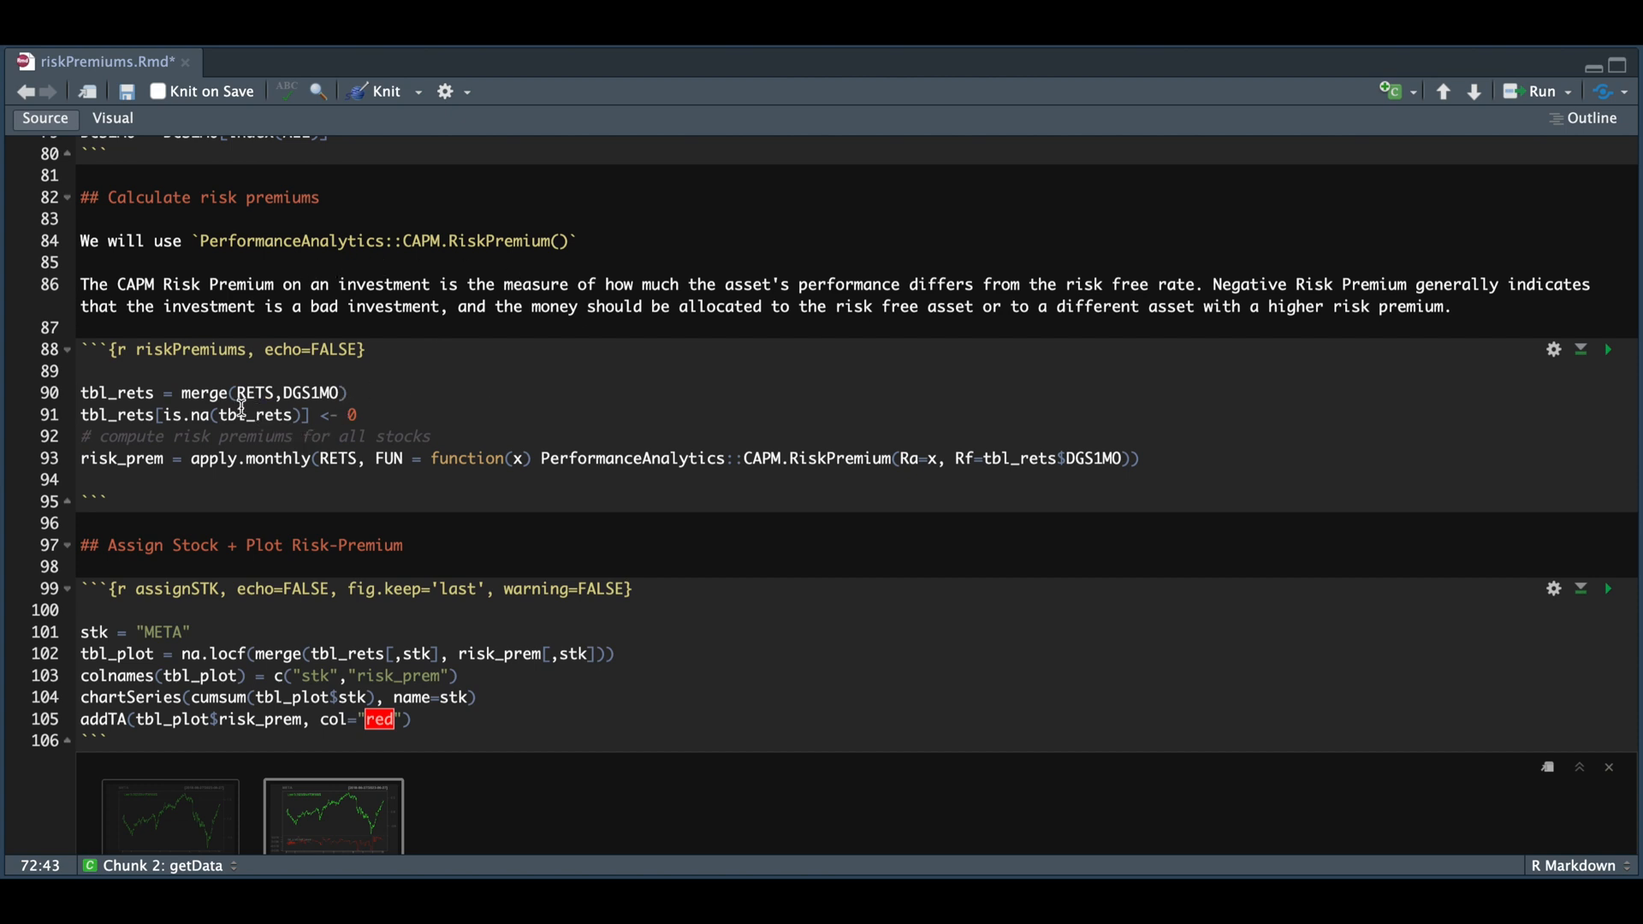
mouse_move(337, 409)
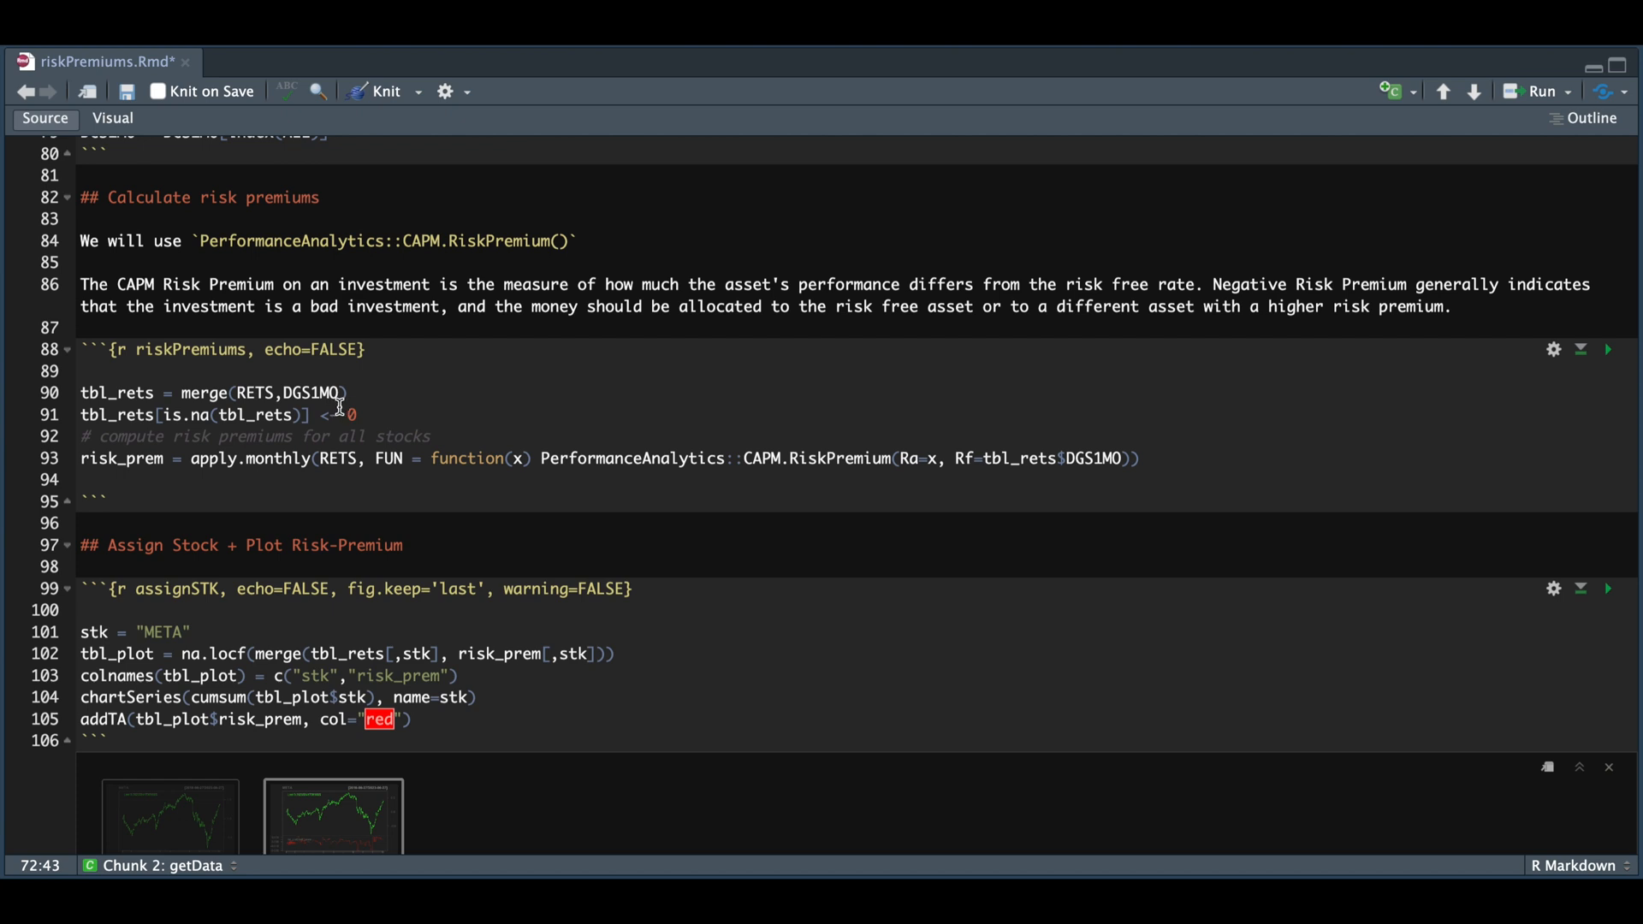
mouse_move(396, 428)
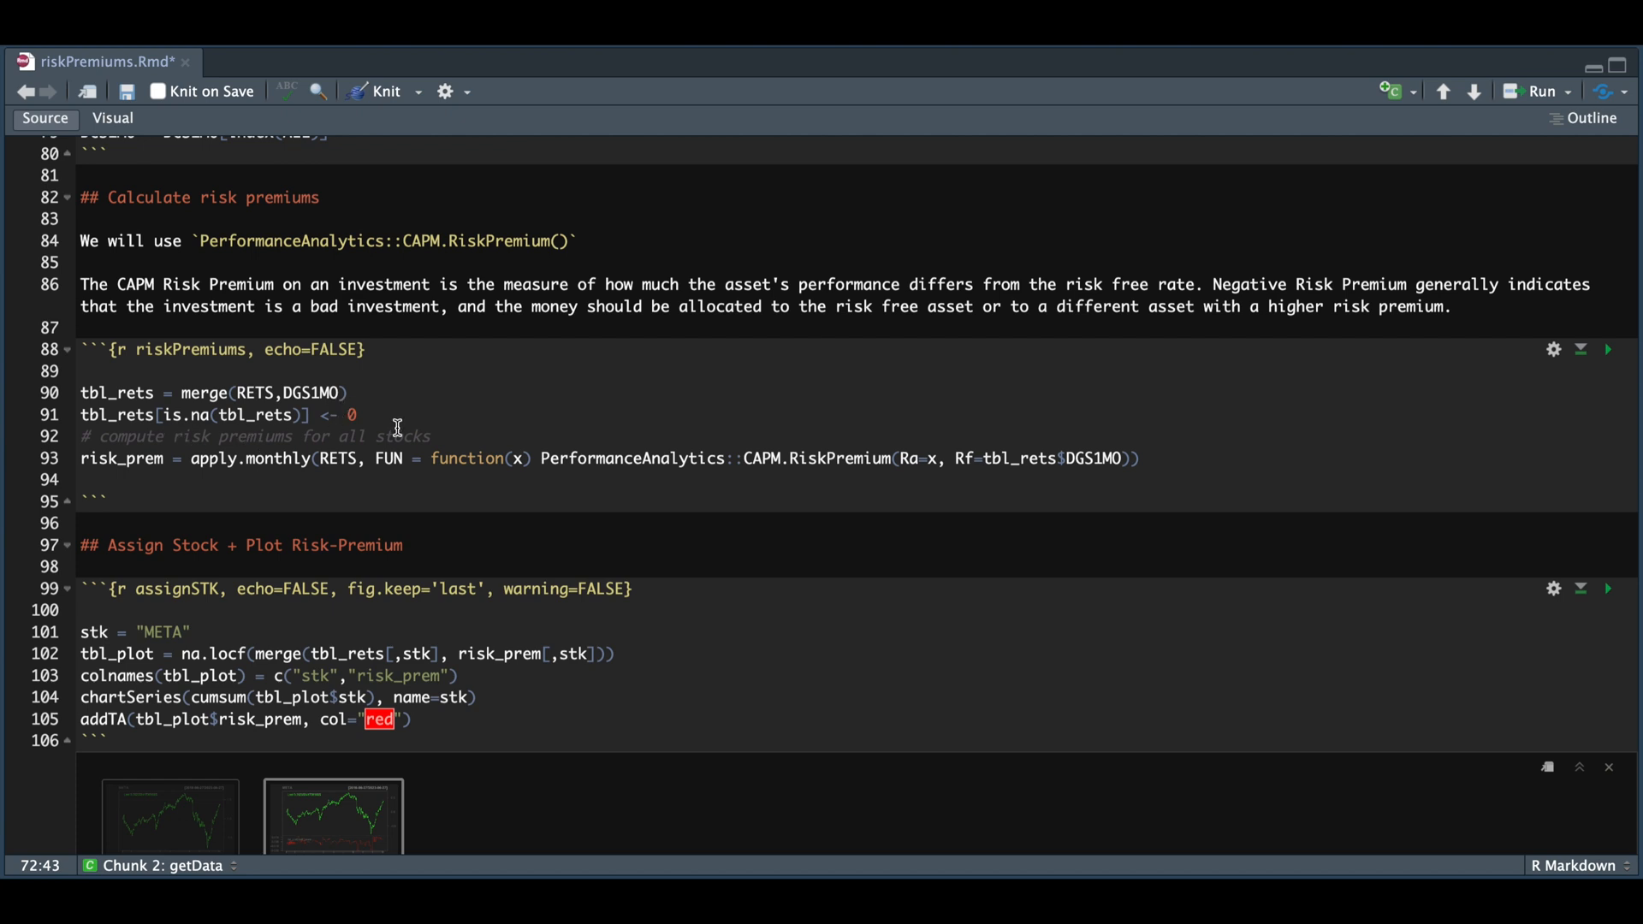
mouse_move(374, 435)
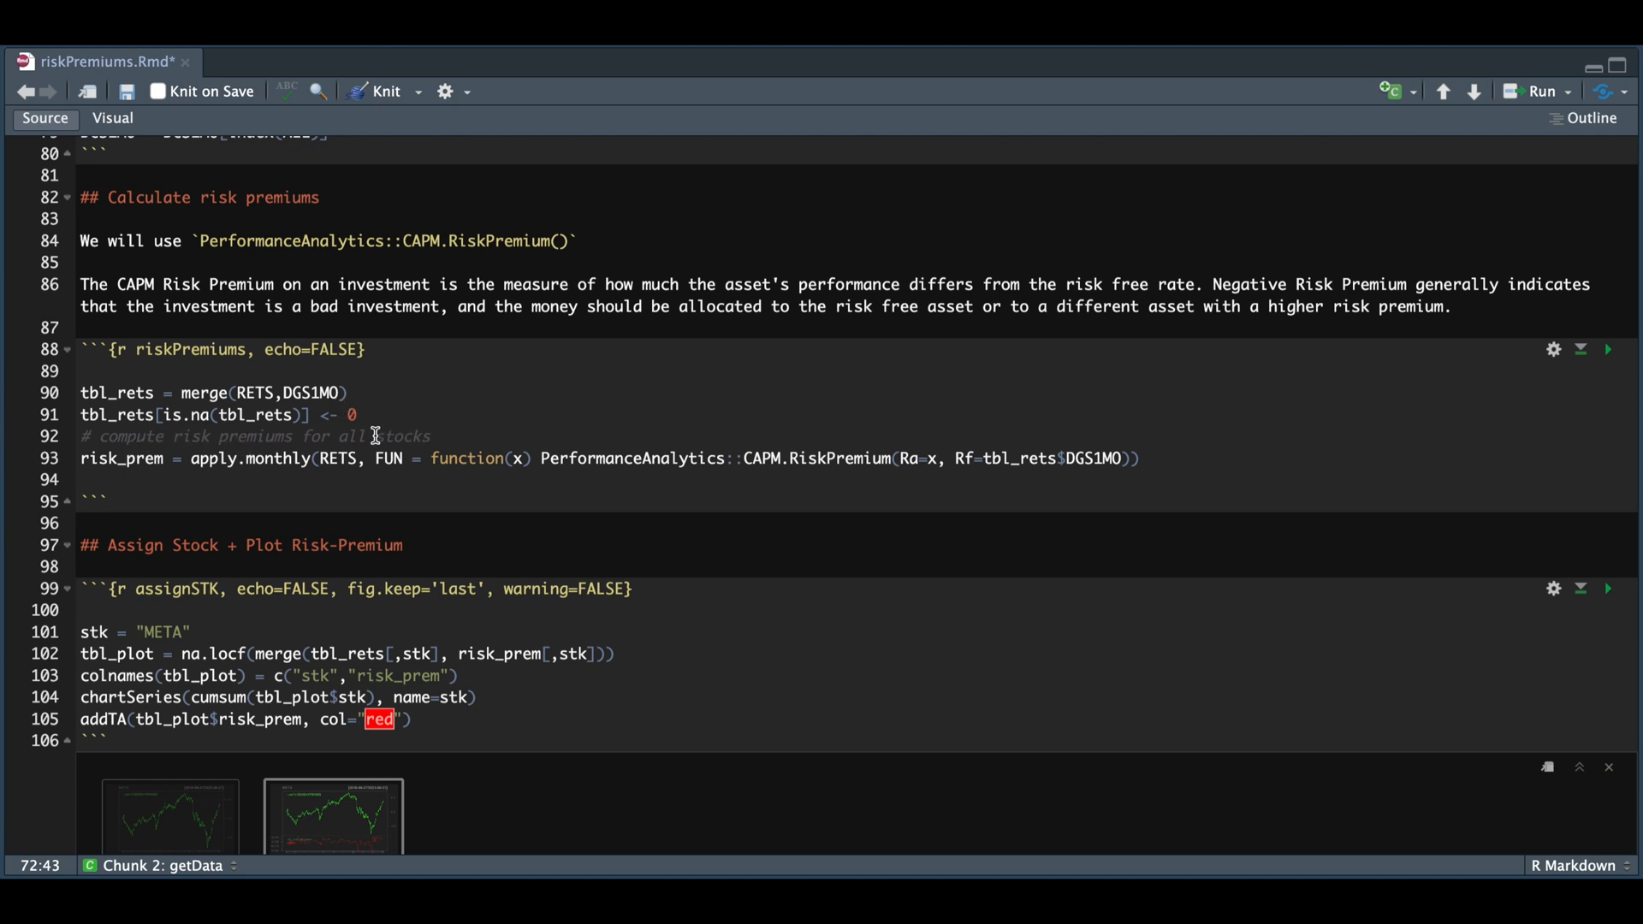
mouse_move(353, 477)
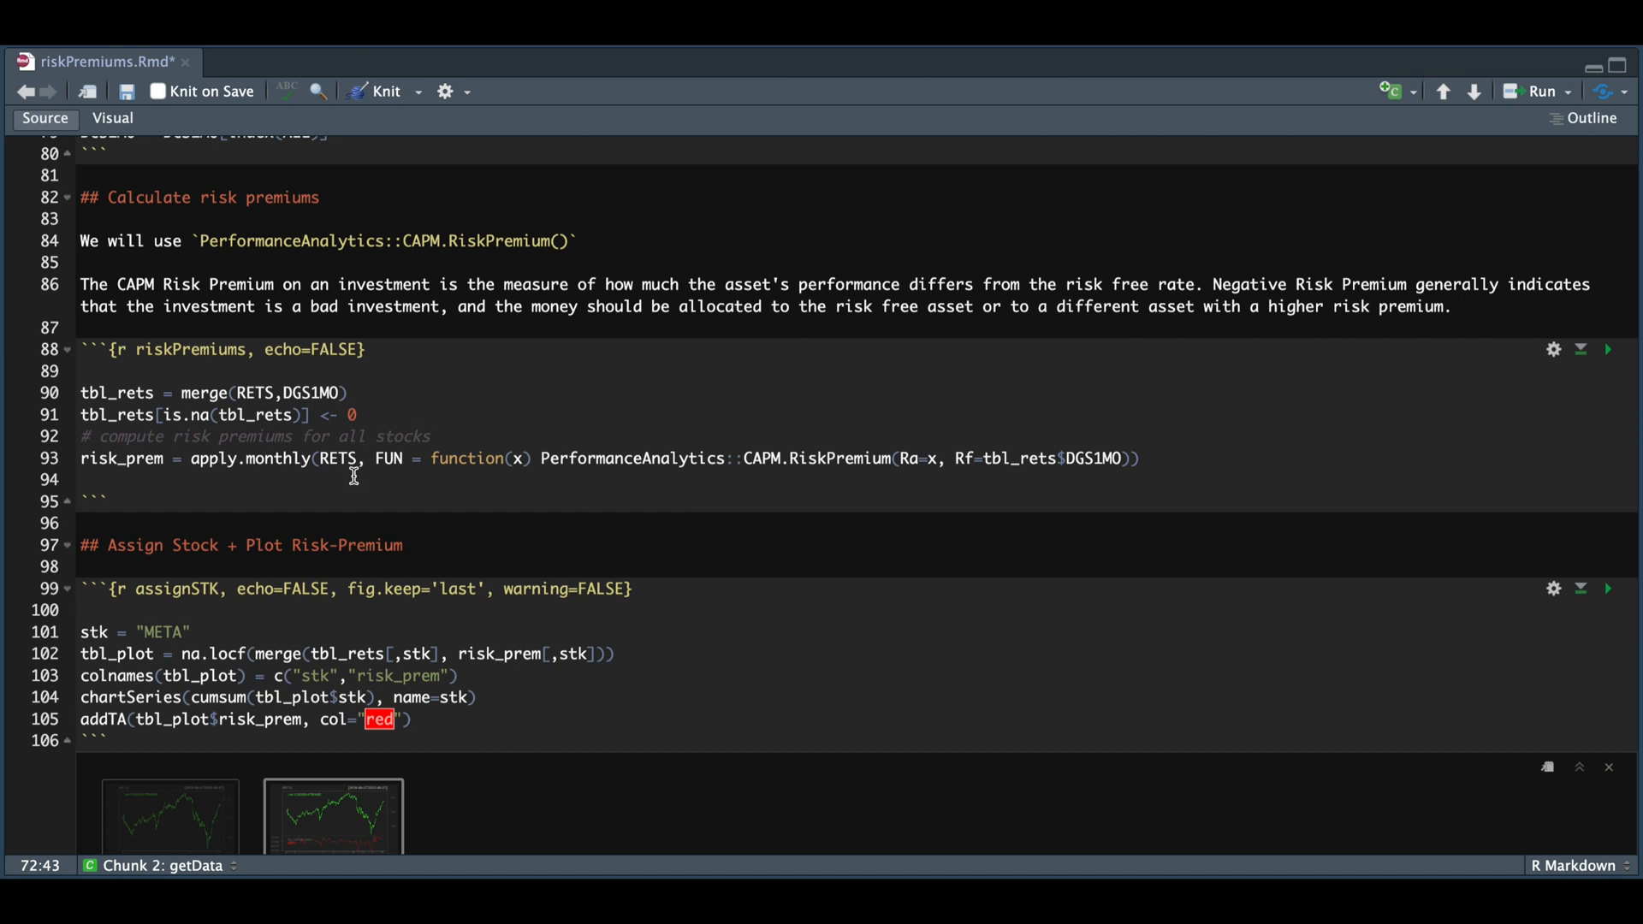
mouse_move(527, 480)
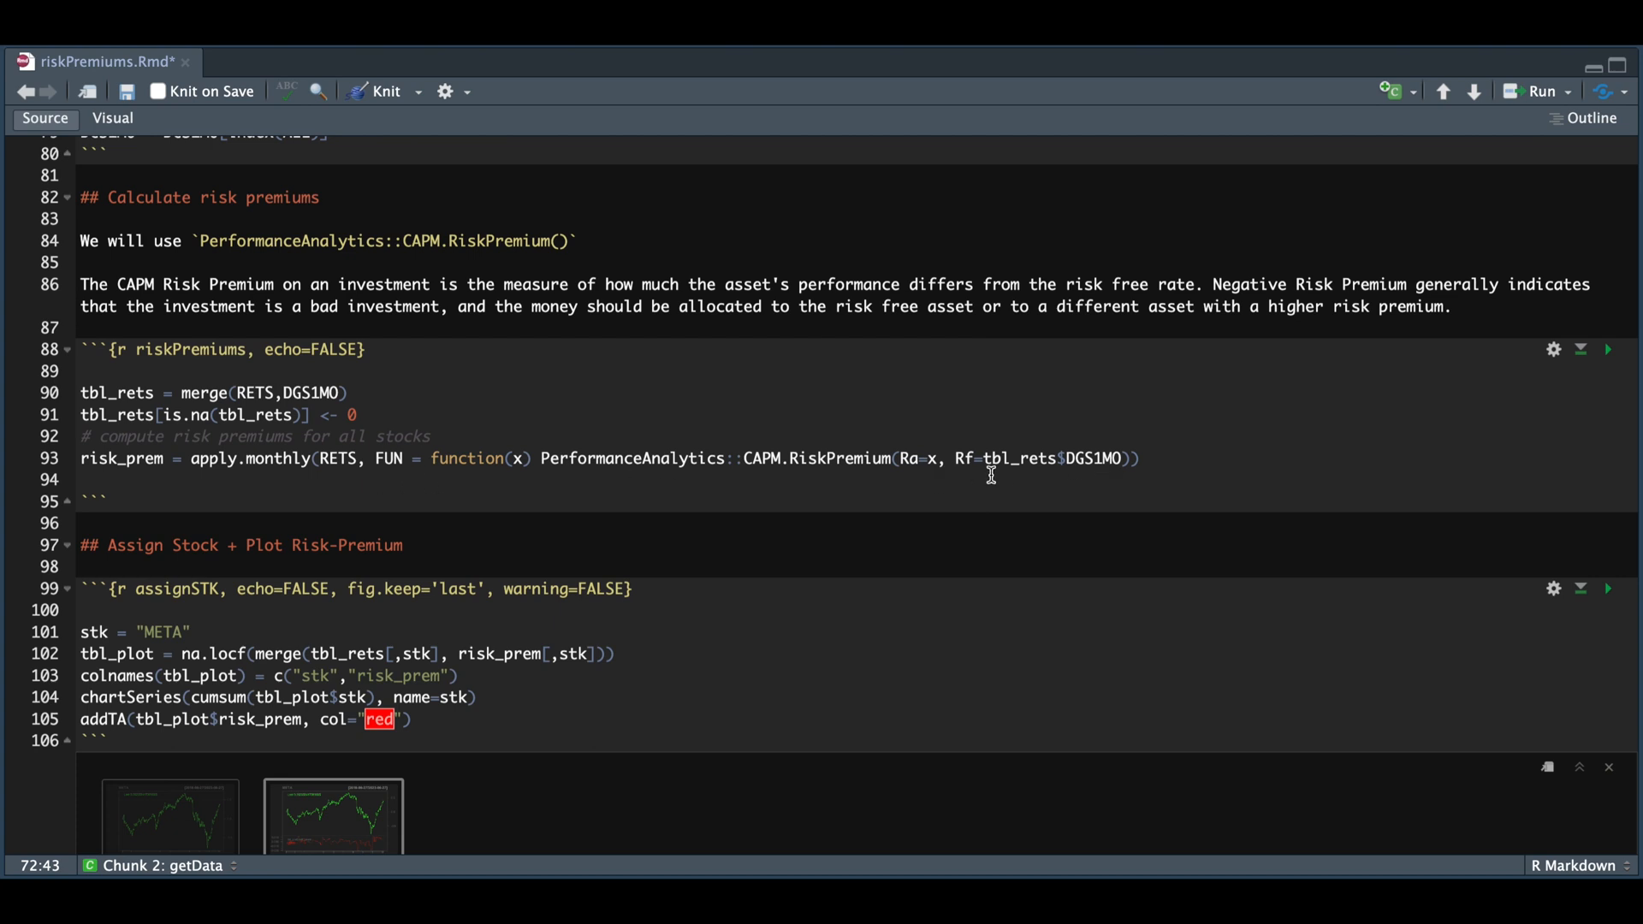
mouse_move(1083, 482)
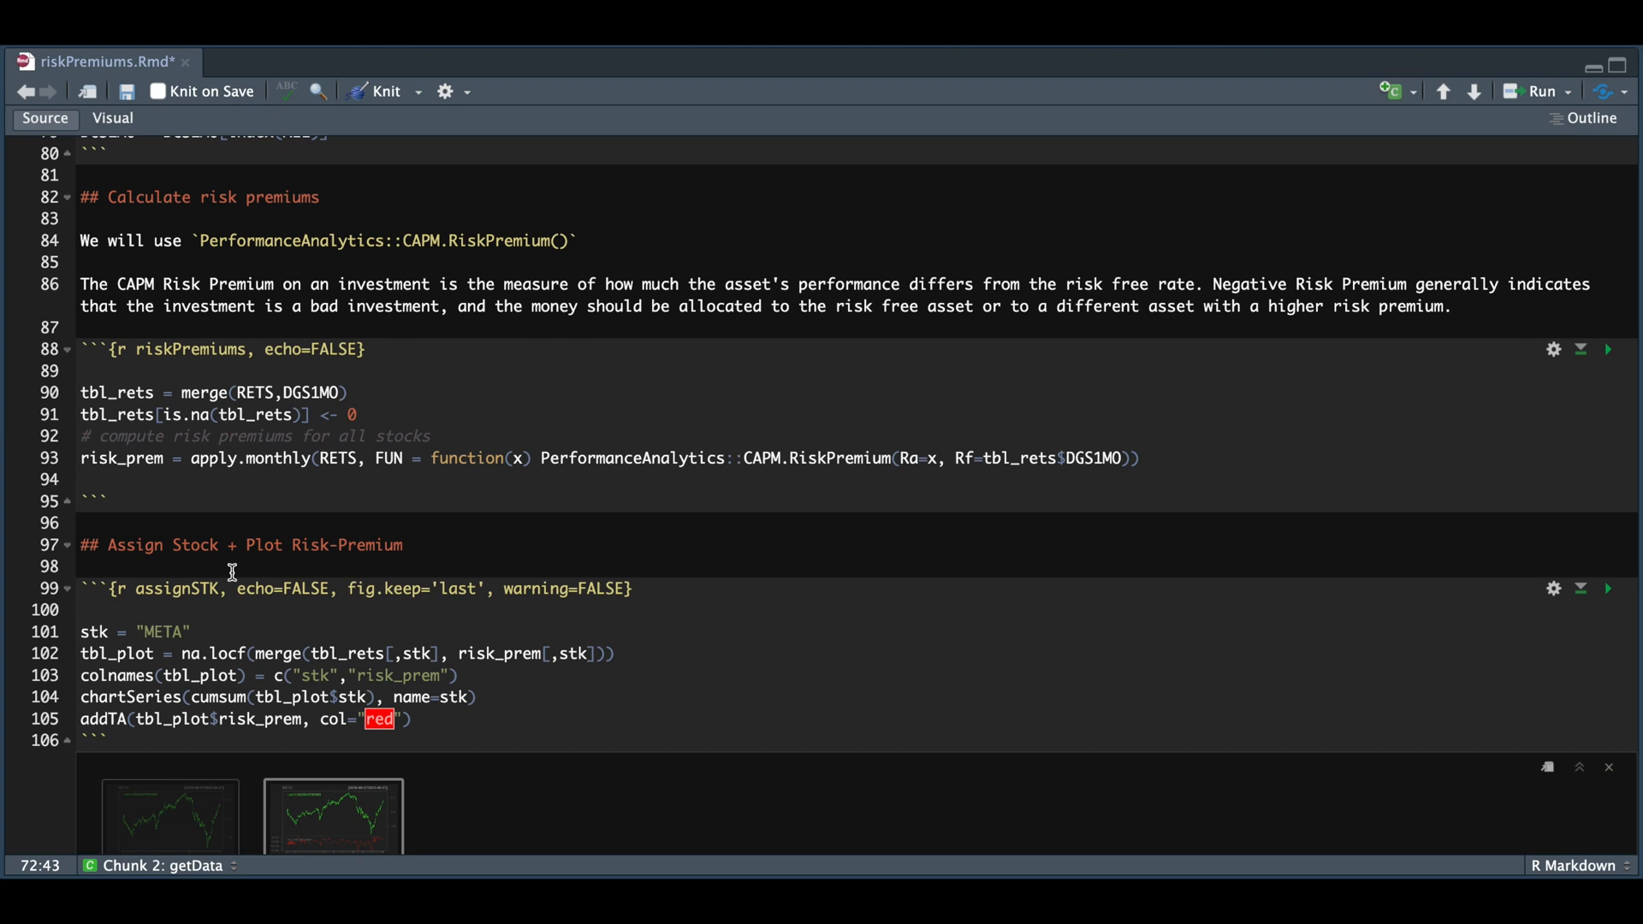
mouse_move(359, 566)
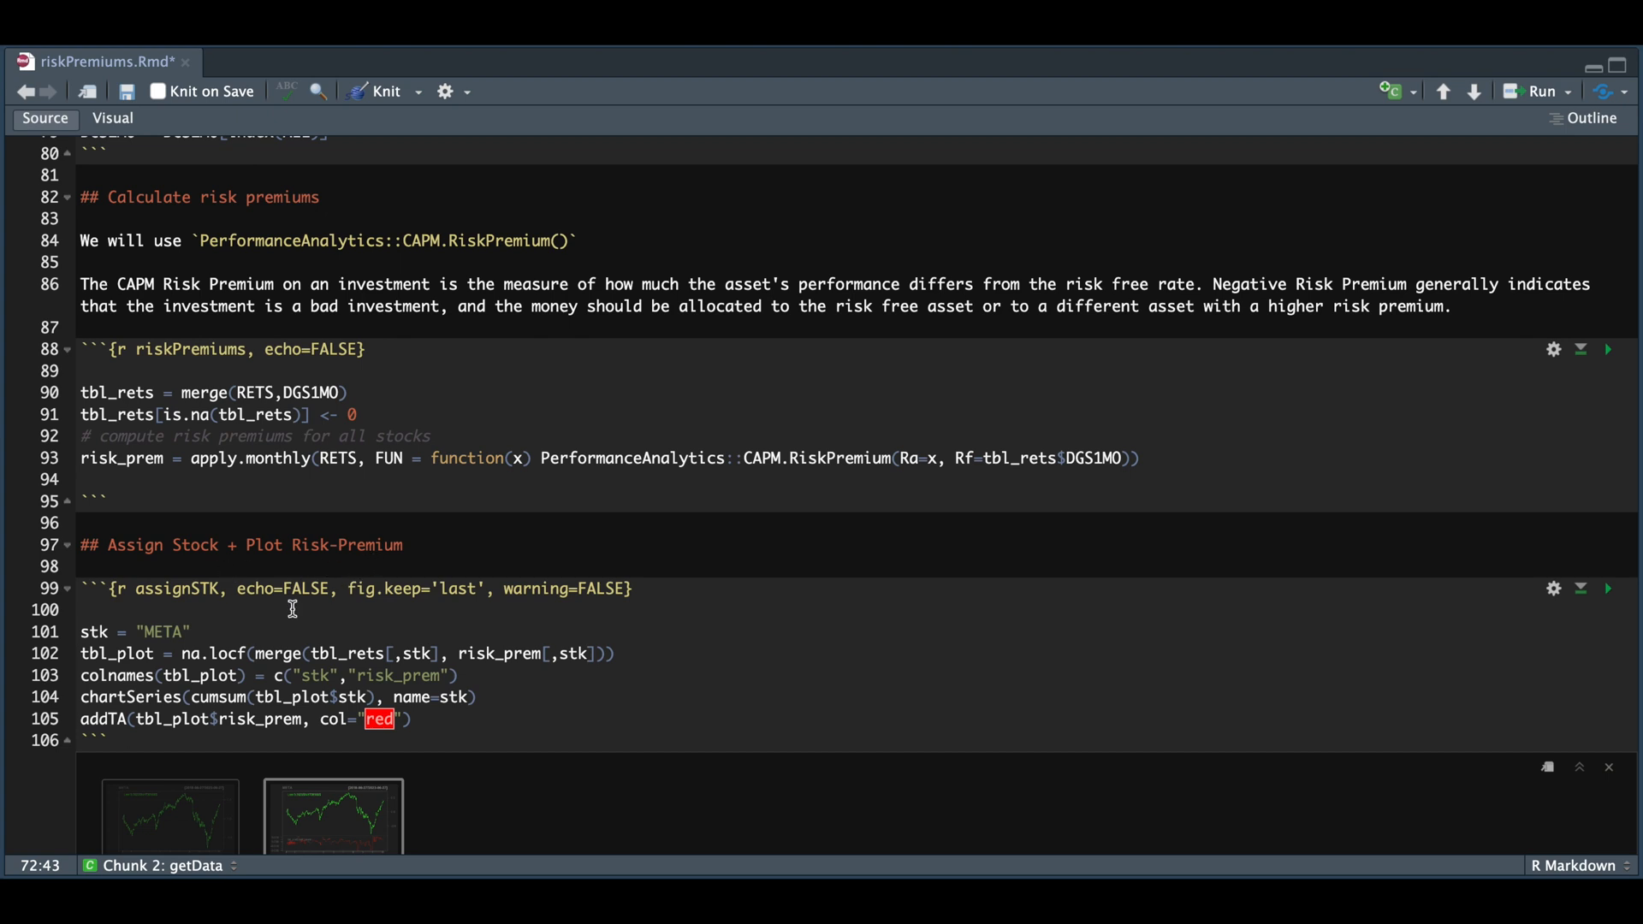
mouse_move(355, 654)
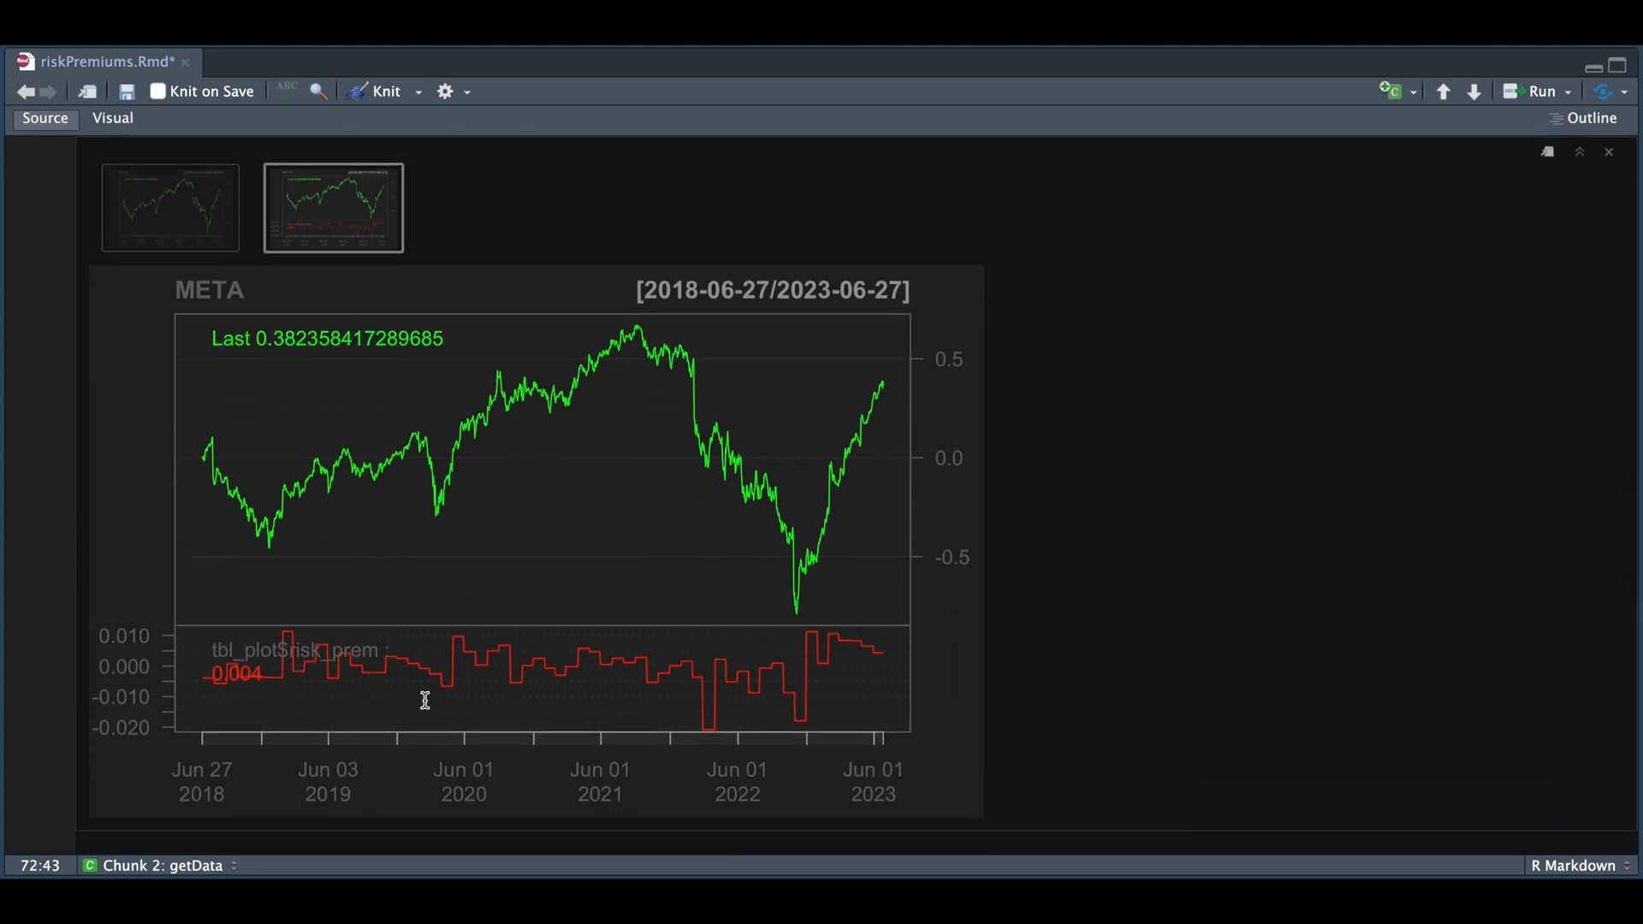
mouse_move(956, 688)
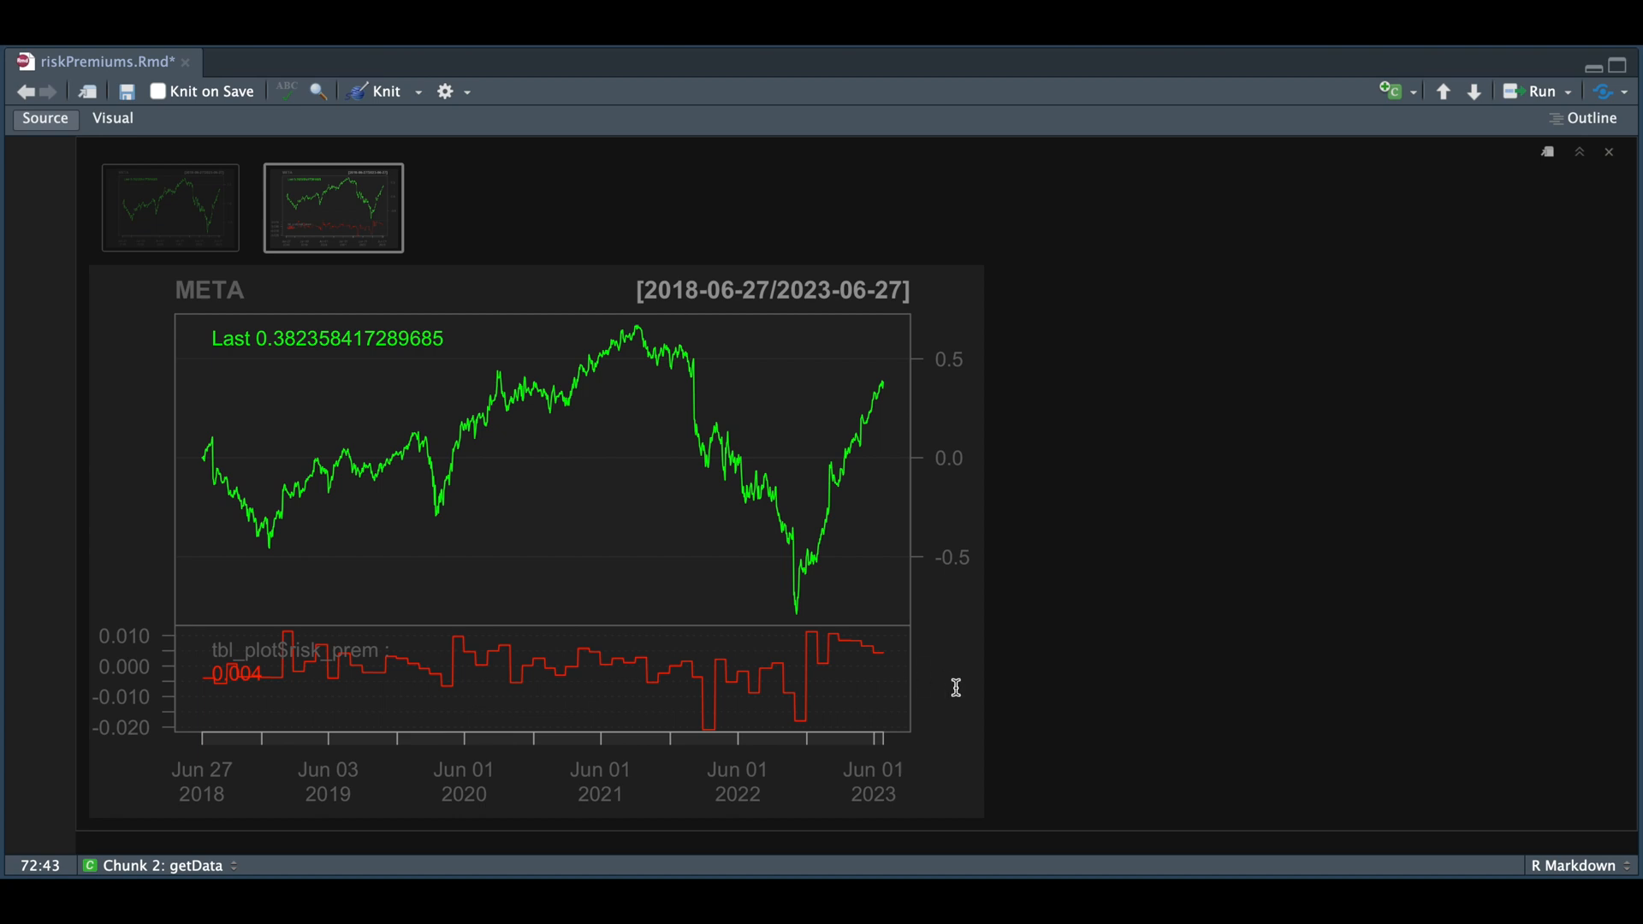
mouse_move(956, 690)
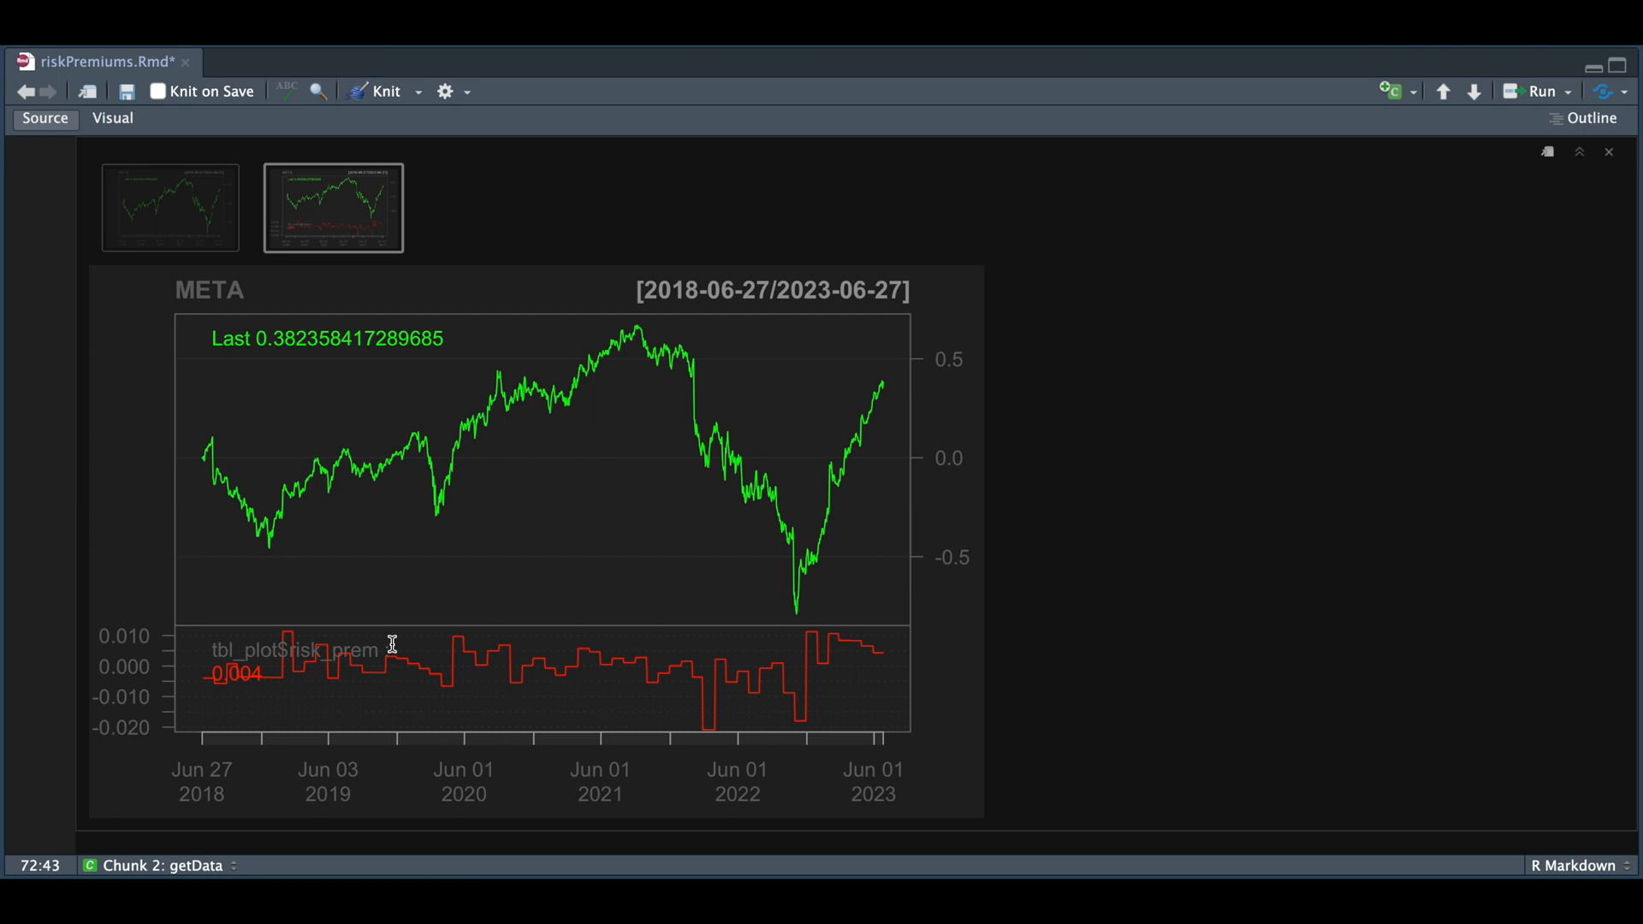
mouse_move(442, 458)
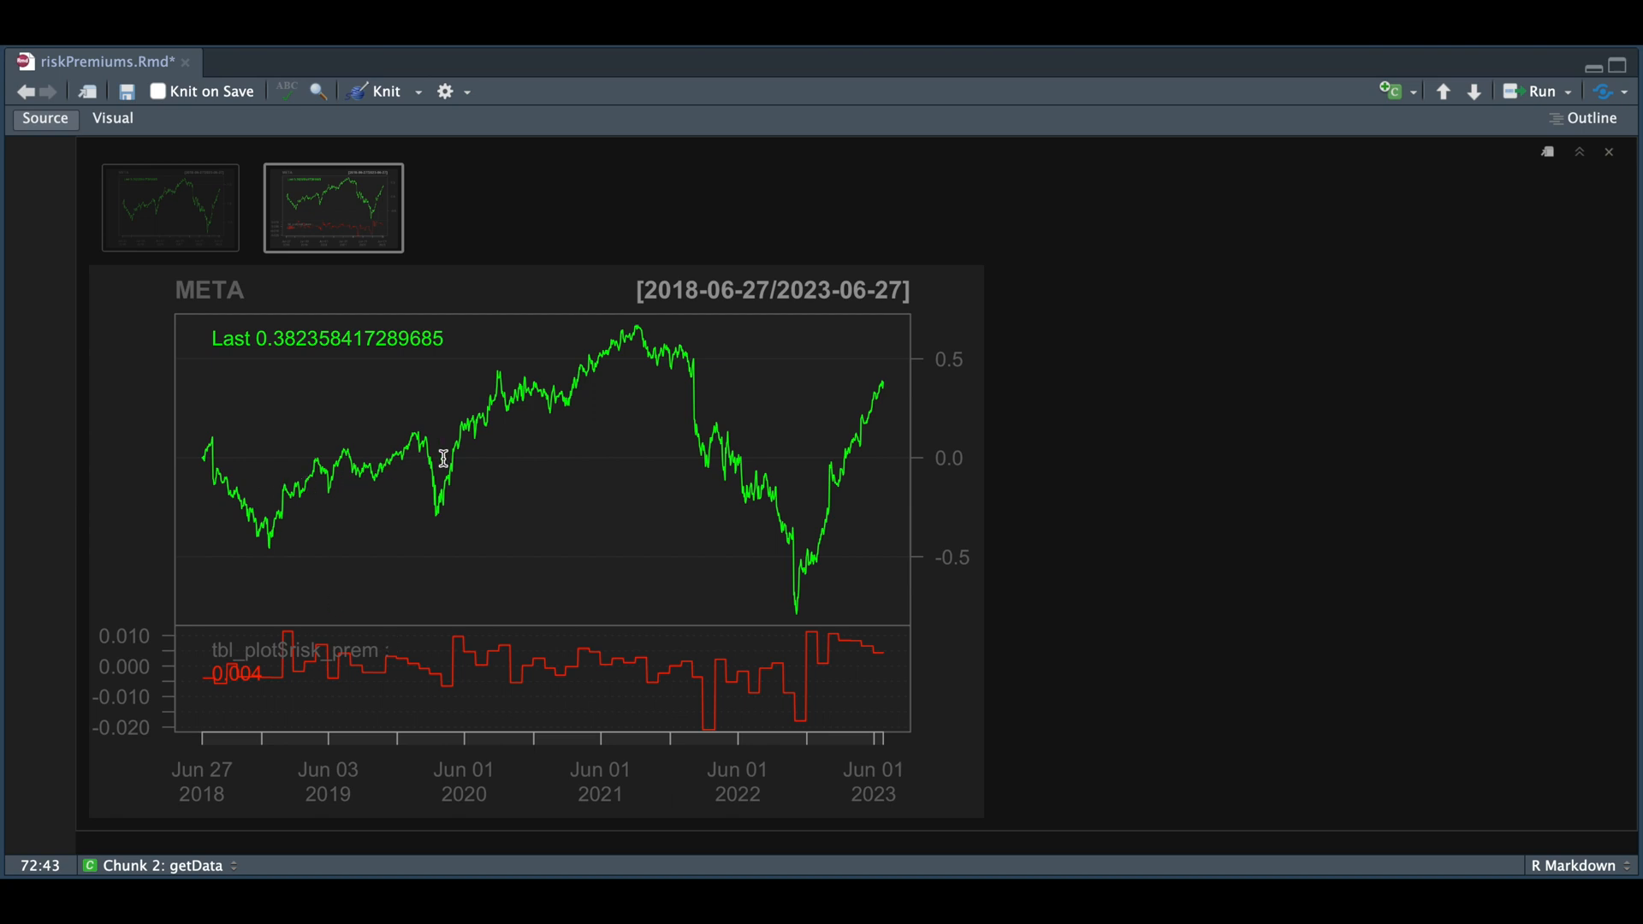
mouse_move(601, 576)
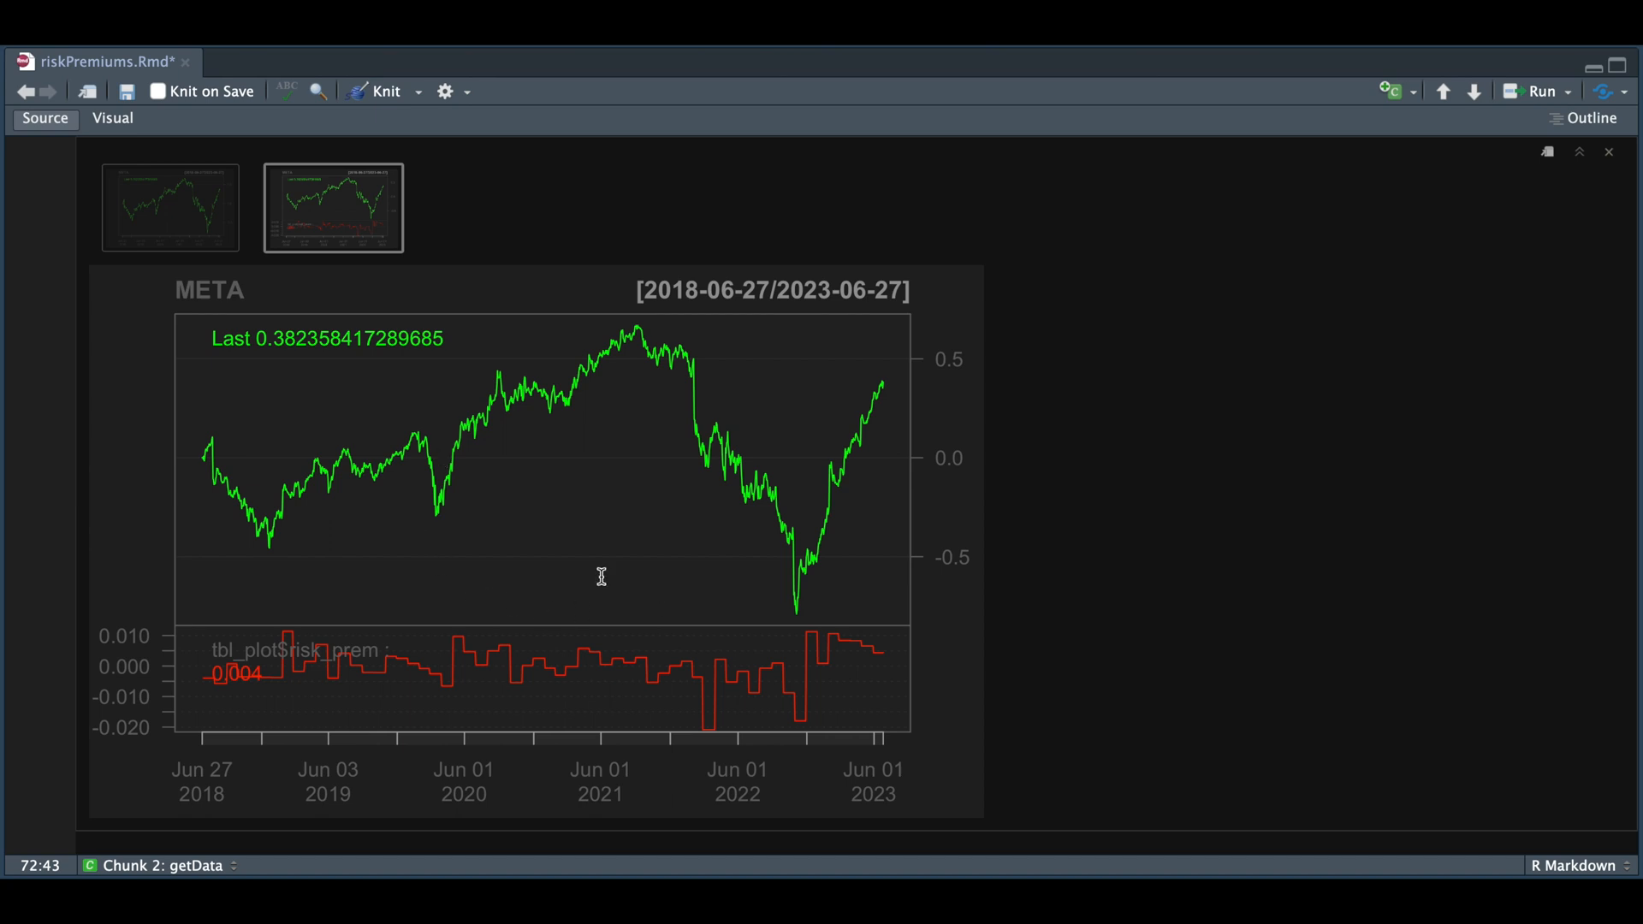
Step: Scroll to view the full META cumulative-returns chart and its risk_prem panel for 2018–2023
scroll(down, 3)
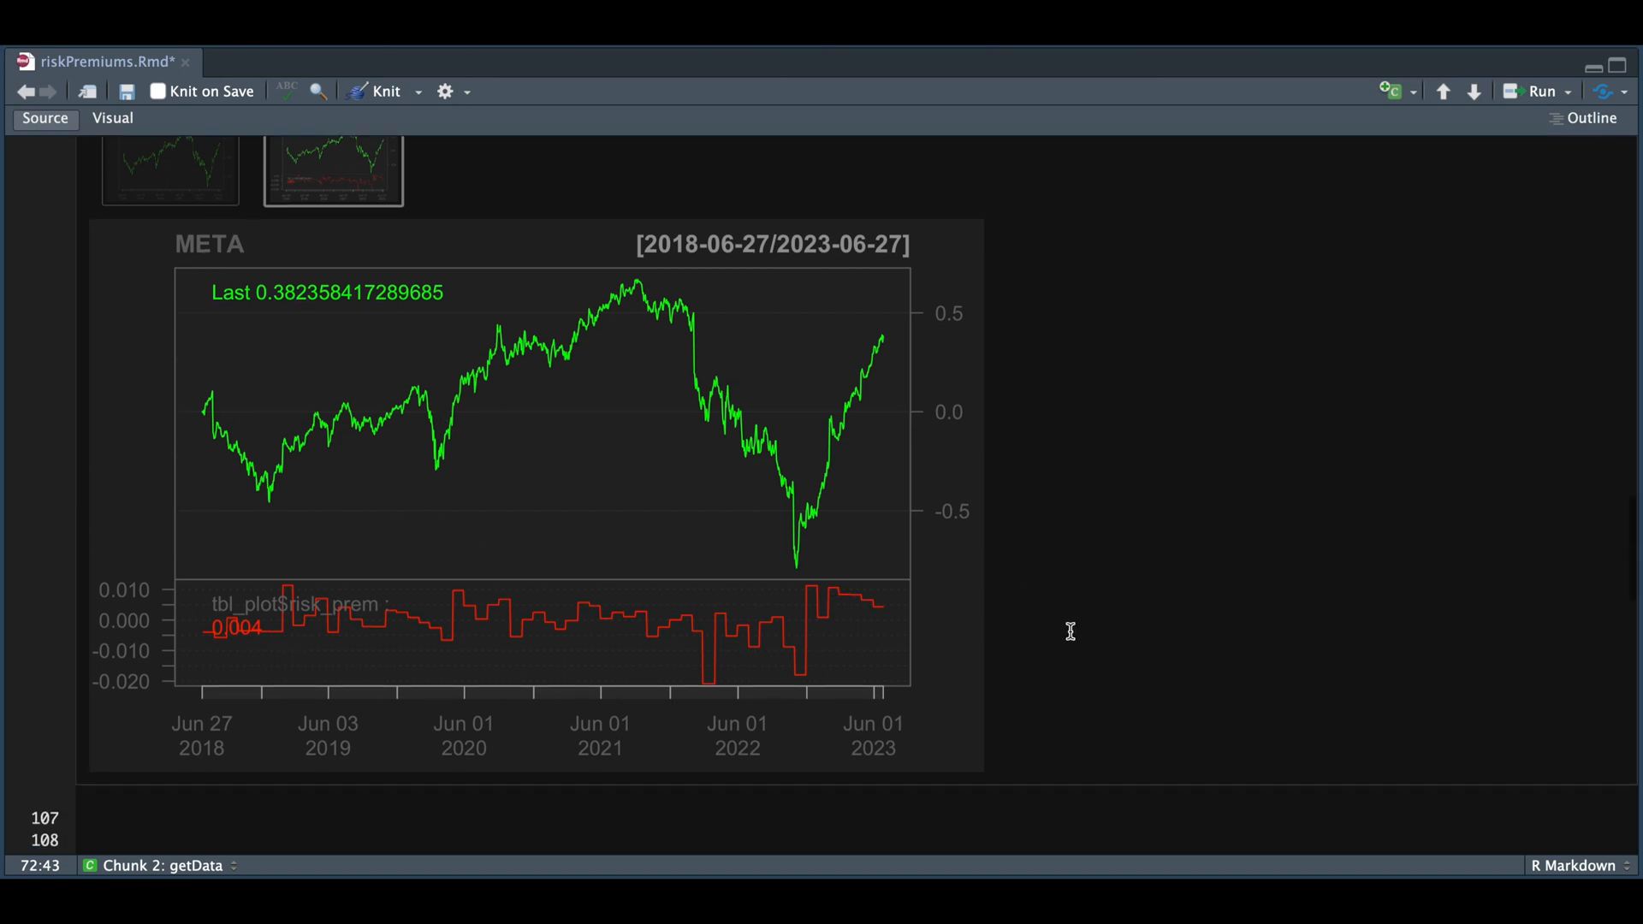
Step: Scroll down to the '## Add Trading signals' section, its long/short rules and the trade chunk
scroll(down, 3)
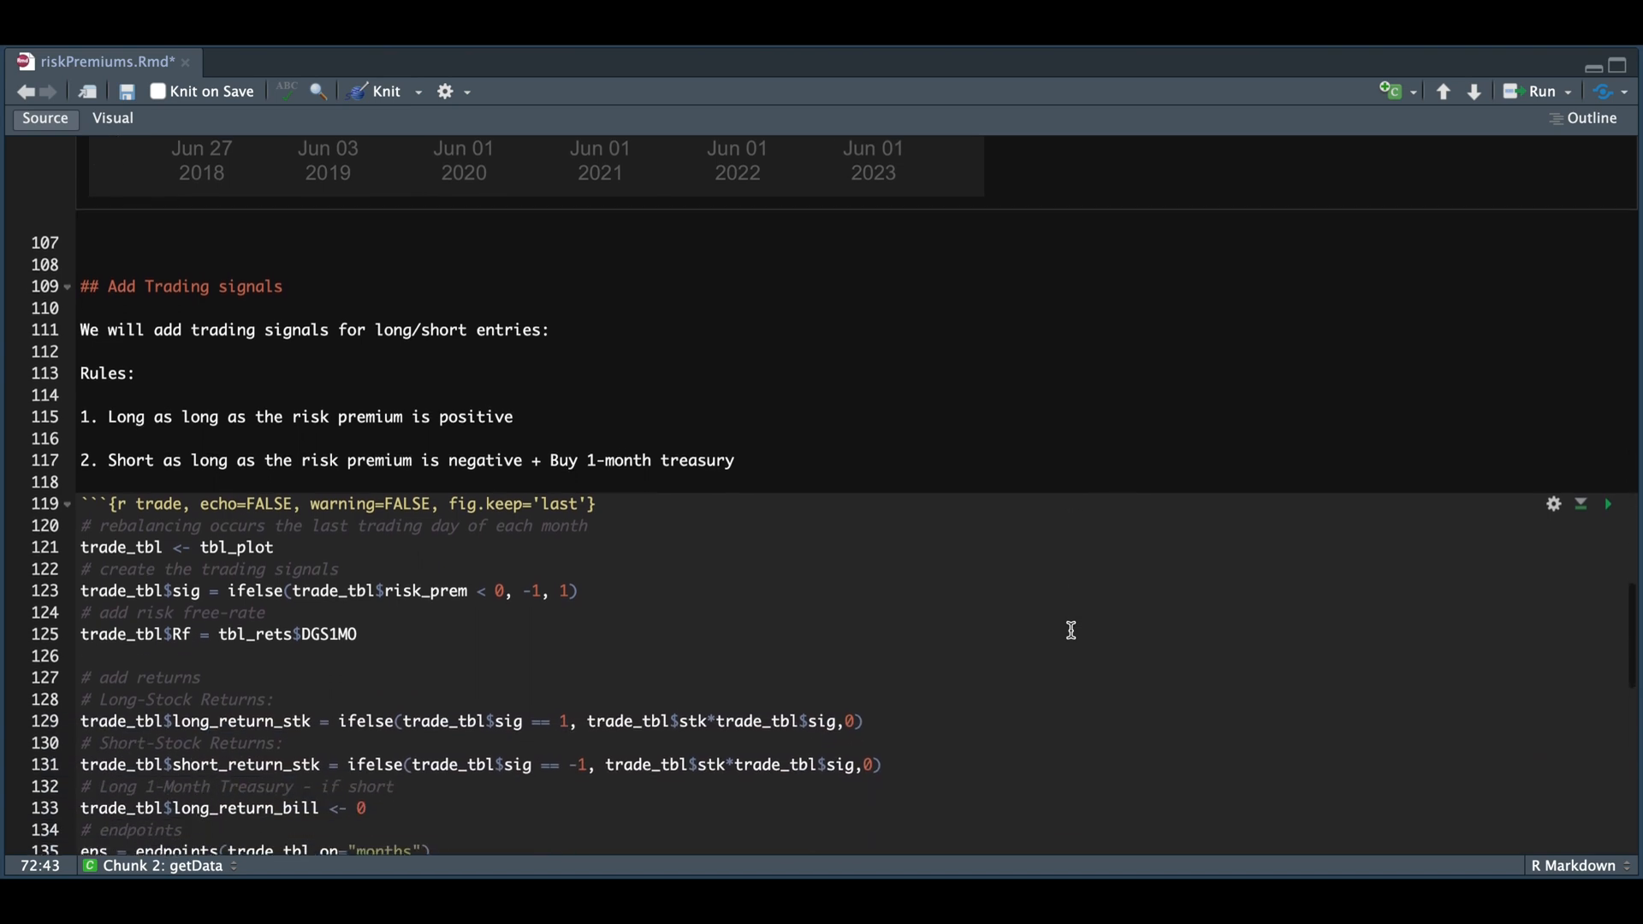
scroll(down, 3)
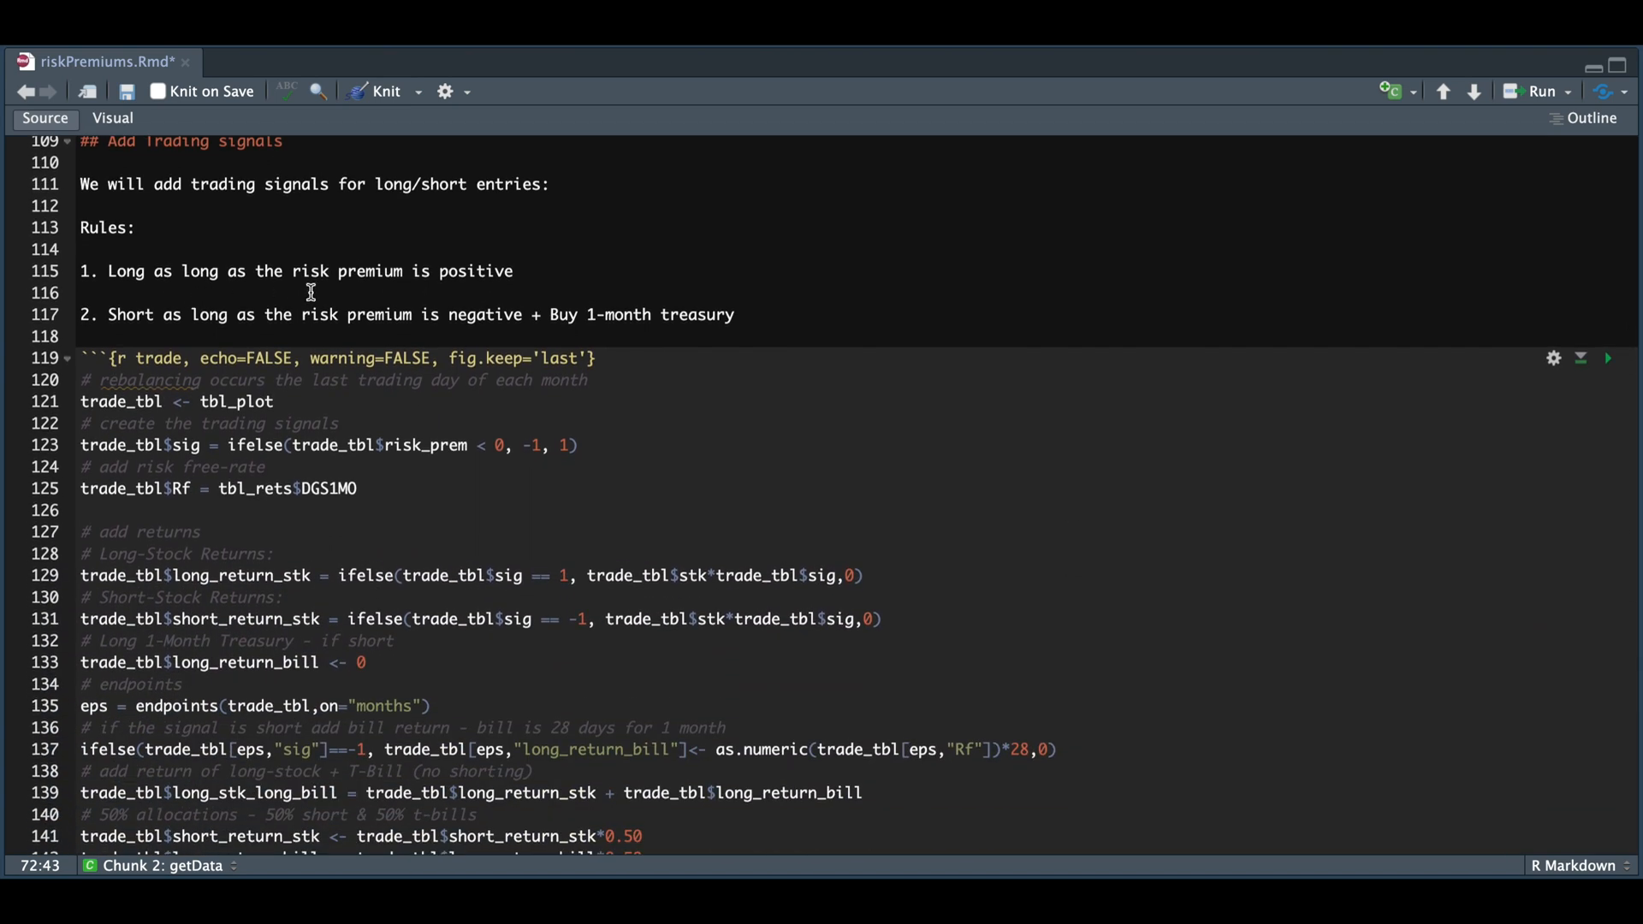
mouse_move(237, 297)
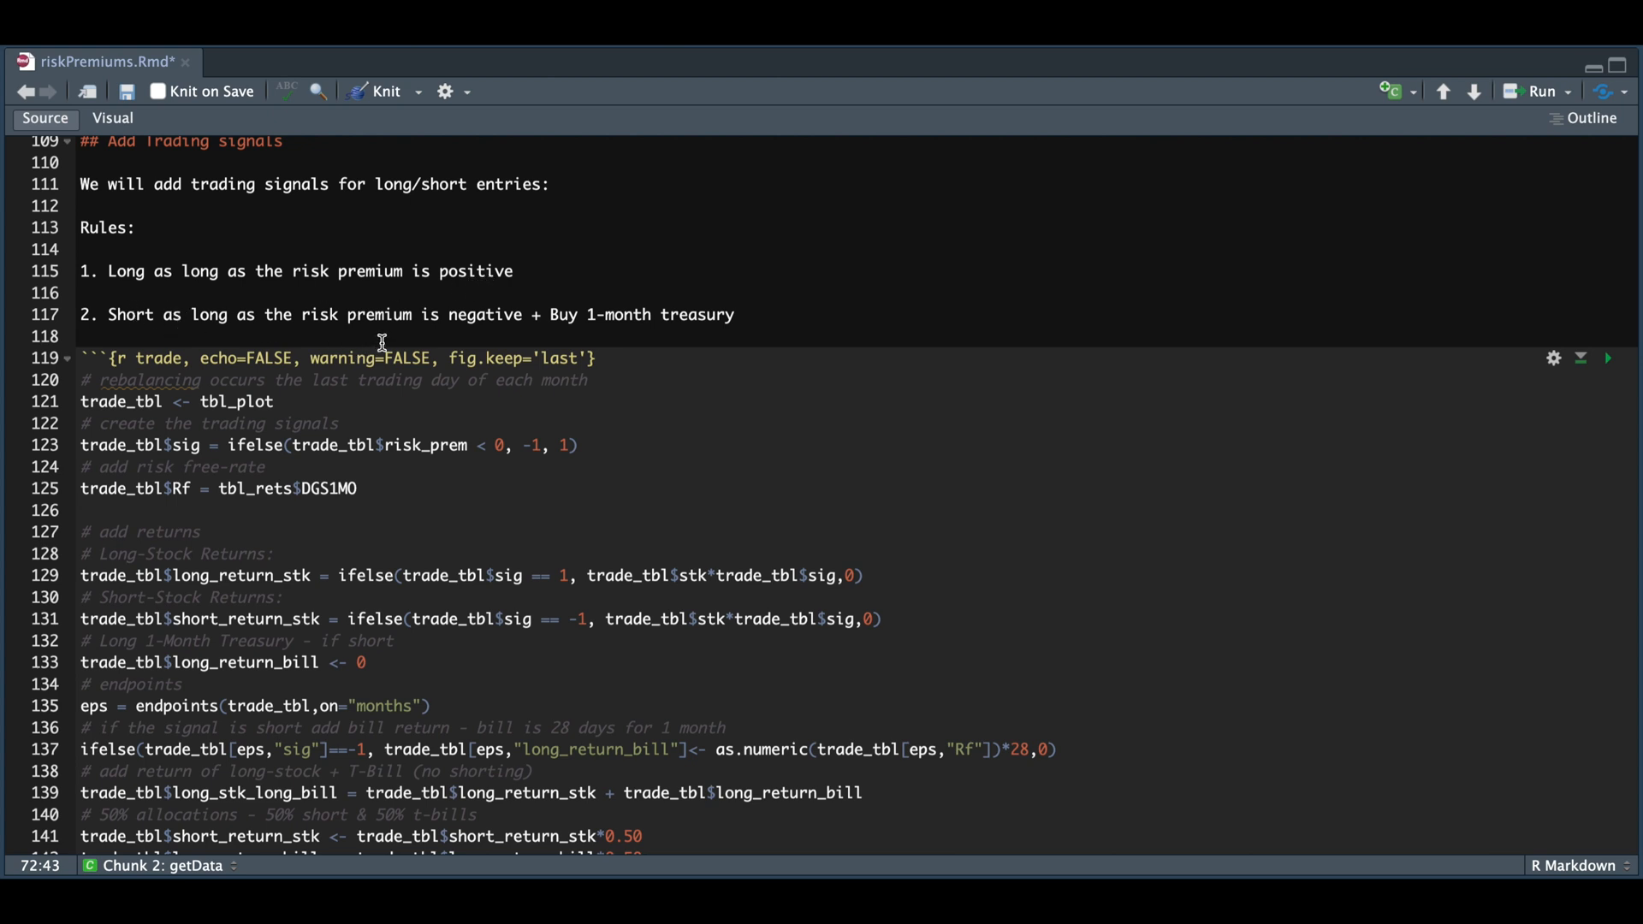
mouse_move(666, 338)
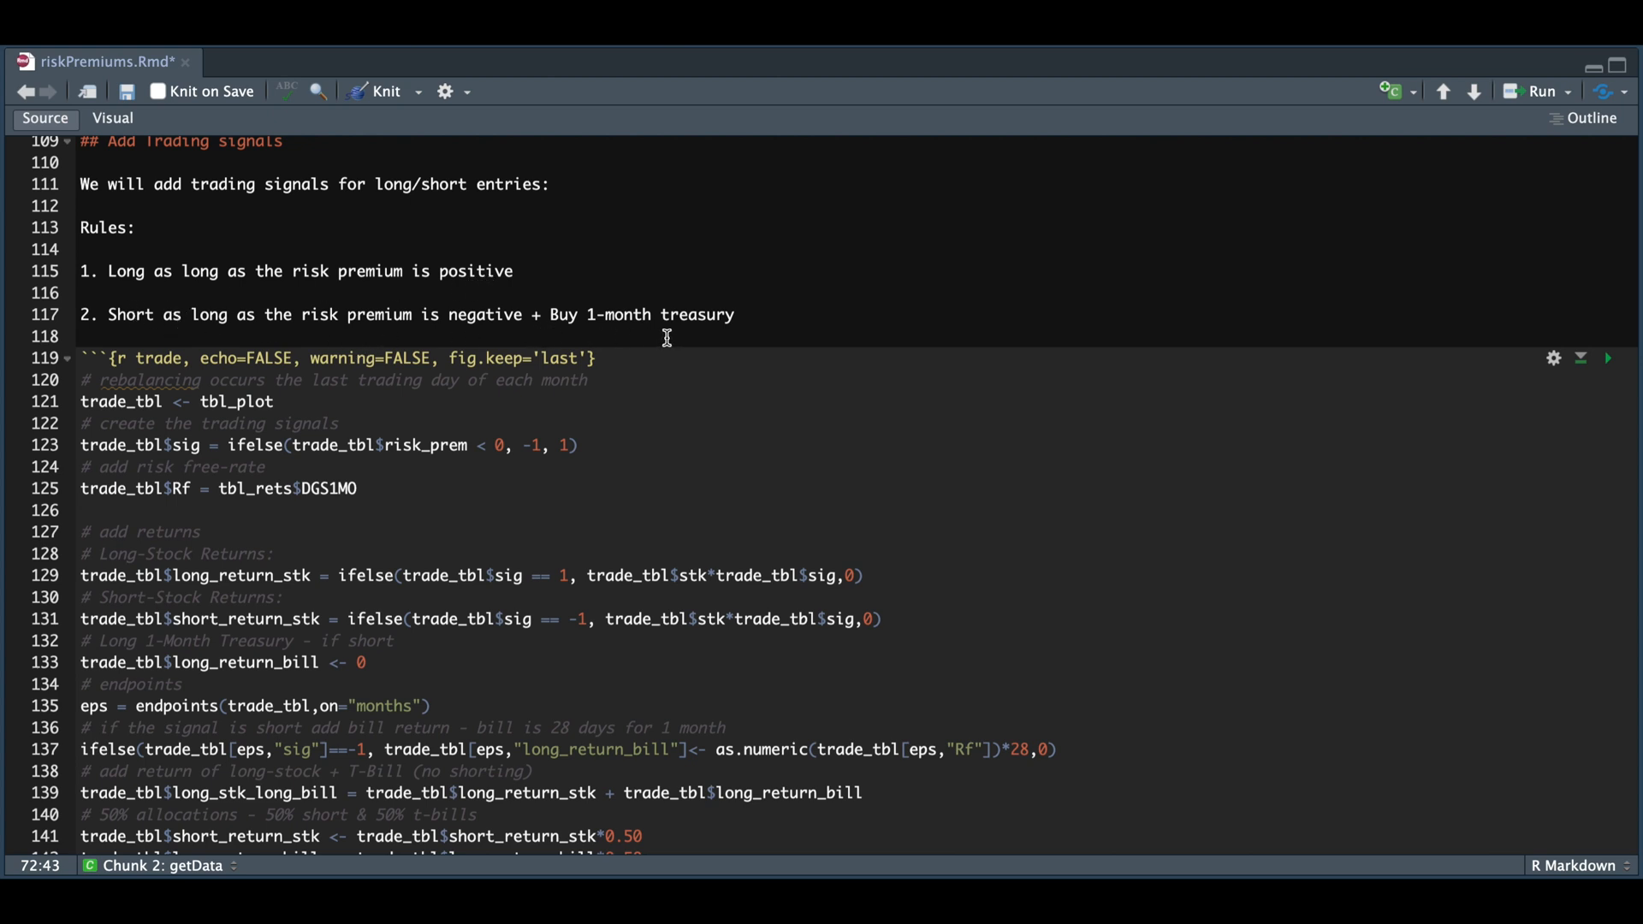
mouse_move(569, 327)
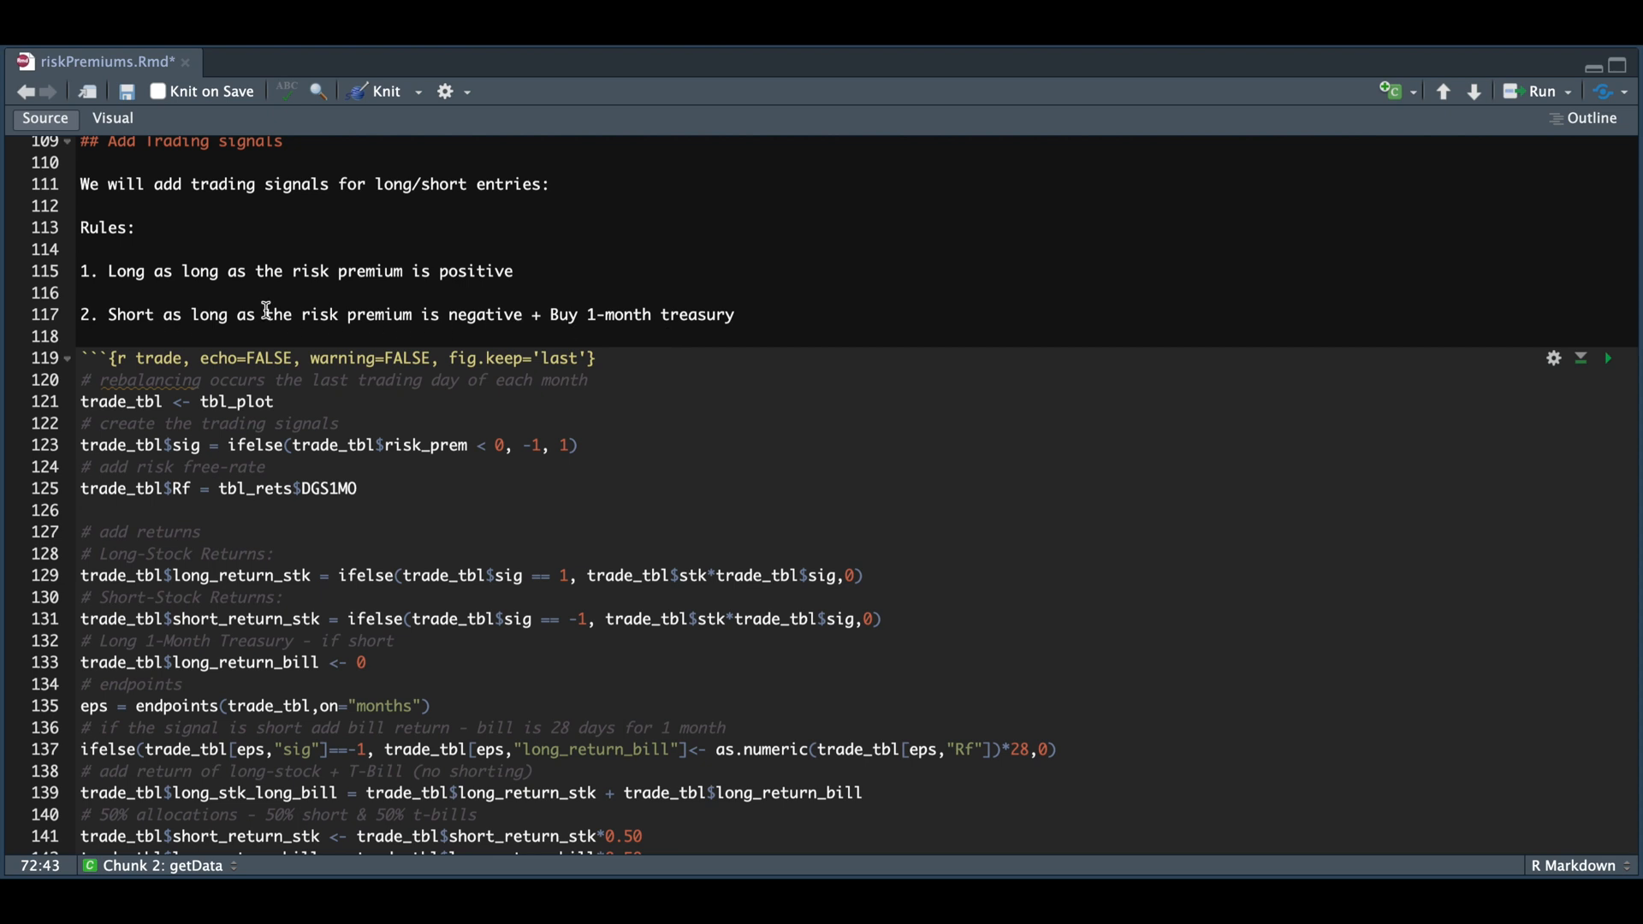
mouse_move(396, 290)
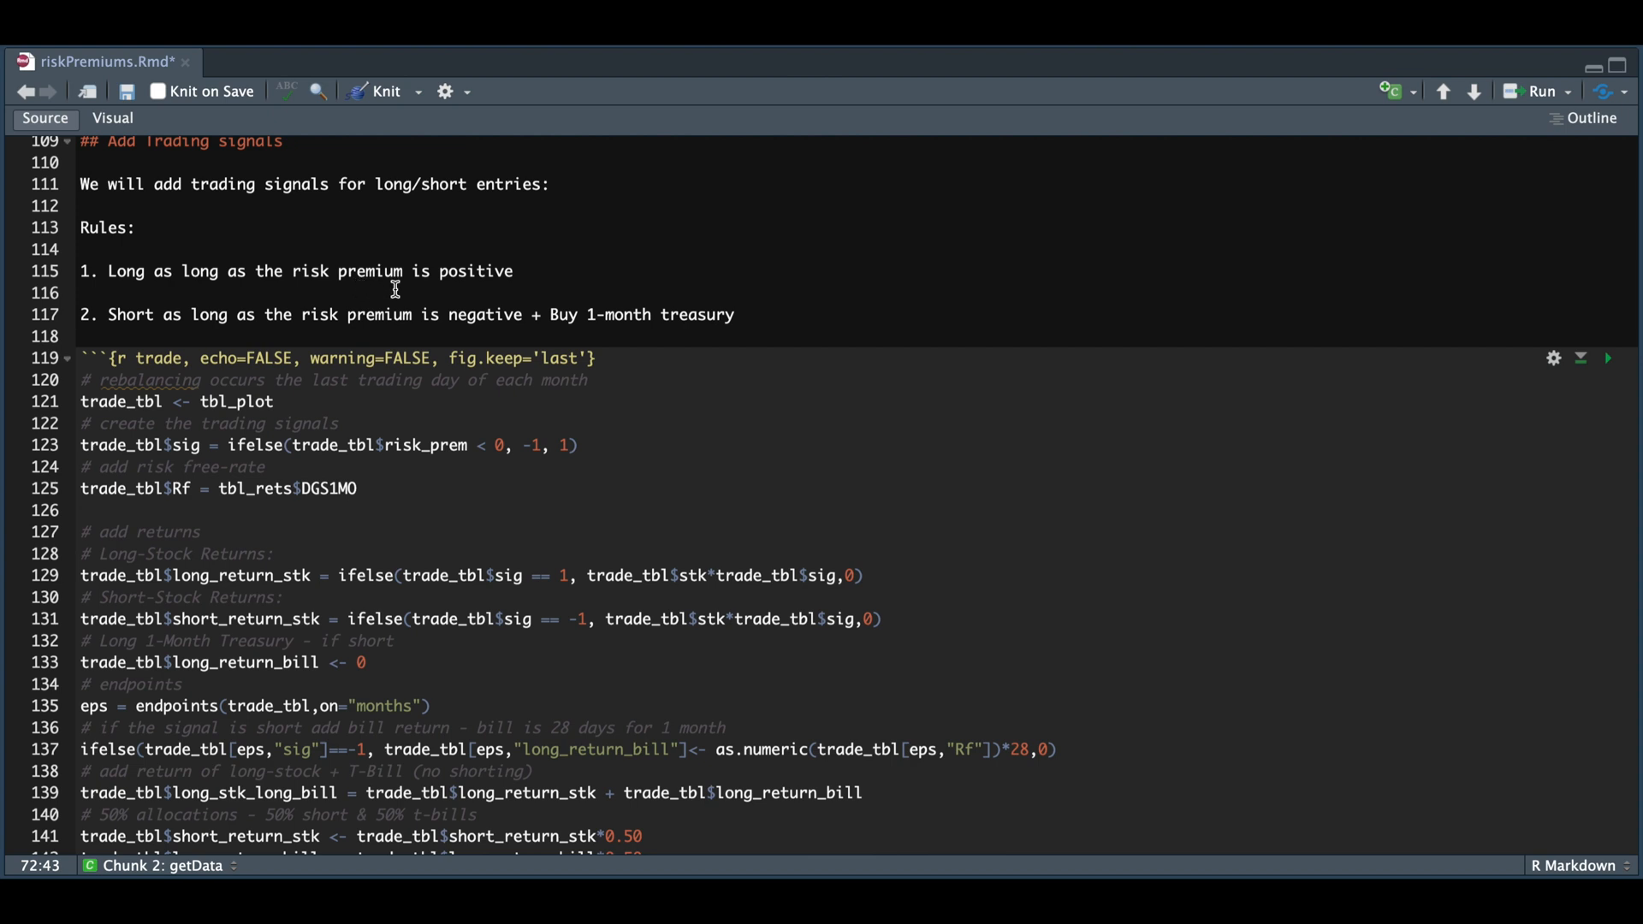
mouse_move(338, 326)
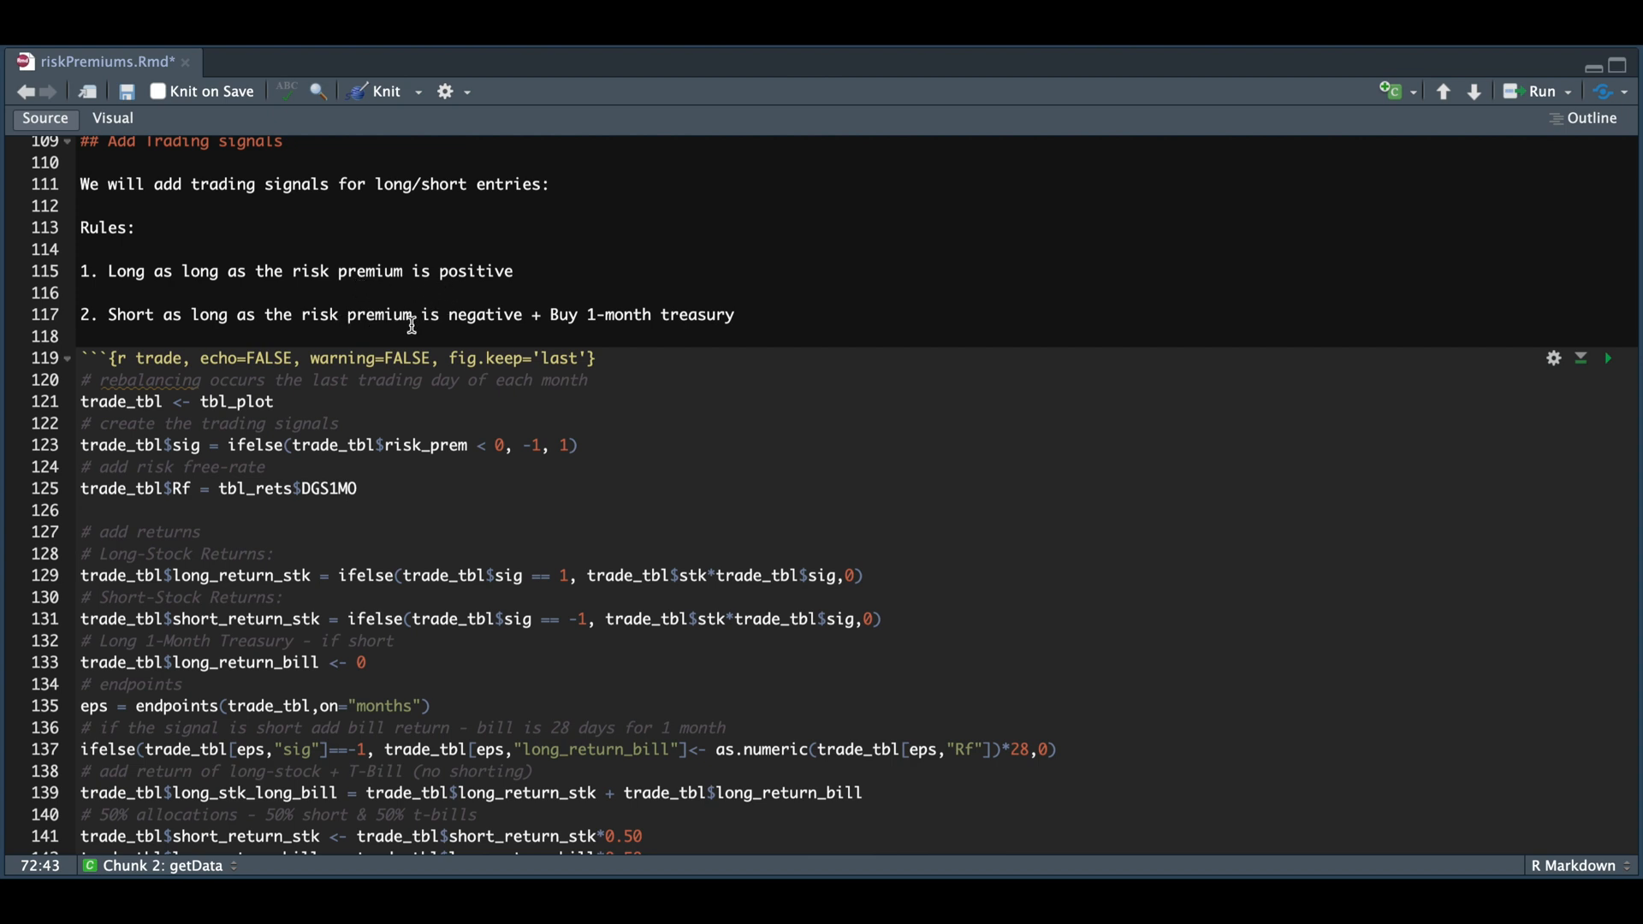
mouse_move(624, 326)
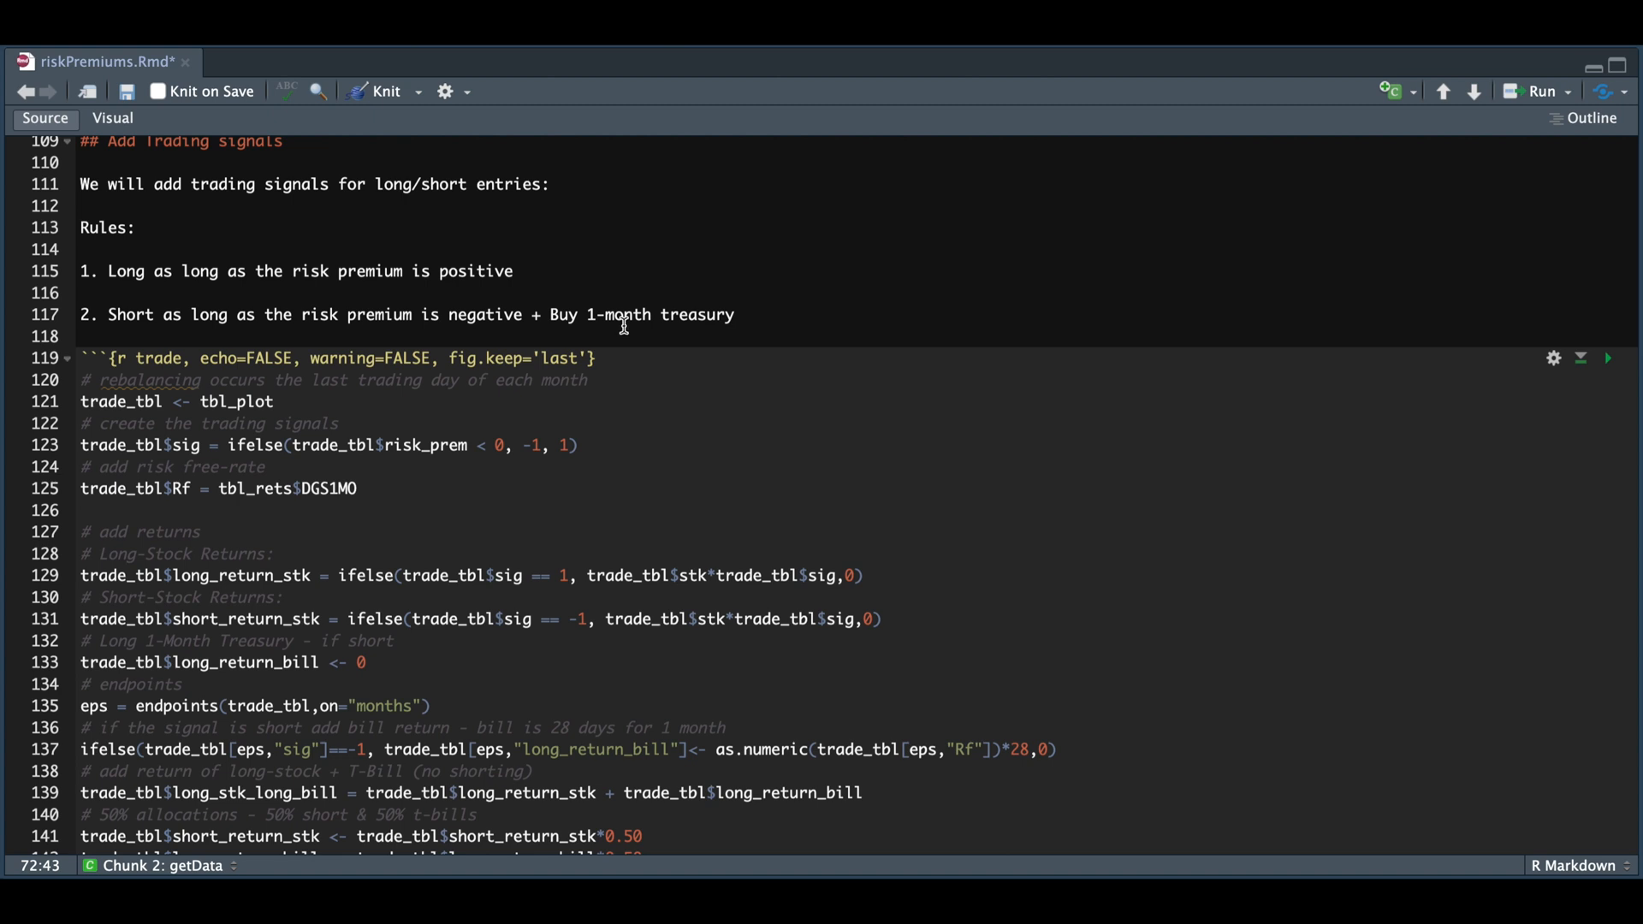
mouse_move(741, 375)
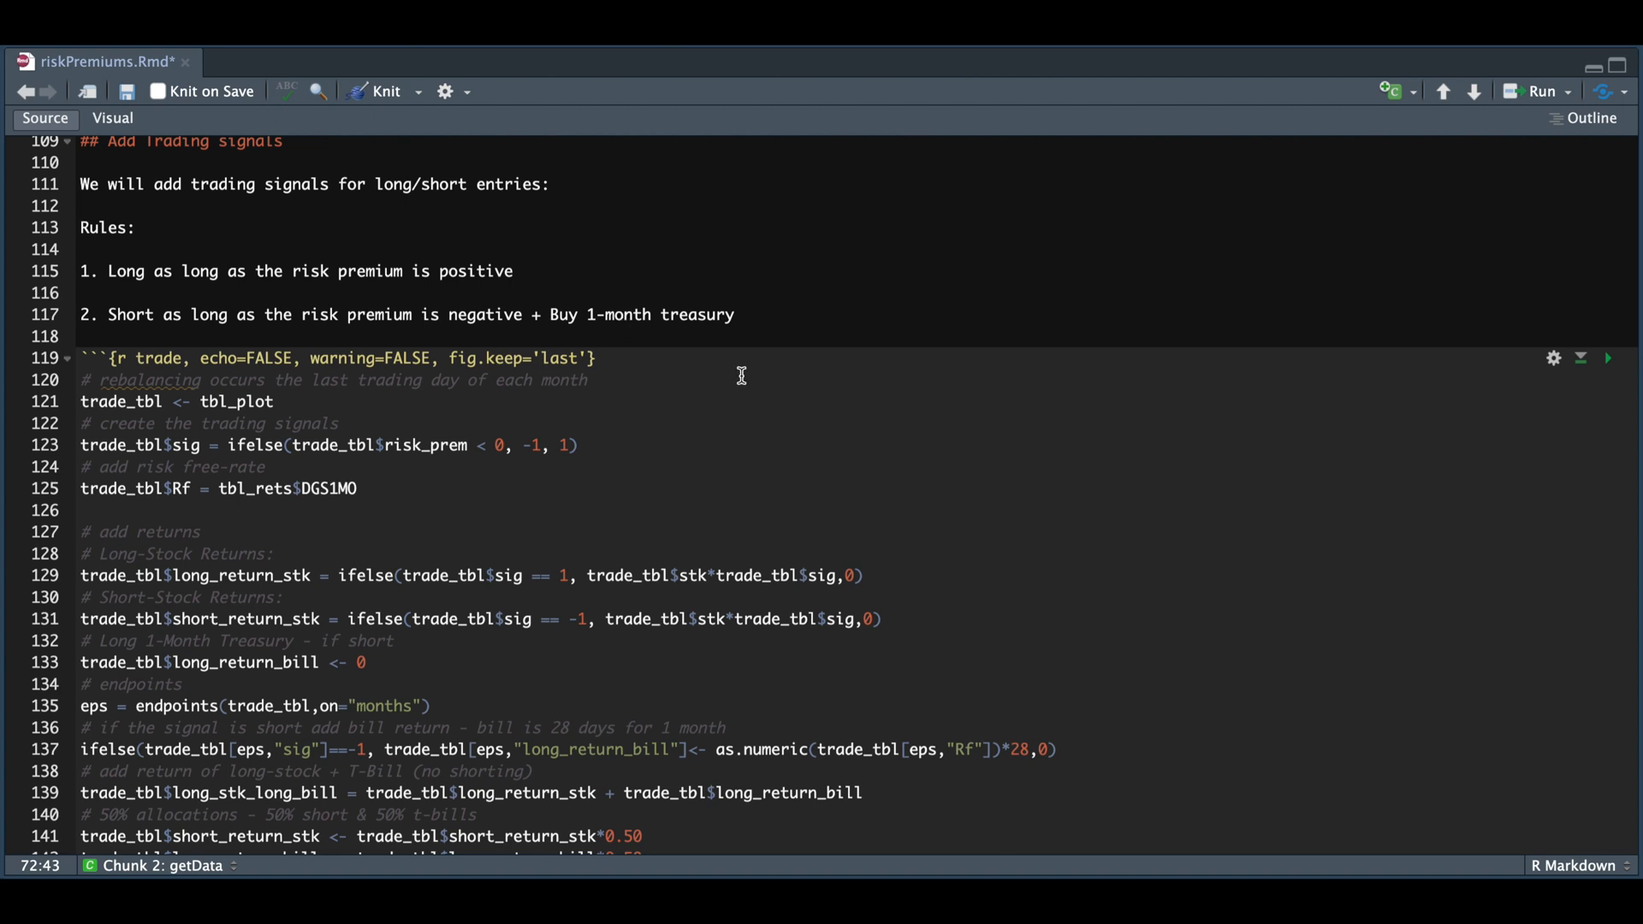
scroll(down, 3)
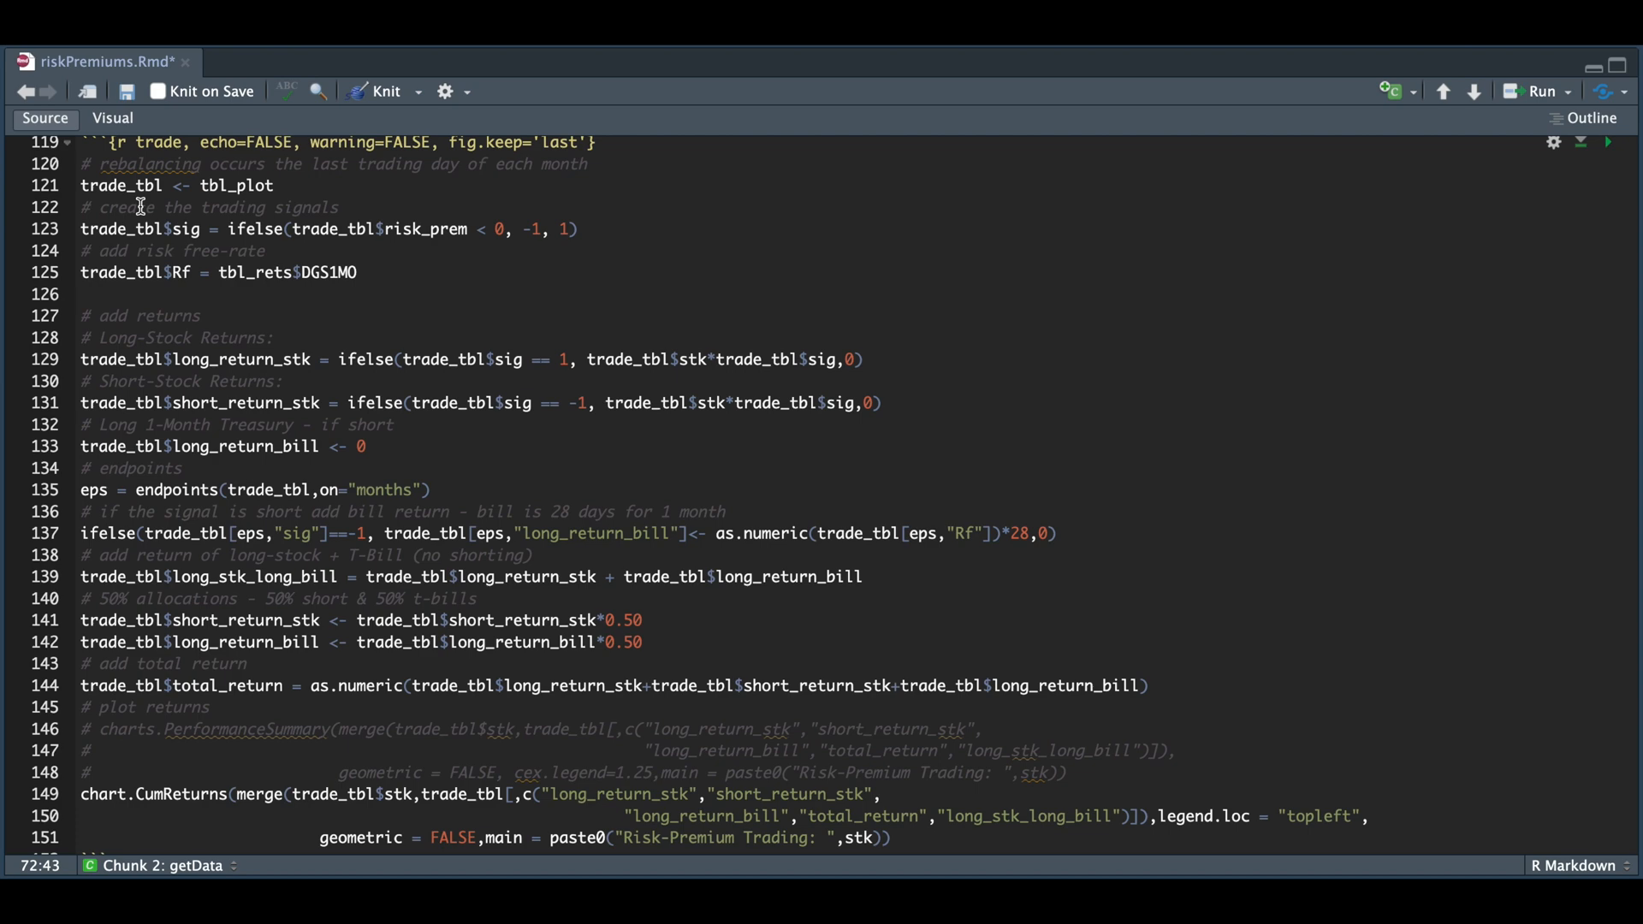
mouse_move(348, 256)
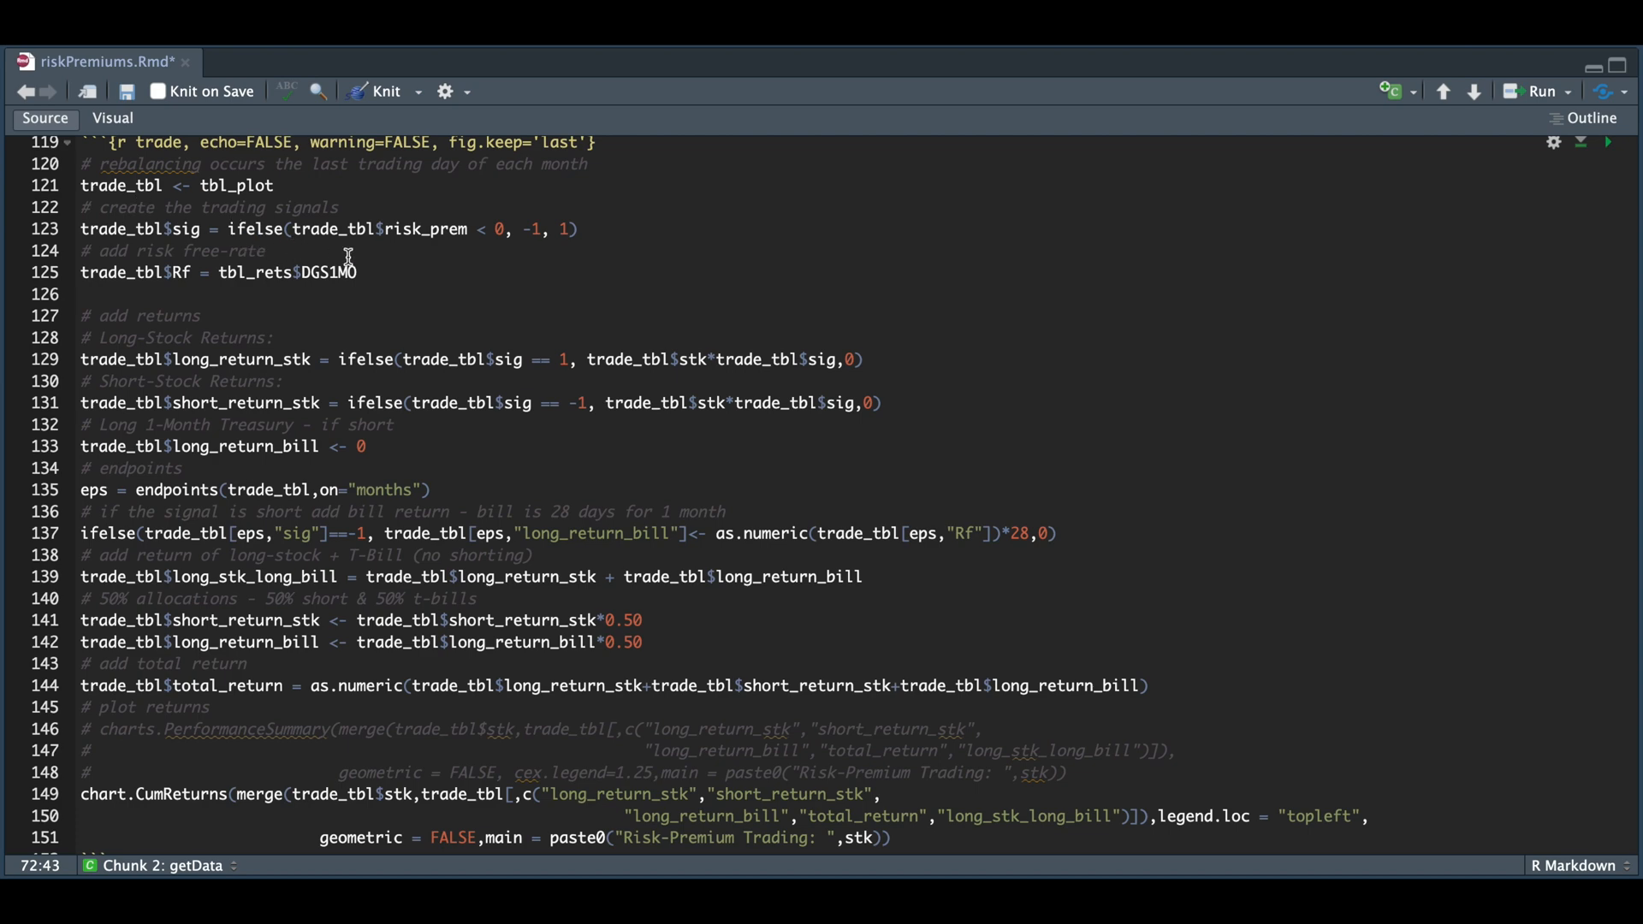
mouse_move(498, 256)
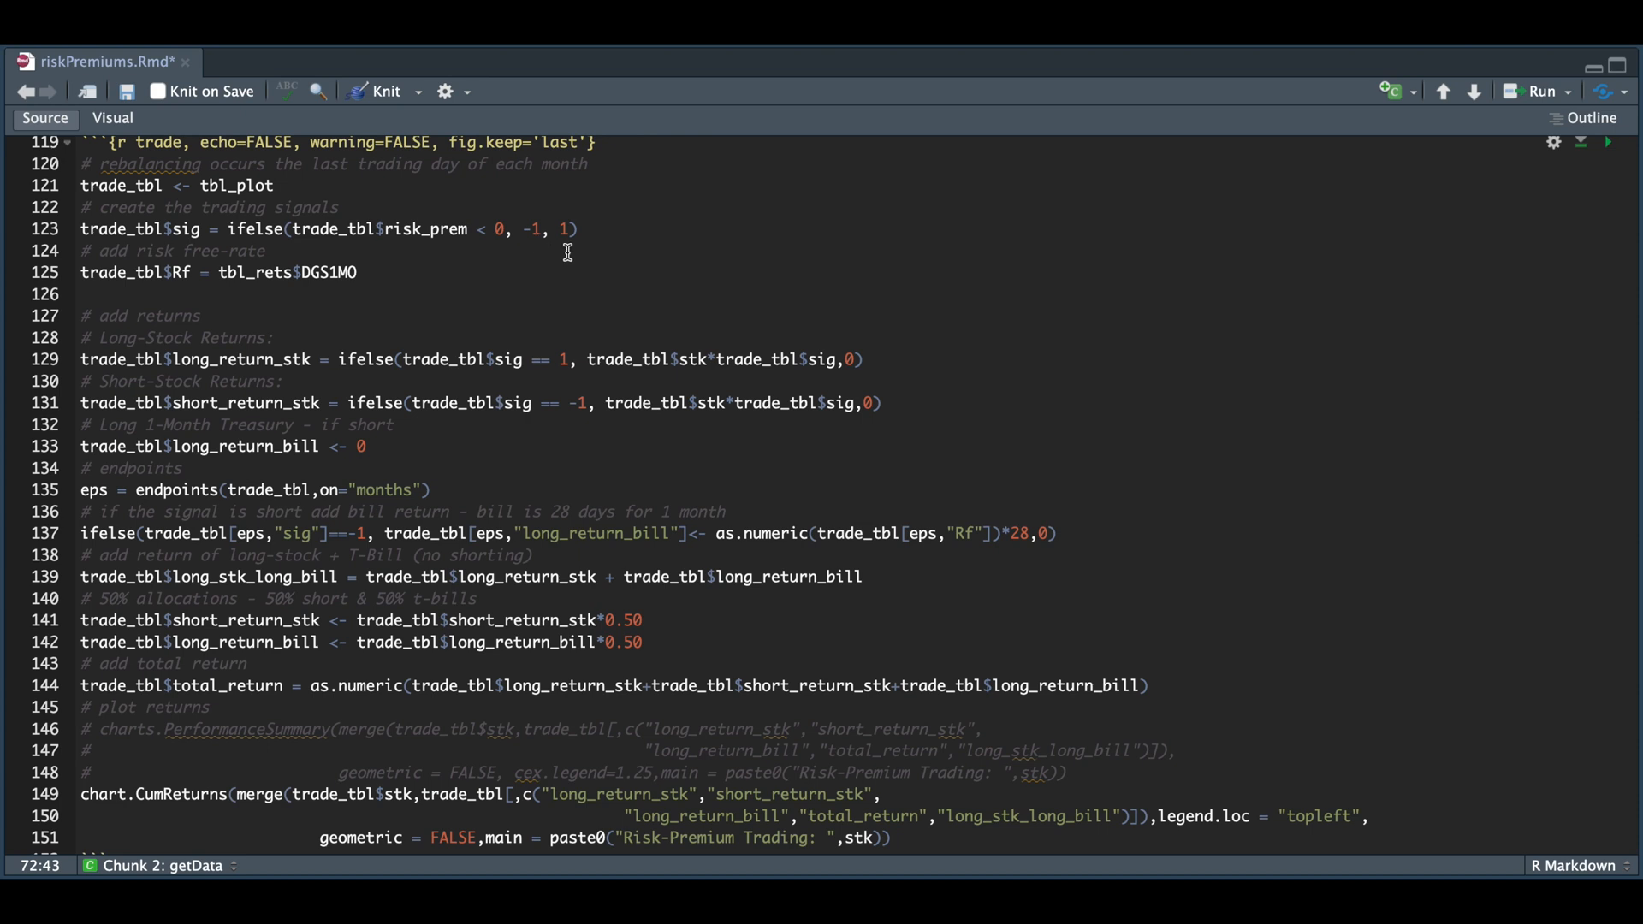
mouse_move(247, 291)
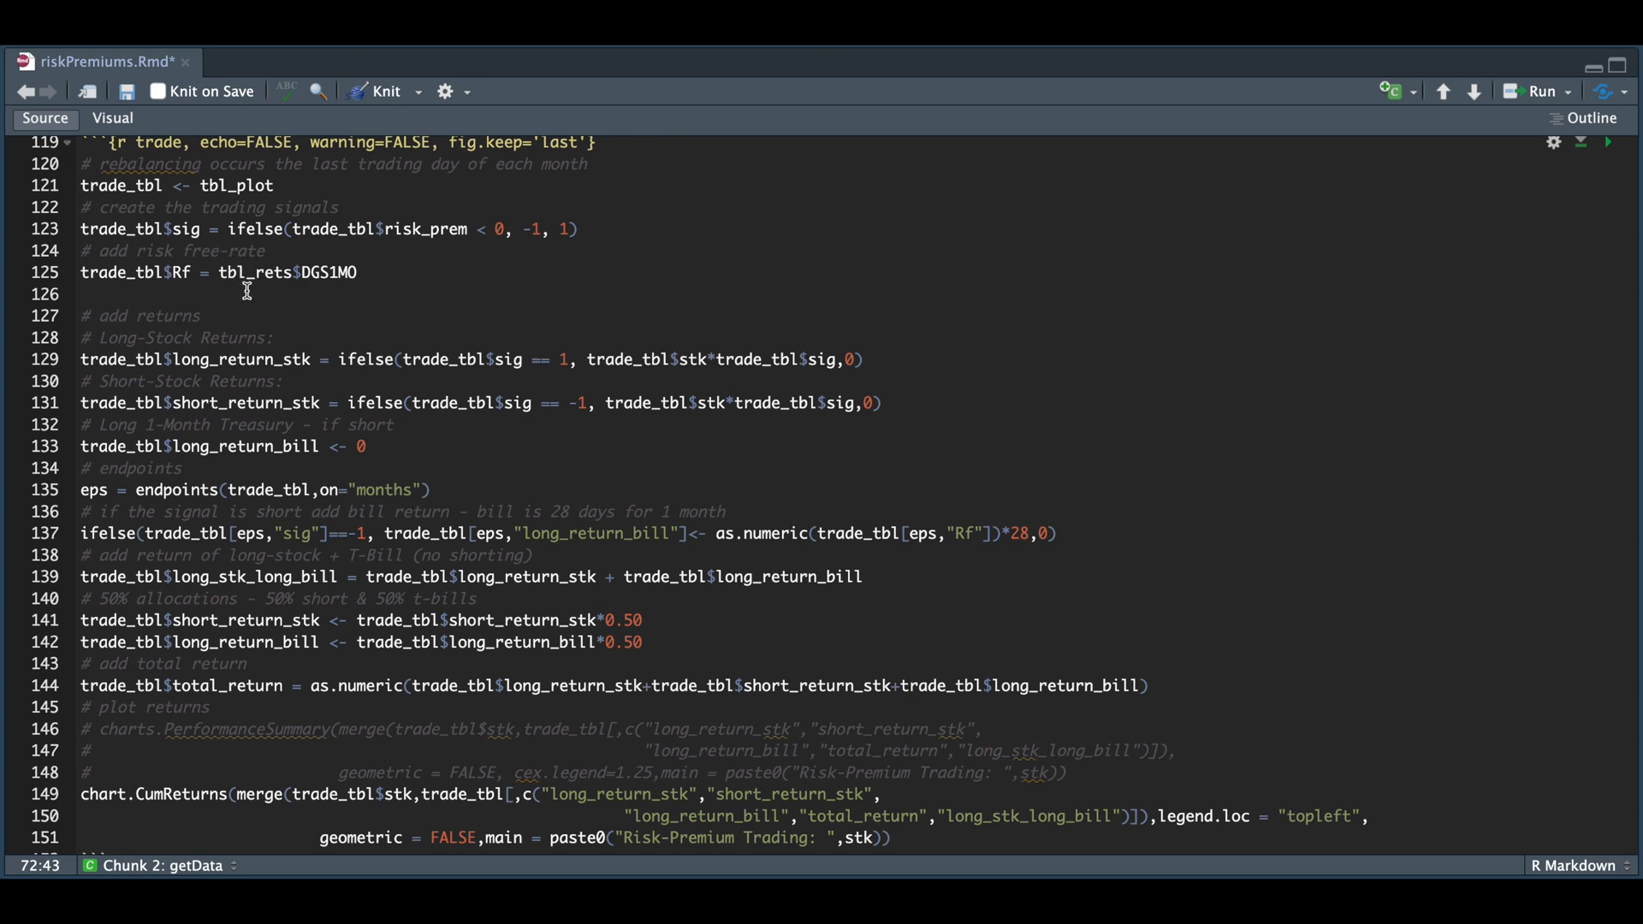
mouse_move(260, 302)
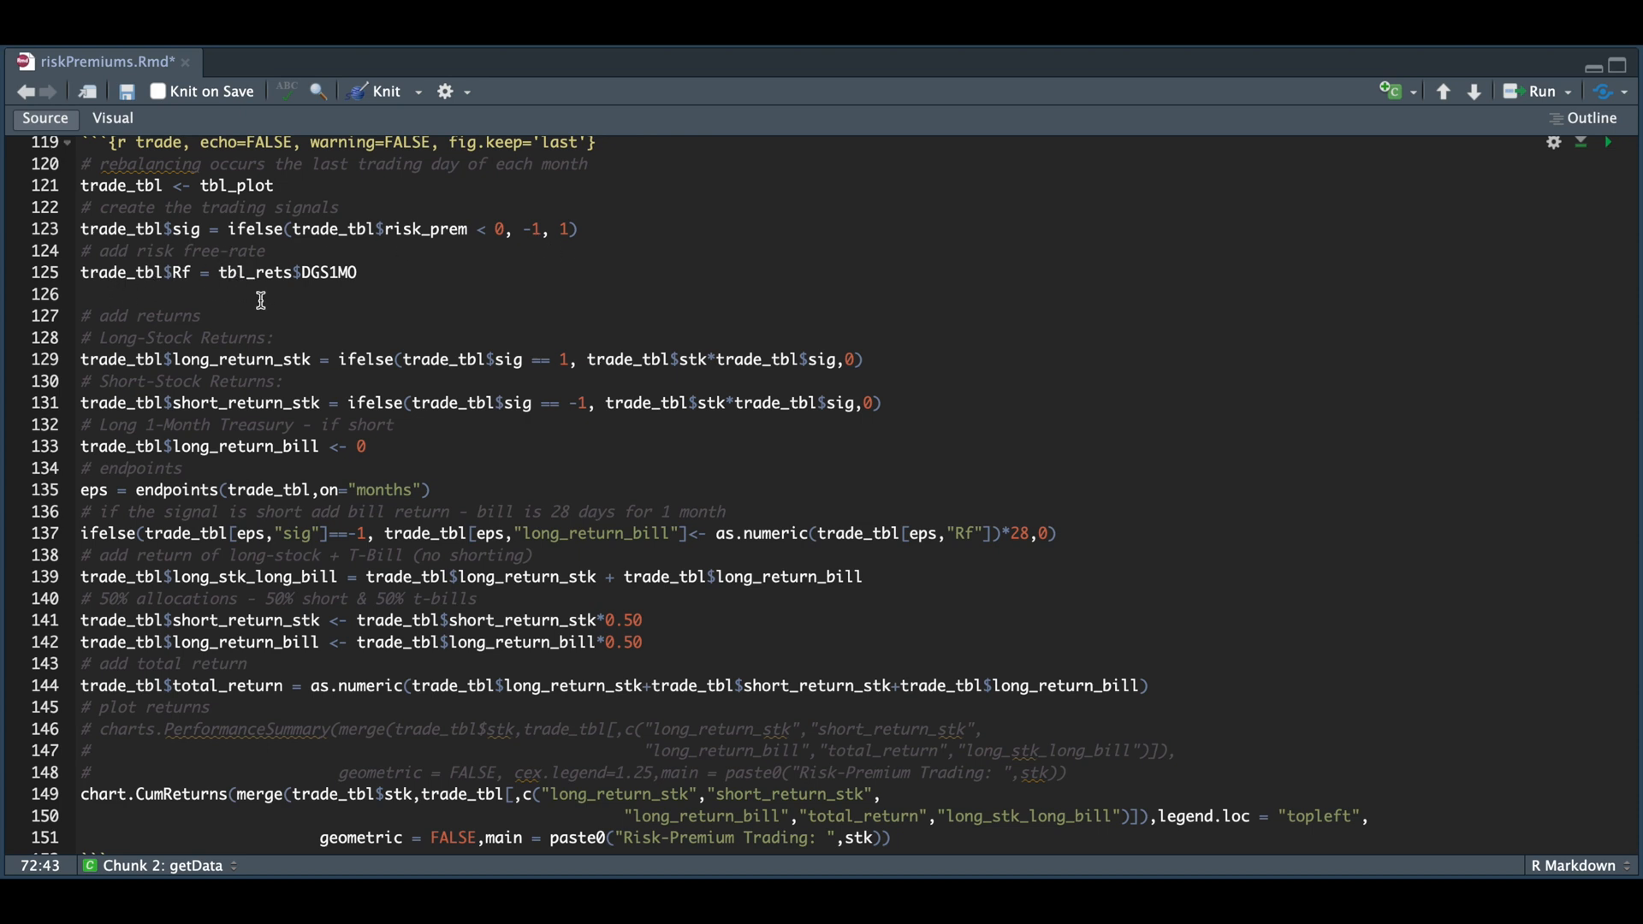
mouse_move(383, 380)
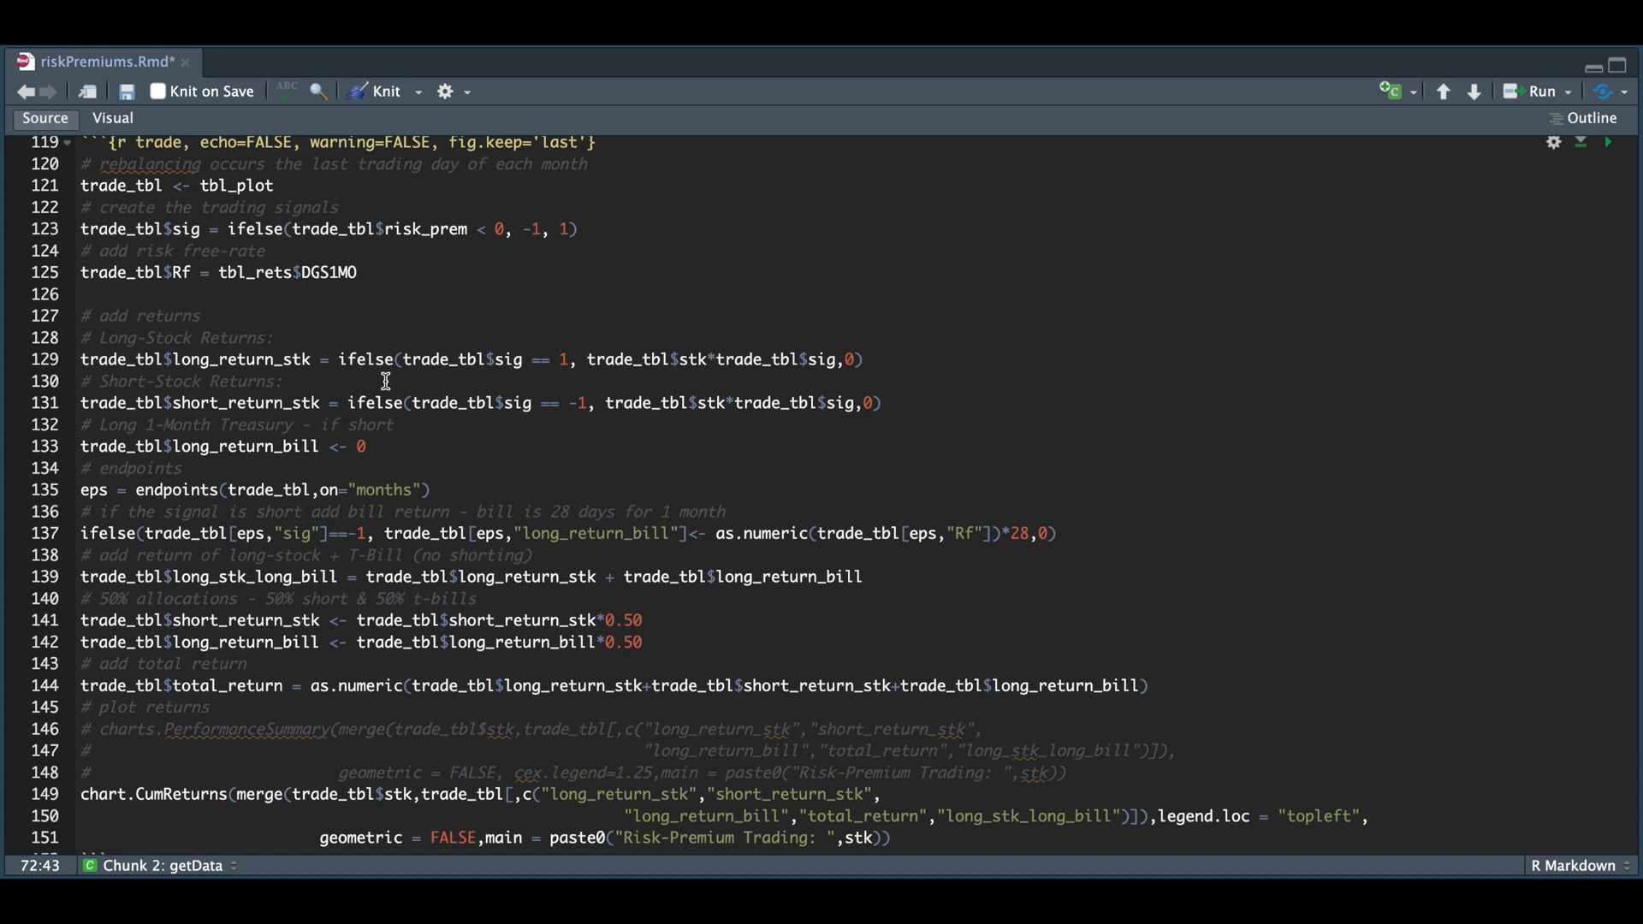
mouse_move(564, 378)
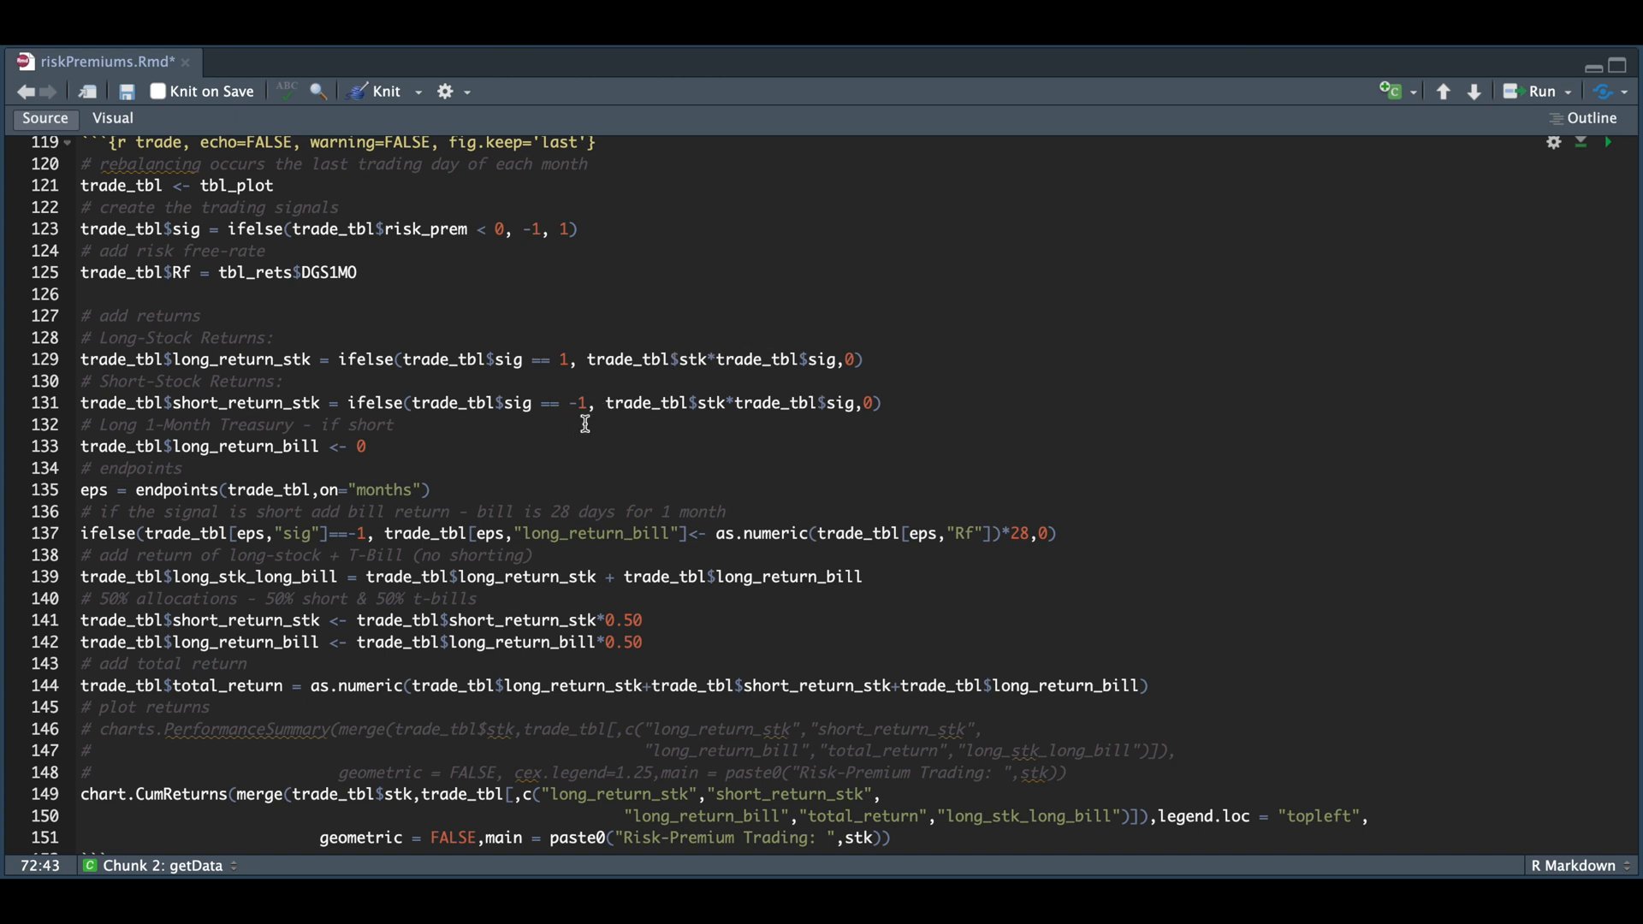
mouse_move(701, 429)
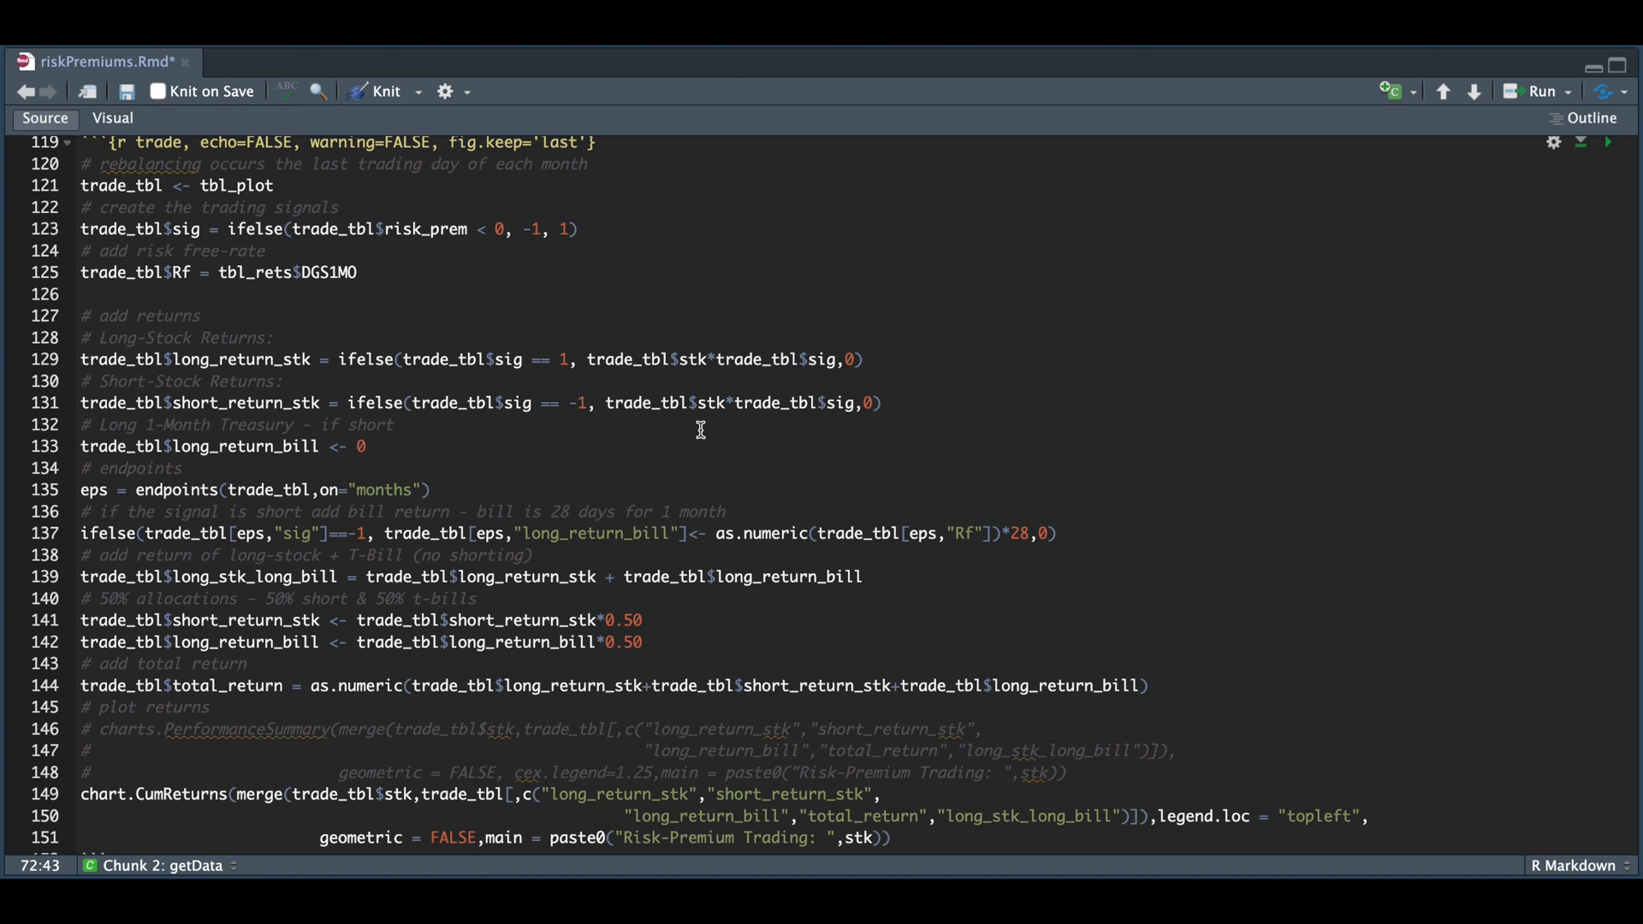
mouse_move(854, 424)
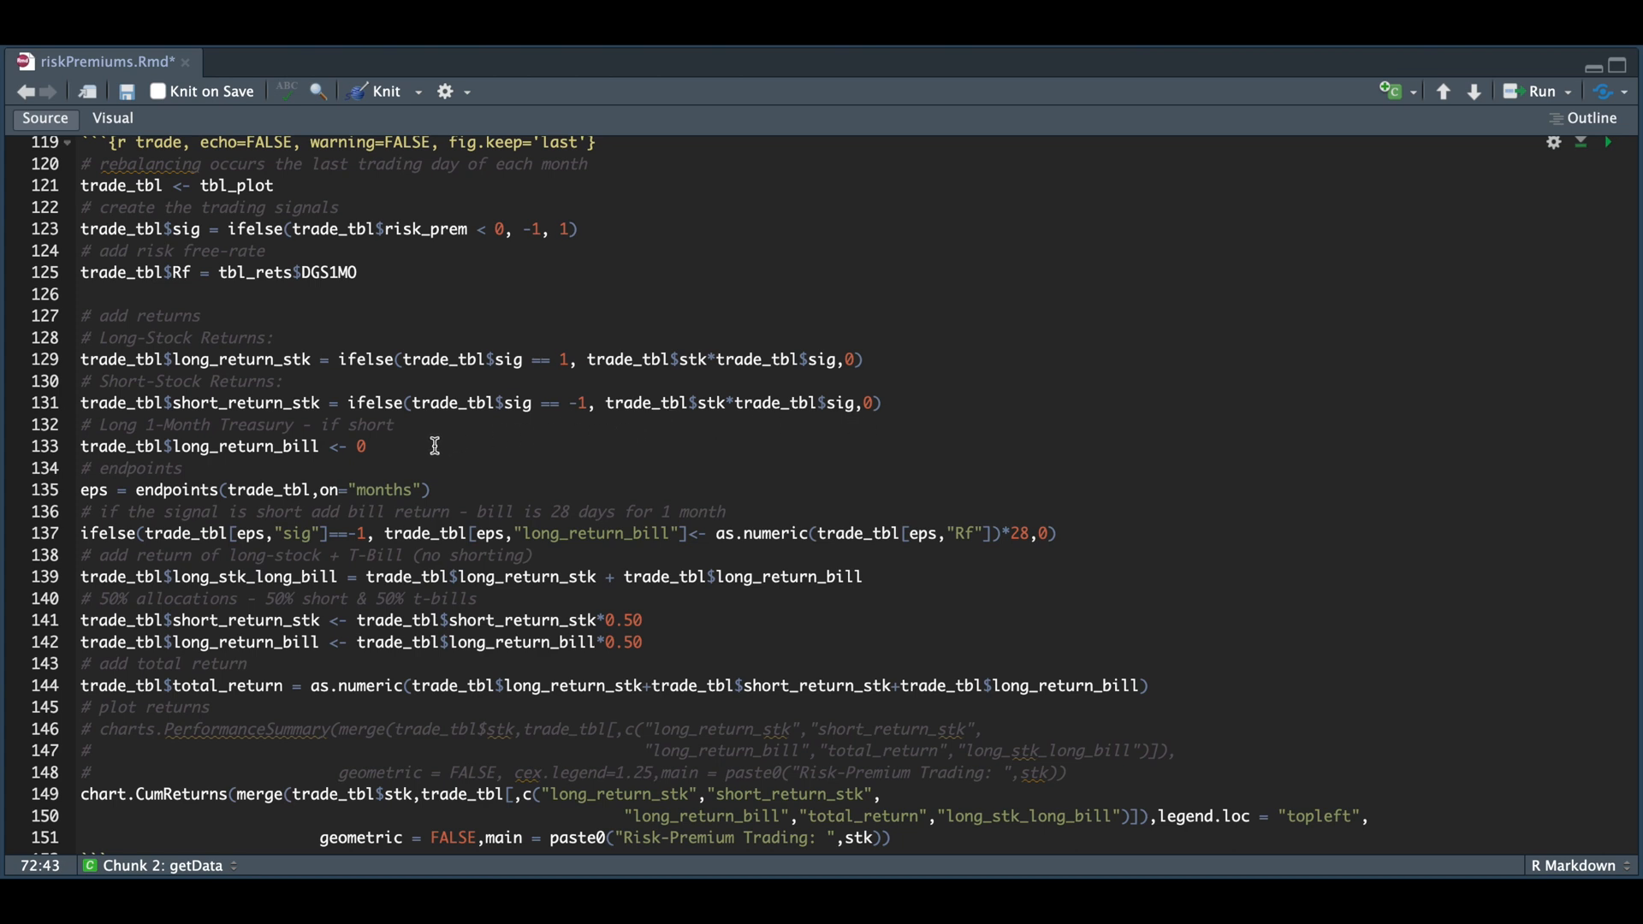
mouse_move(266, 467)
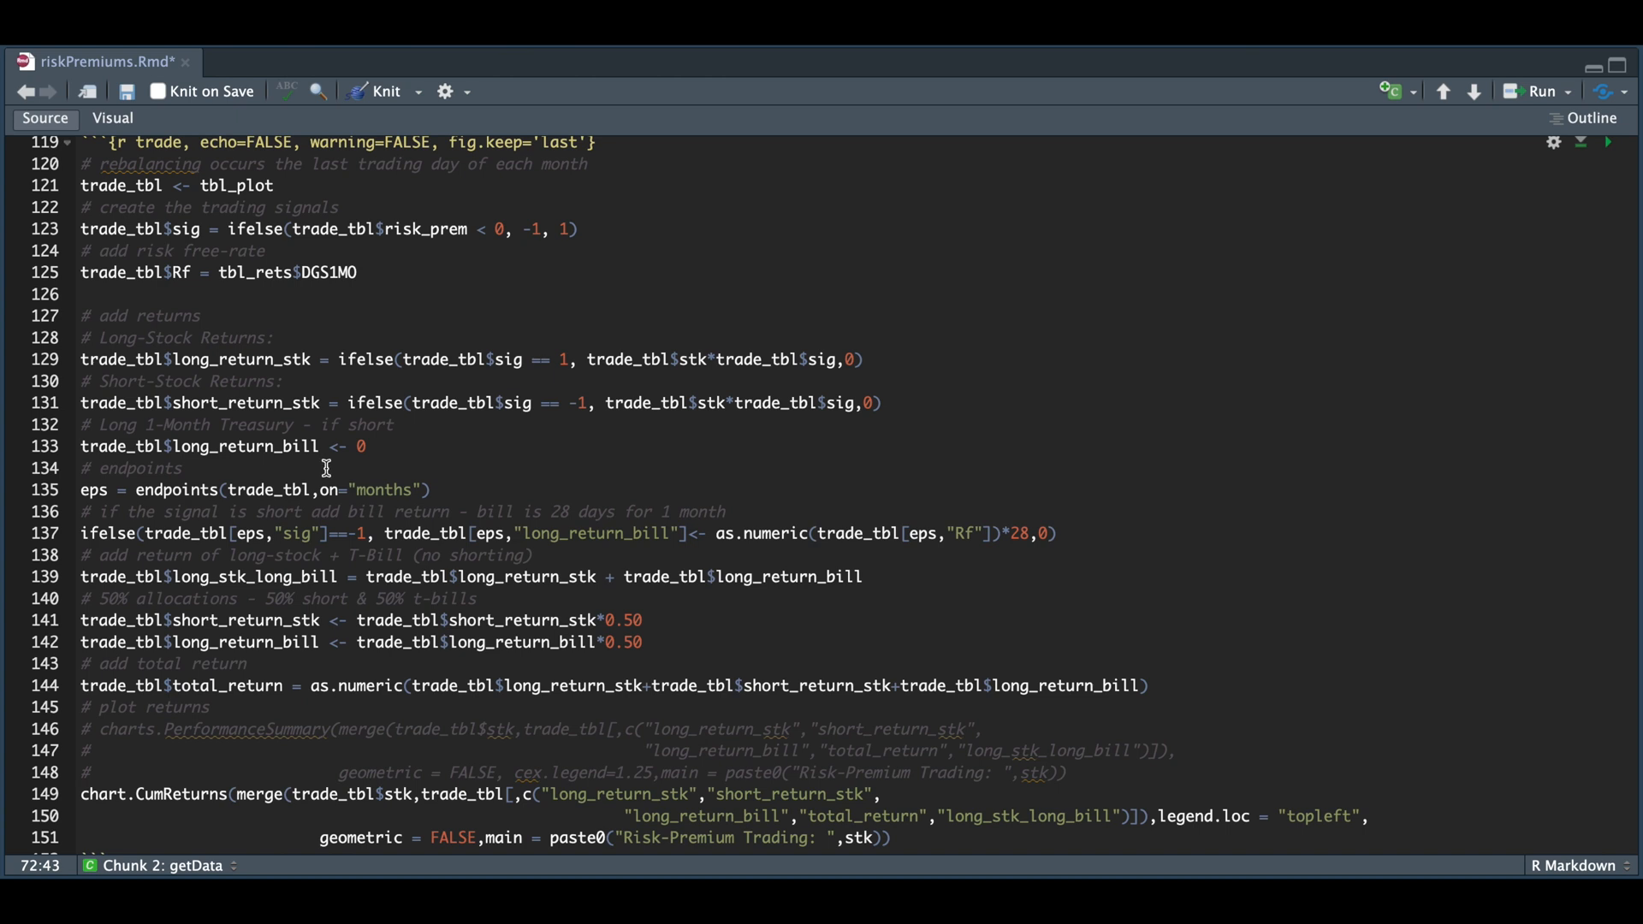
mouse_move(340, 505)
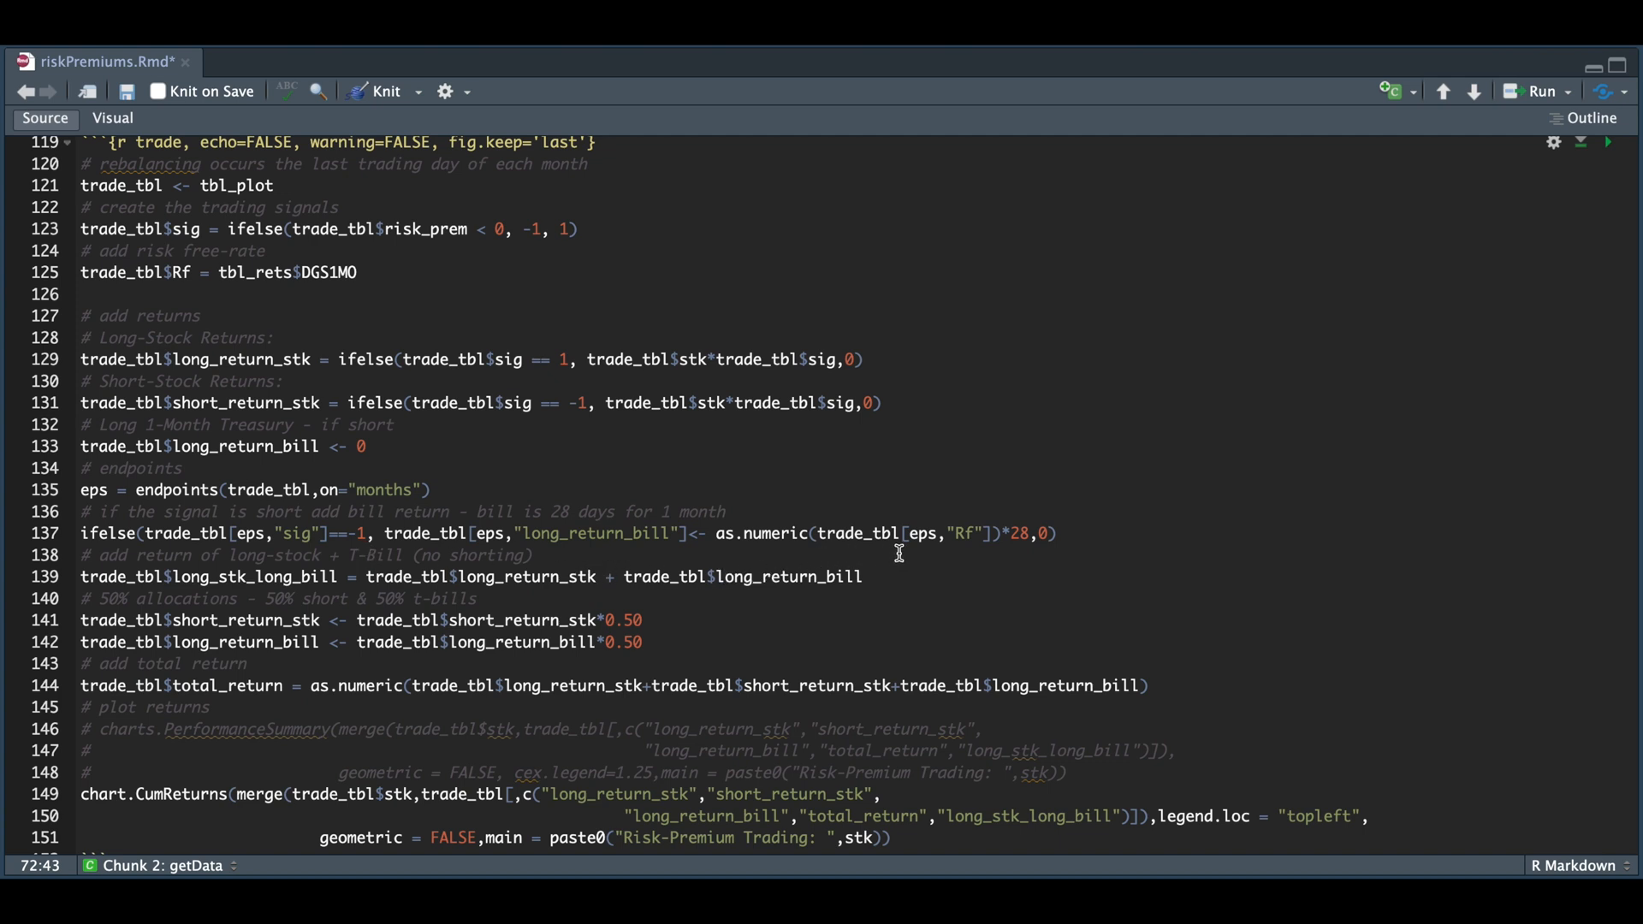
mouse_move(995, 554)
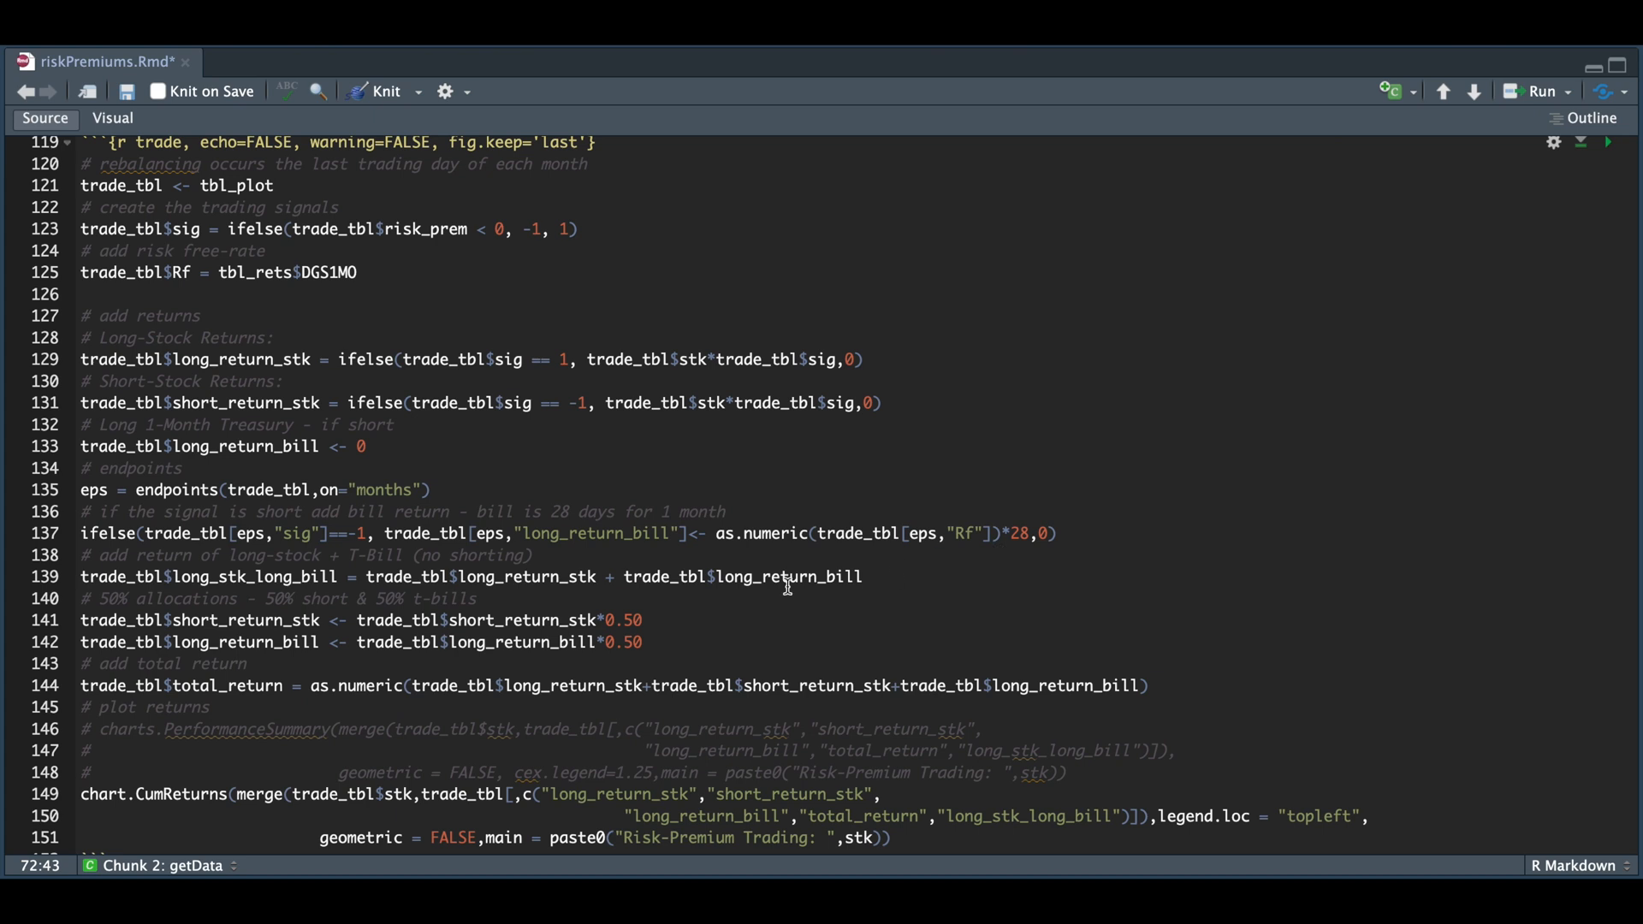
mouse_move(340, 594)
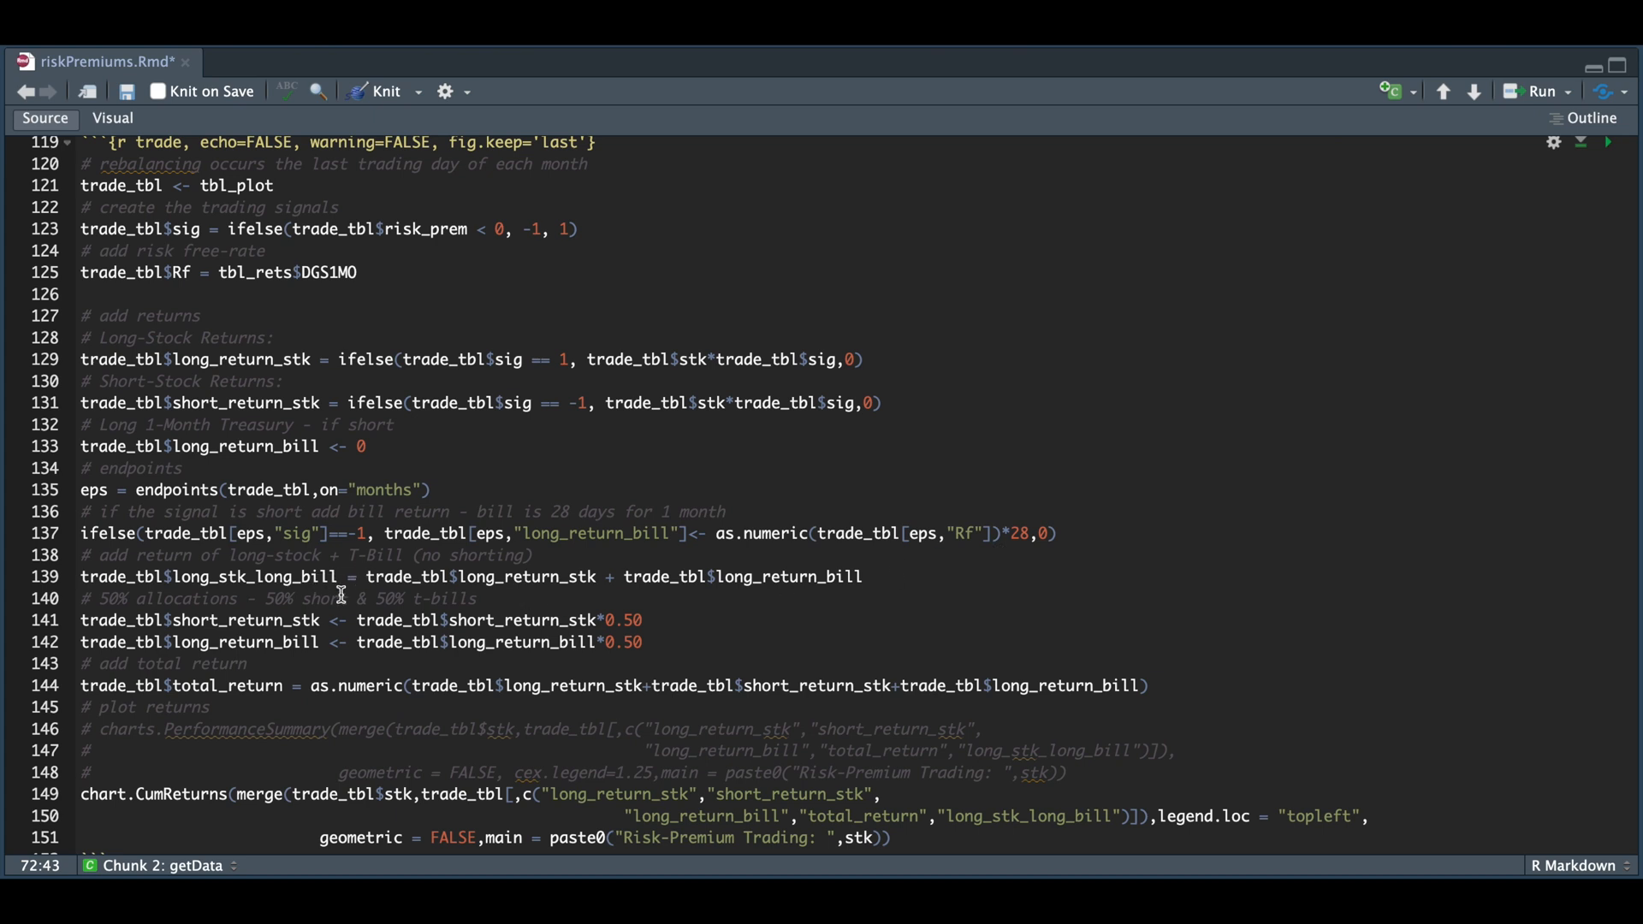
mouse_move(428, 598)
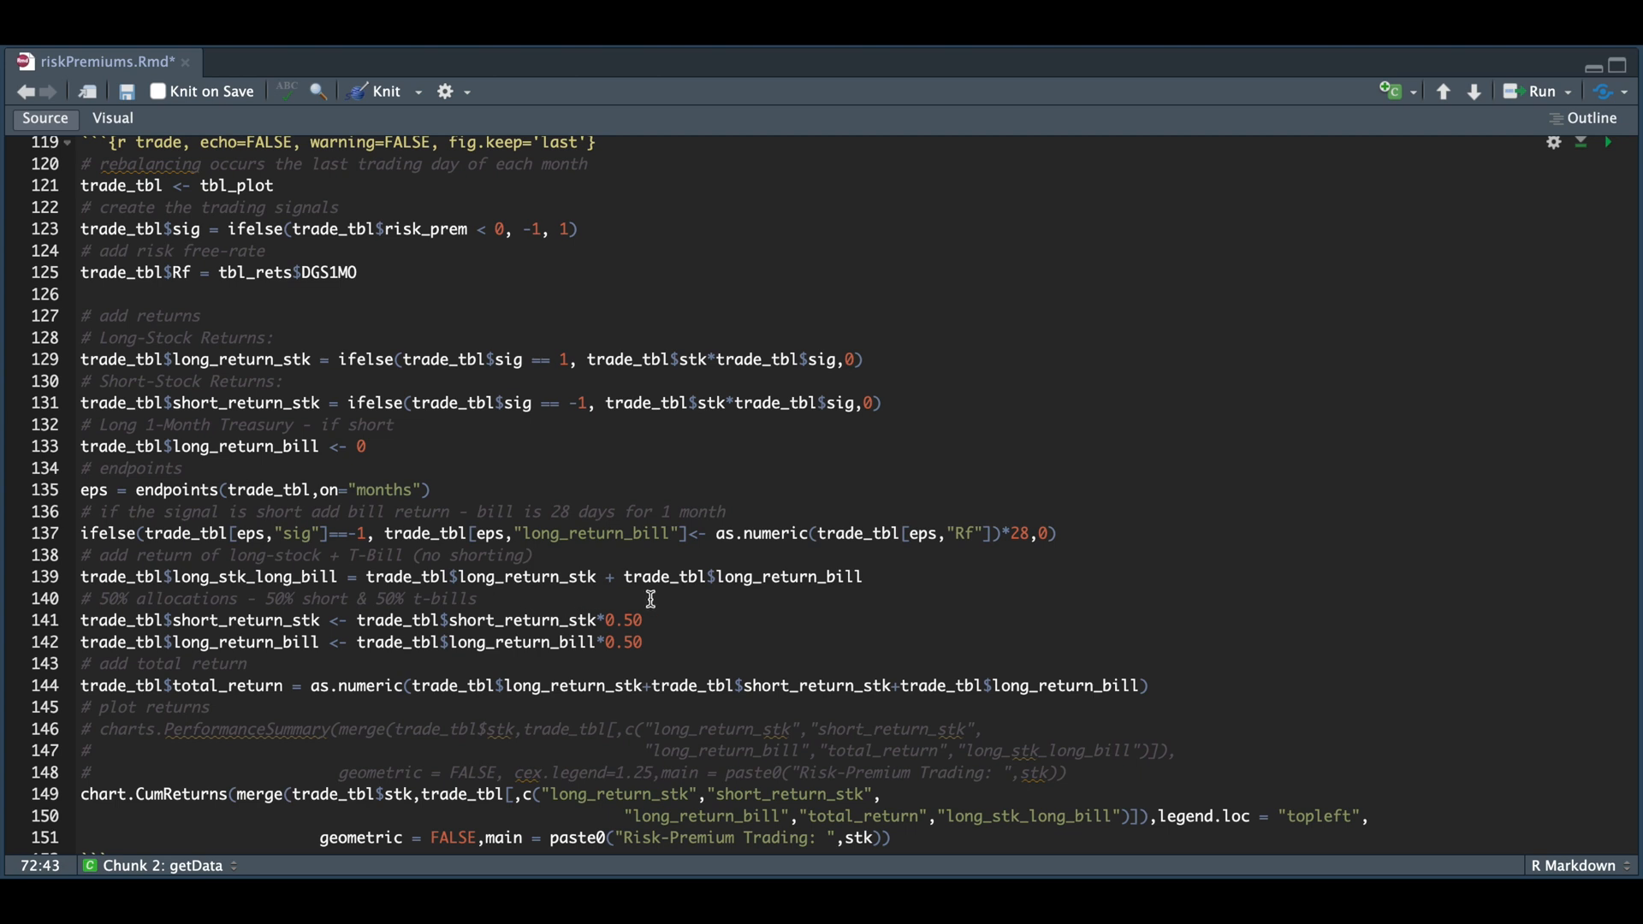
mouse_move(829, 595)
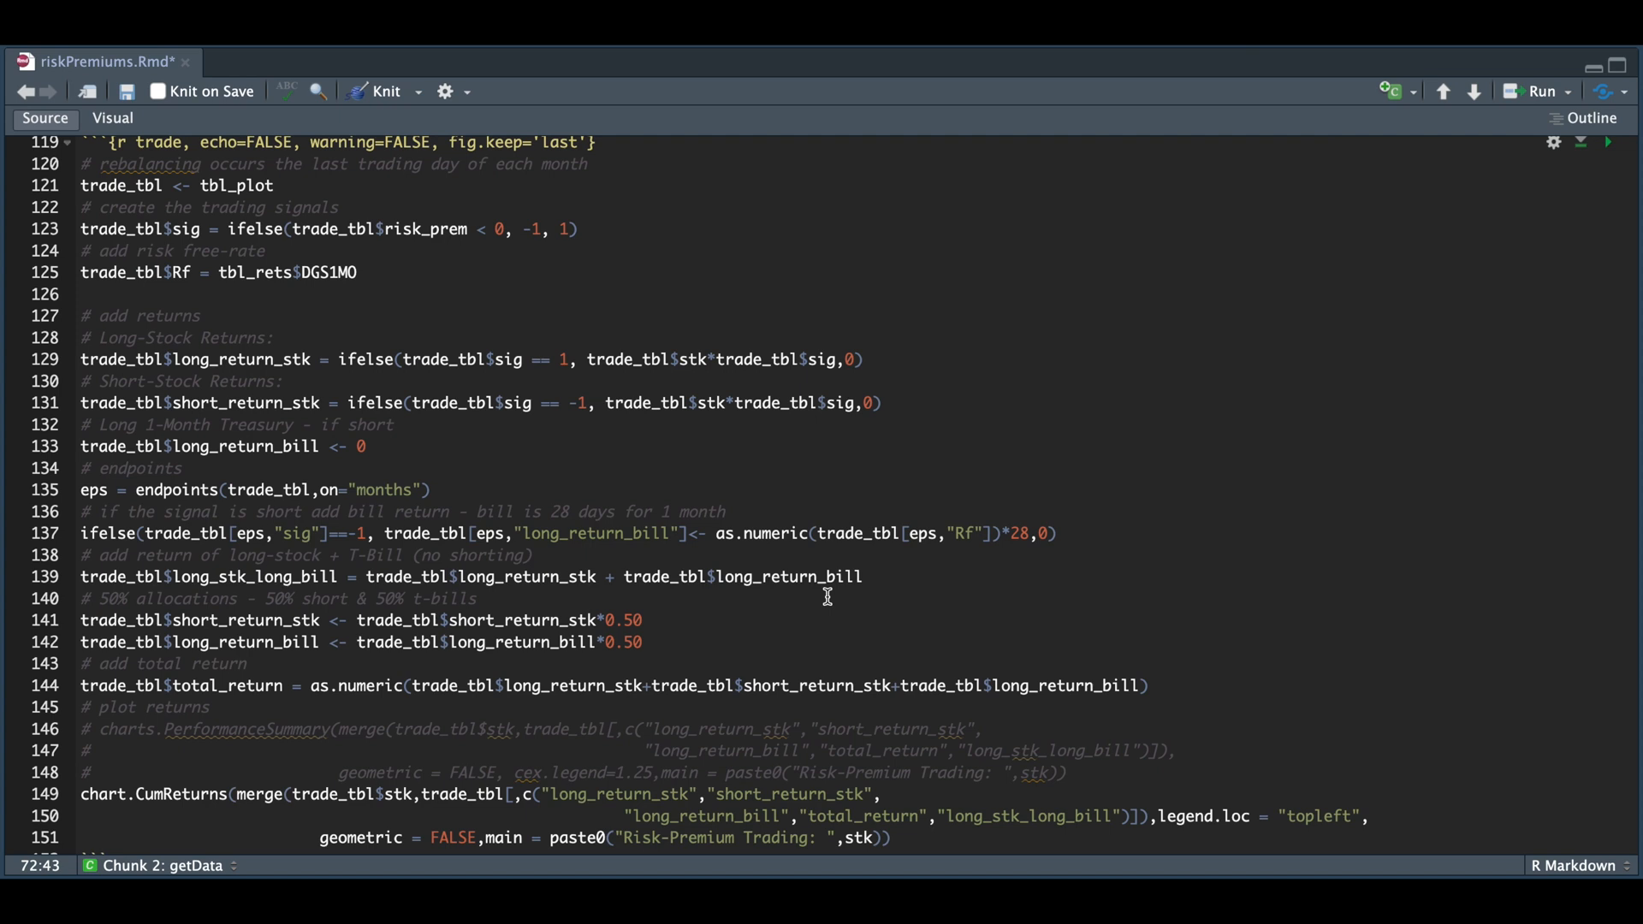
mouse_move(574, 650)
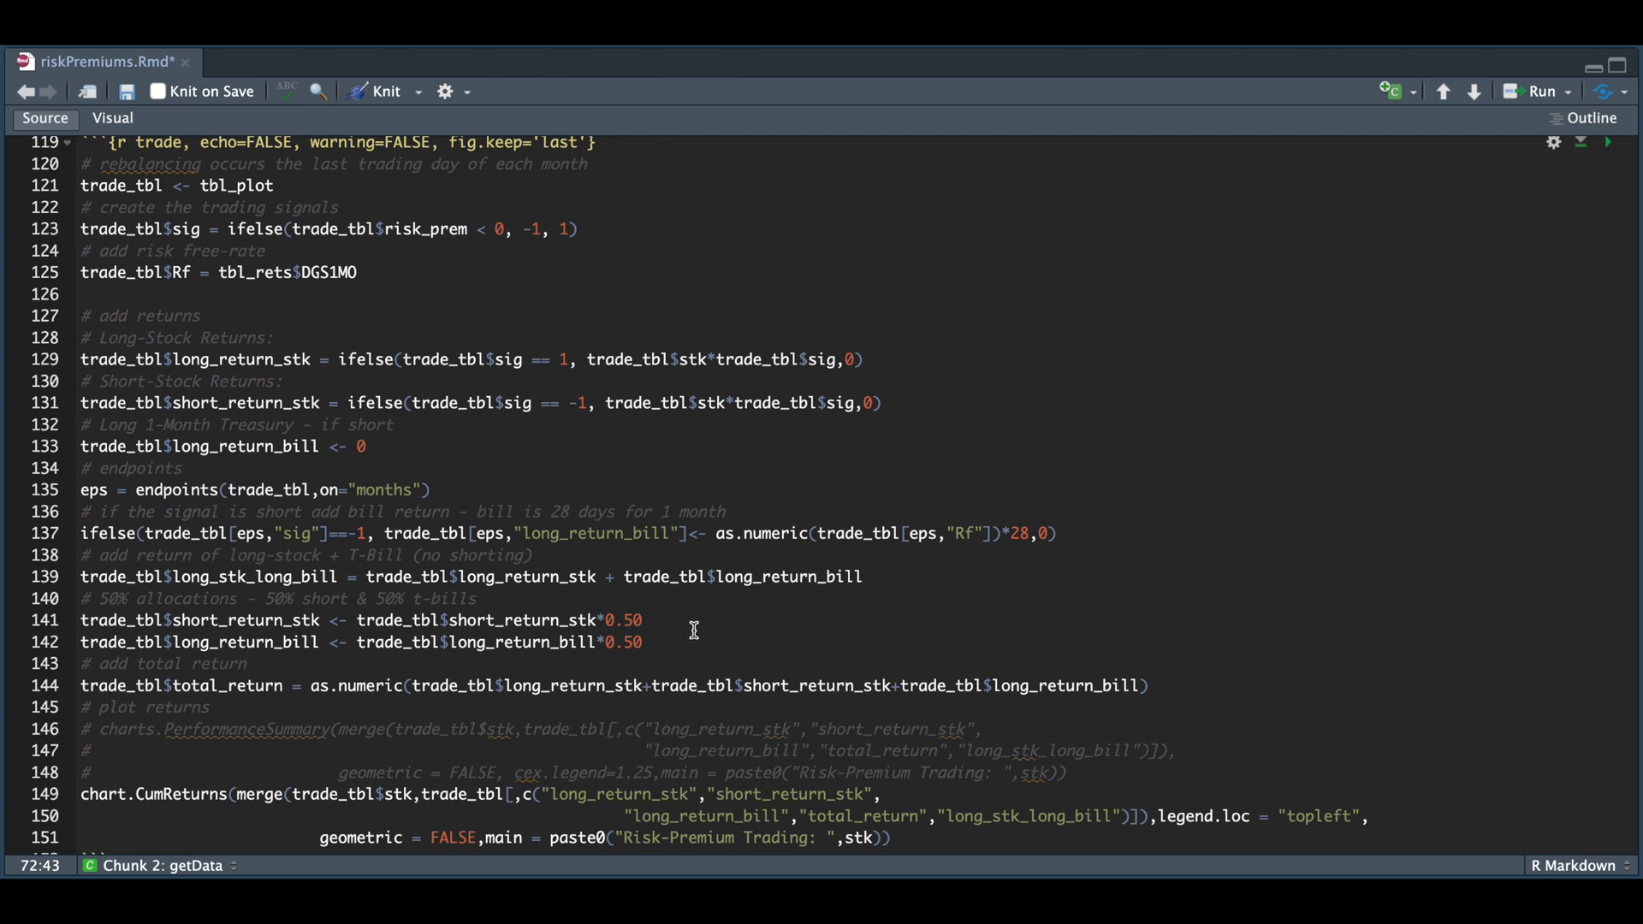
mouse_move(582, 733)
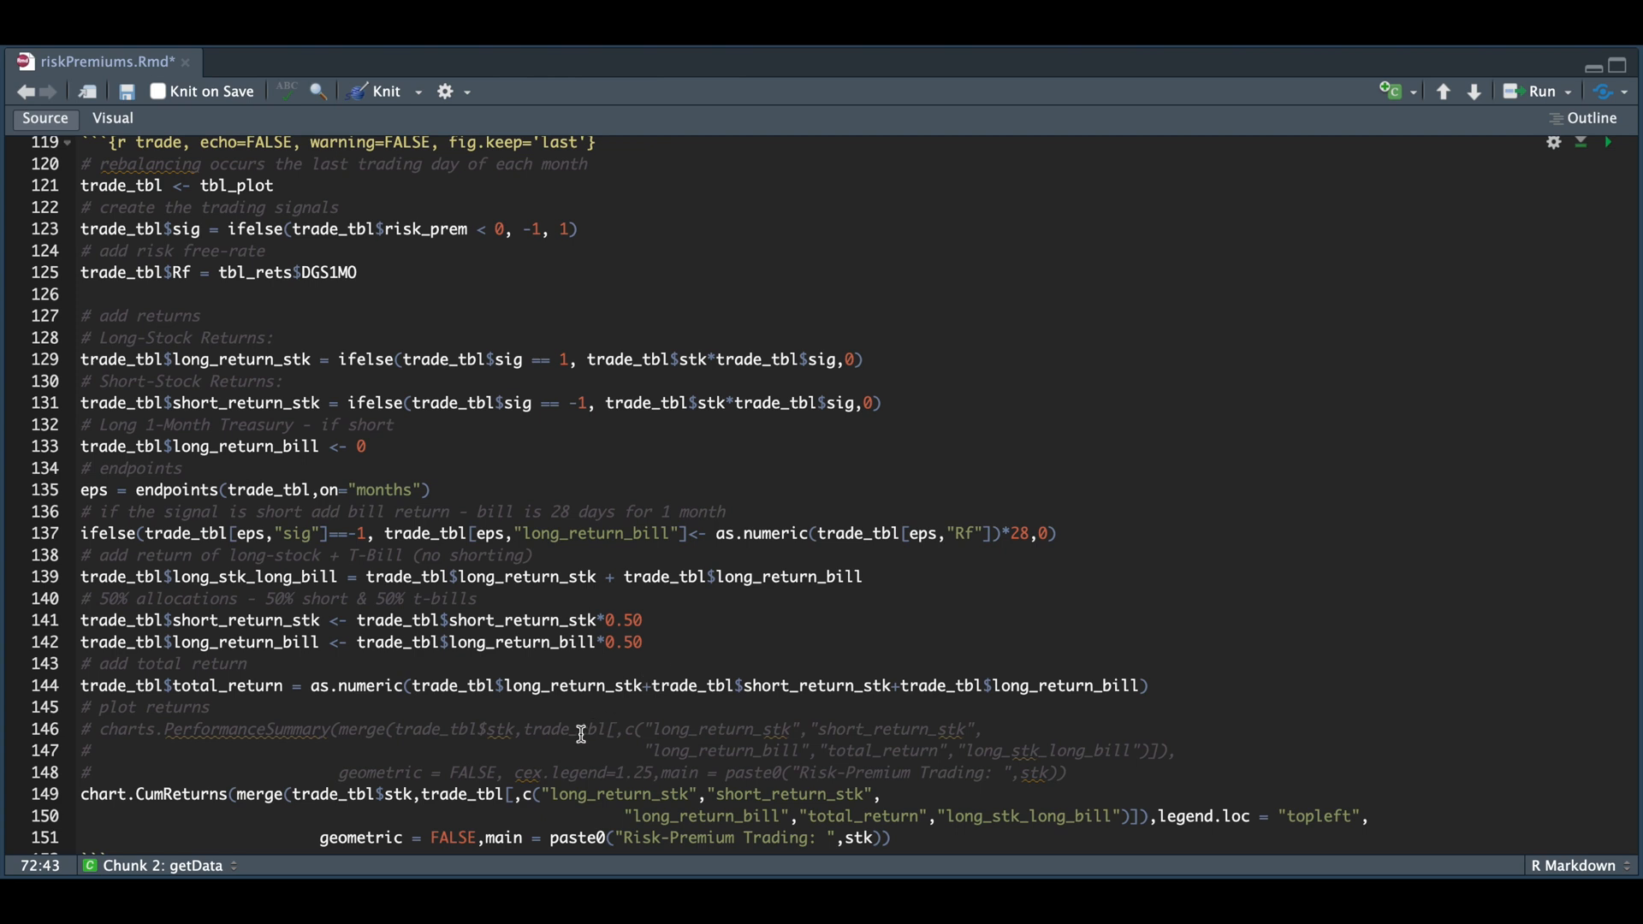
mouse_move(849, 708)
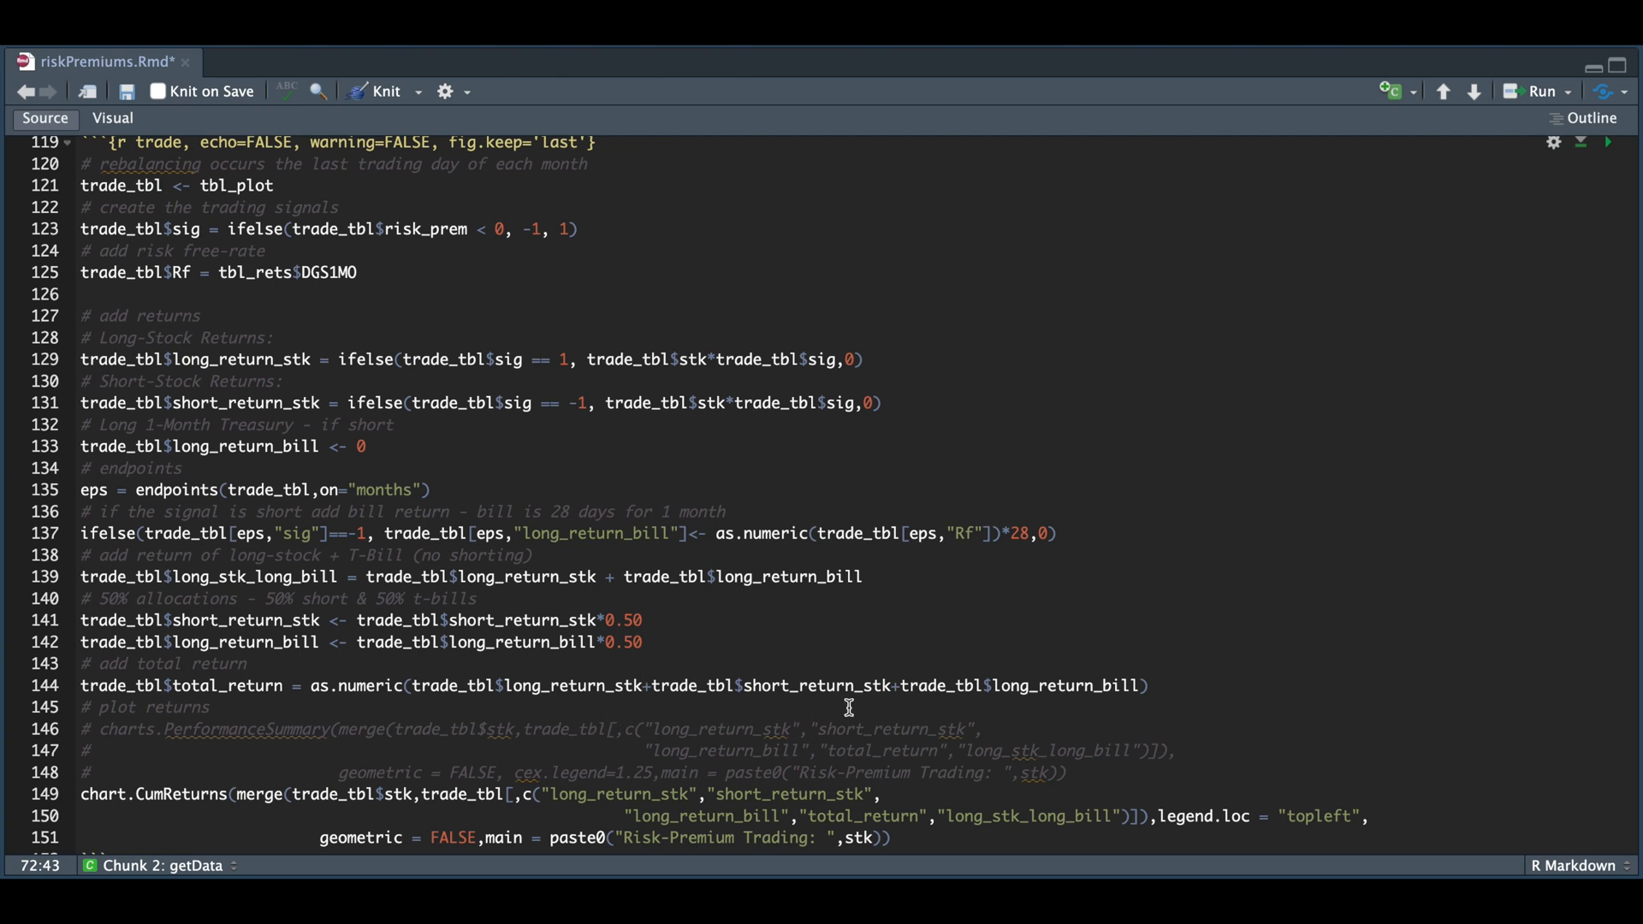
mouse_move(1184, 654)
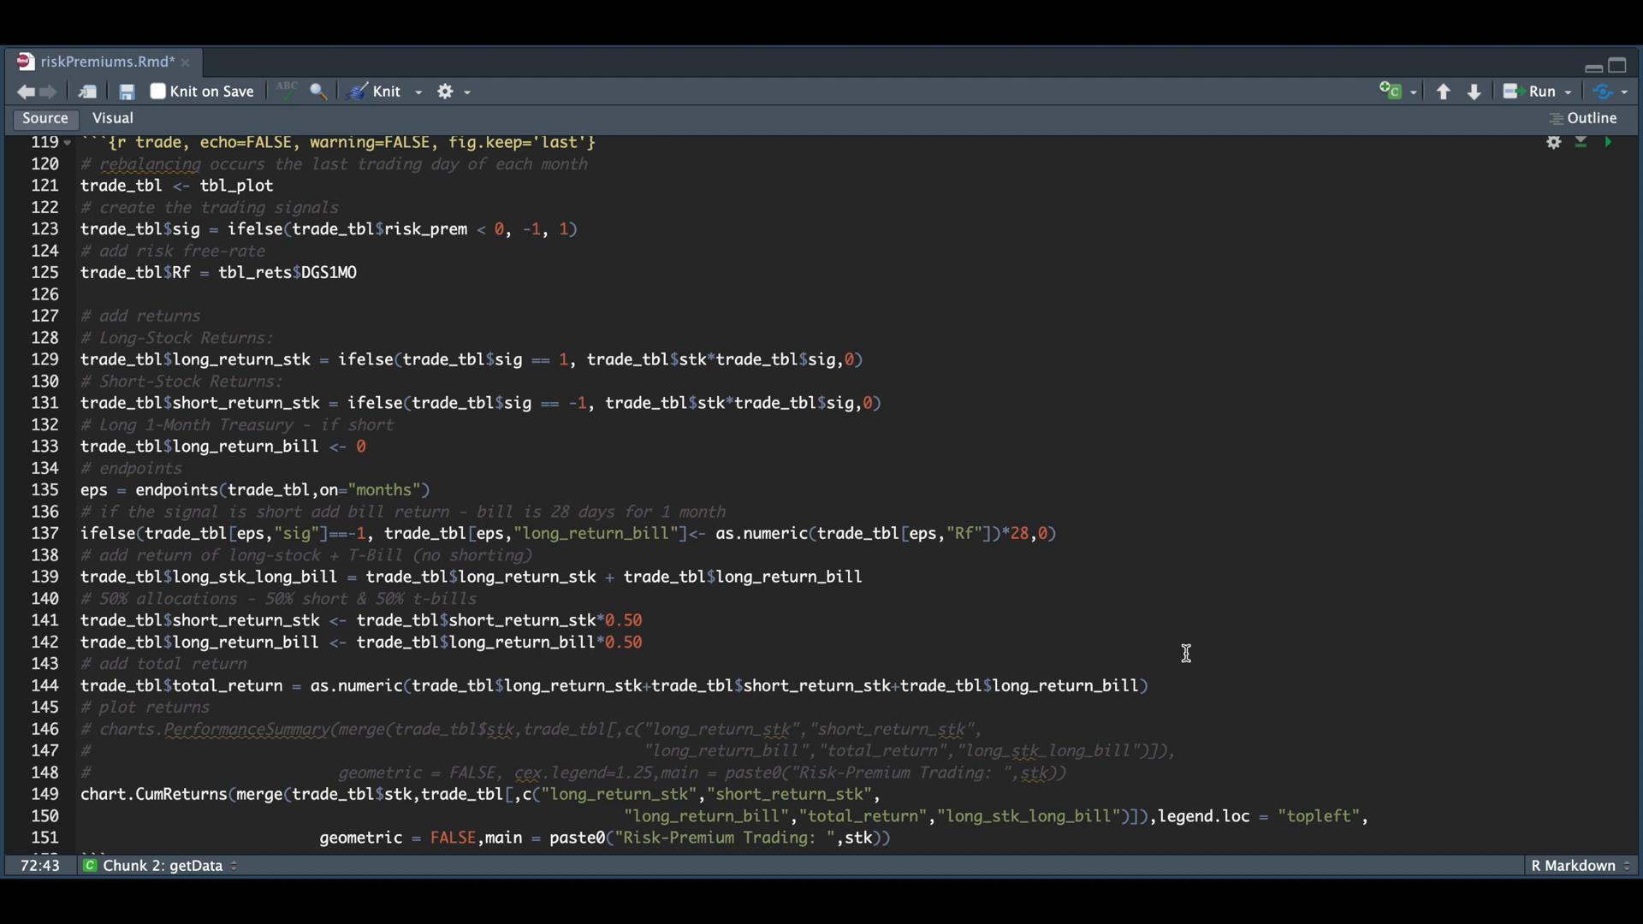
mouse_move(1189, 653)
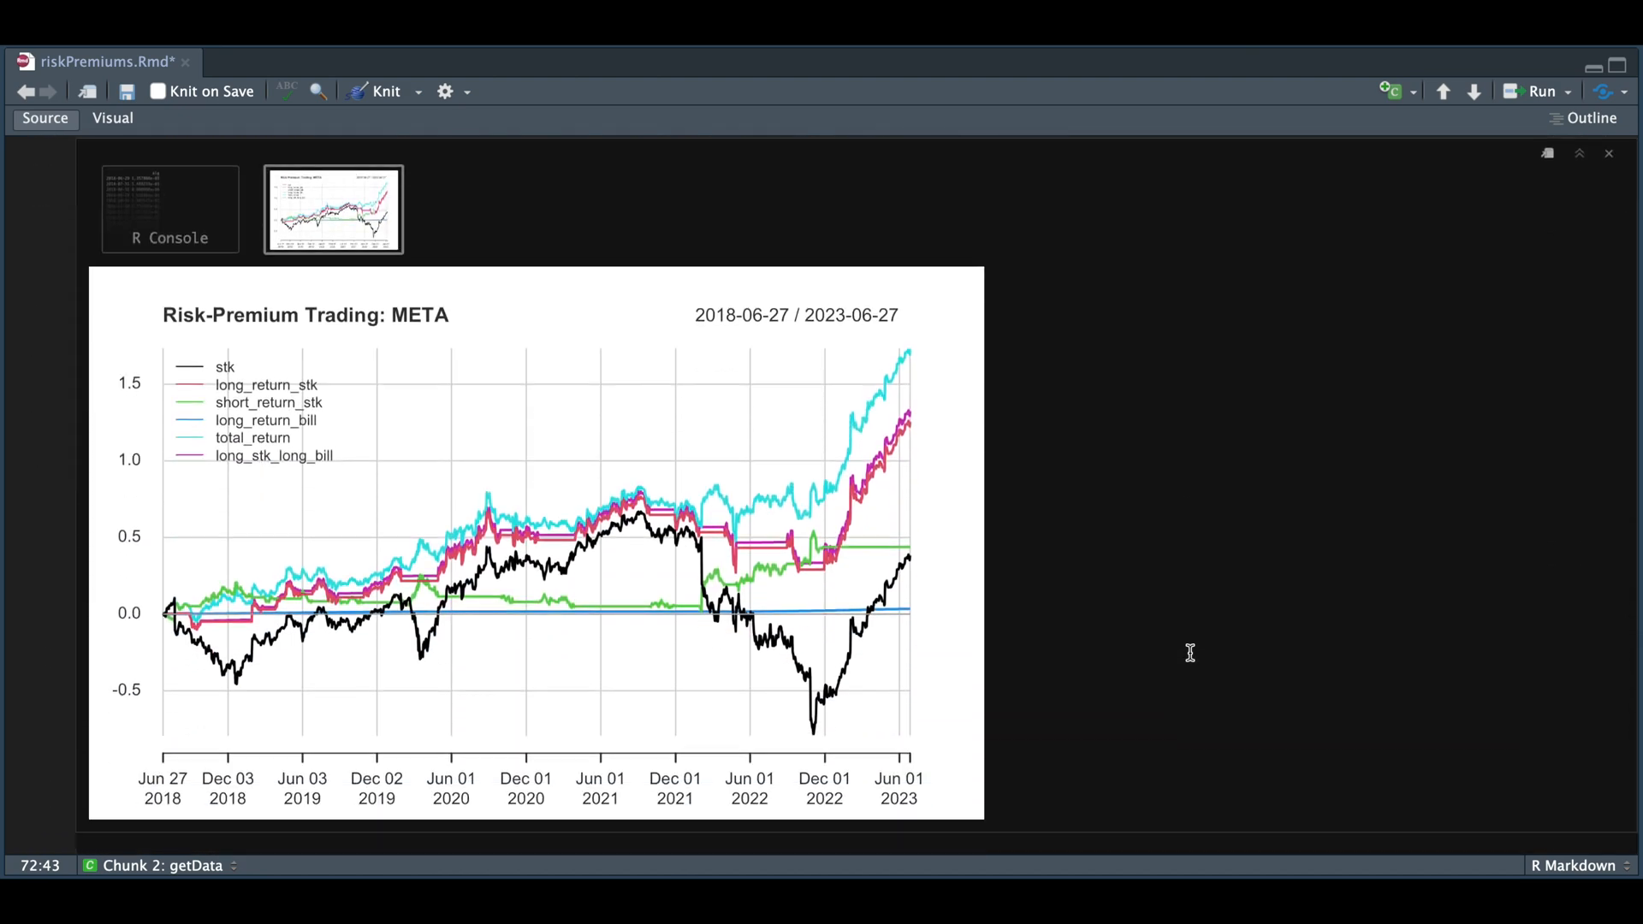
mouse_move(892, 624)
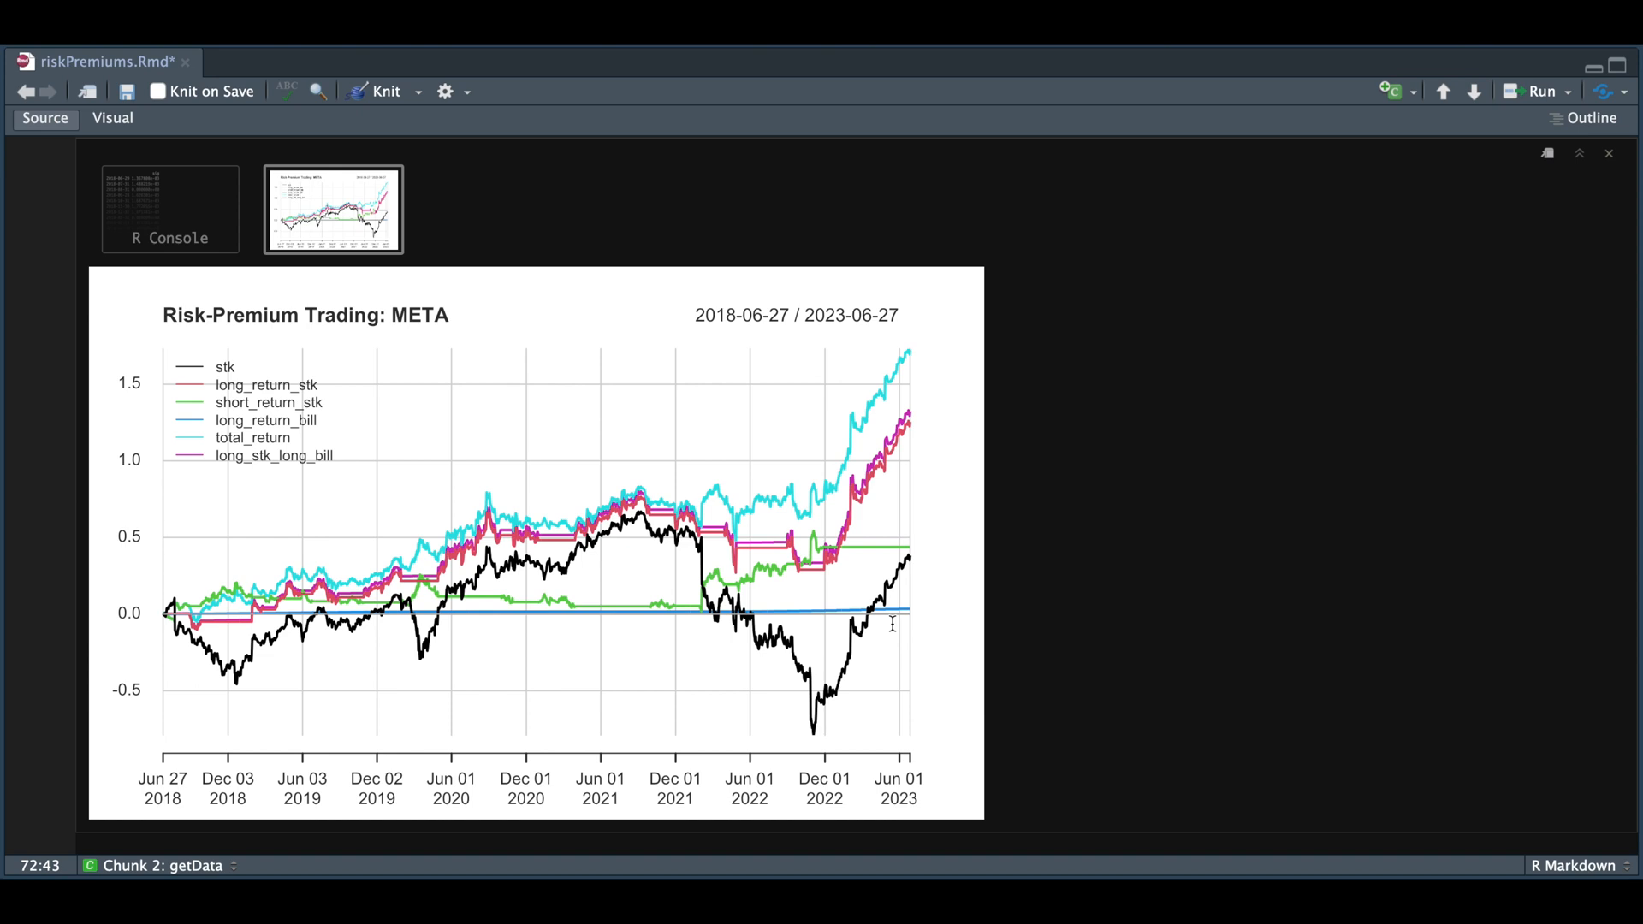
mouse_move(616, 588)
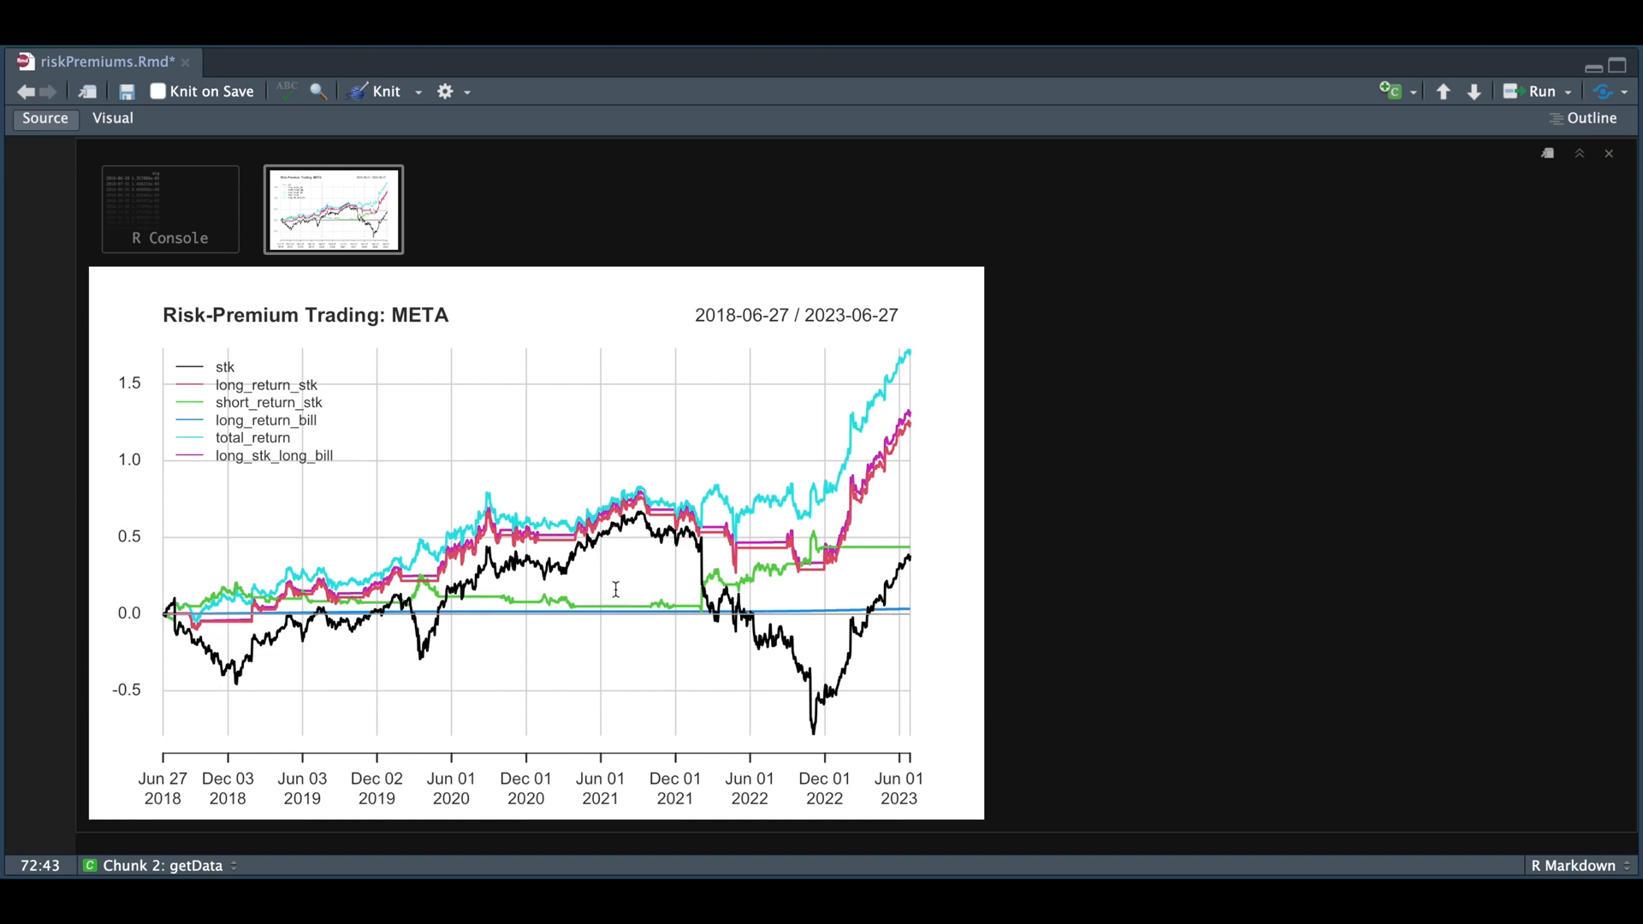
mouse_move(841, 536)
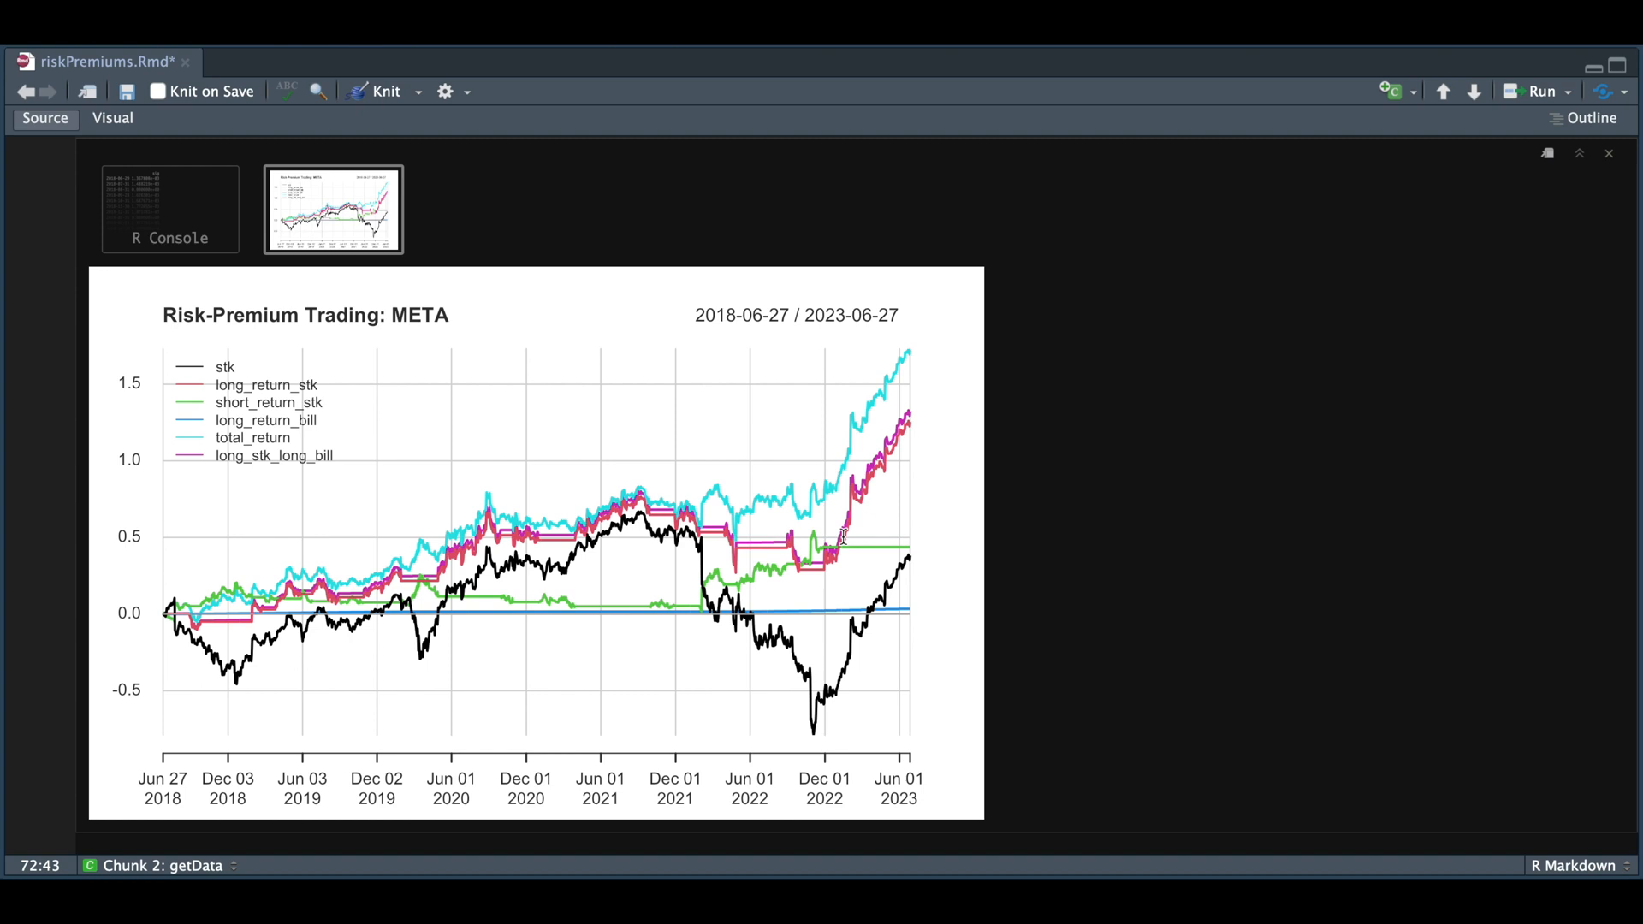
mouse_move(887, 442)
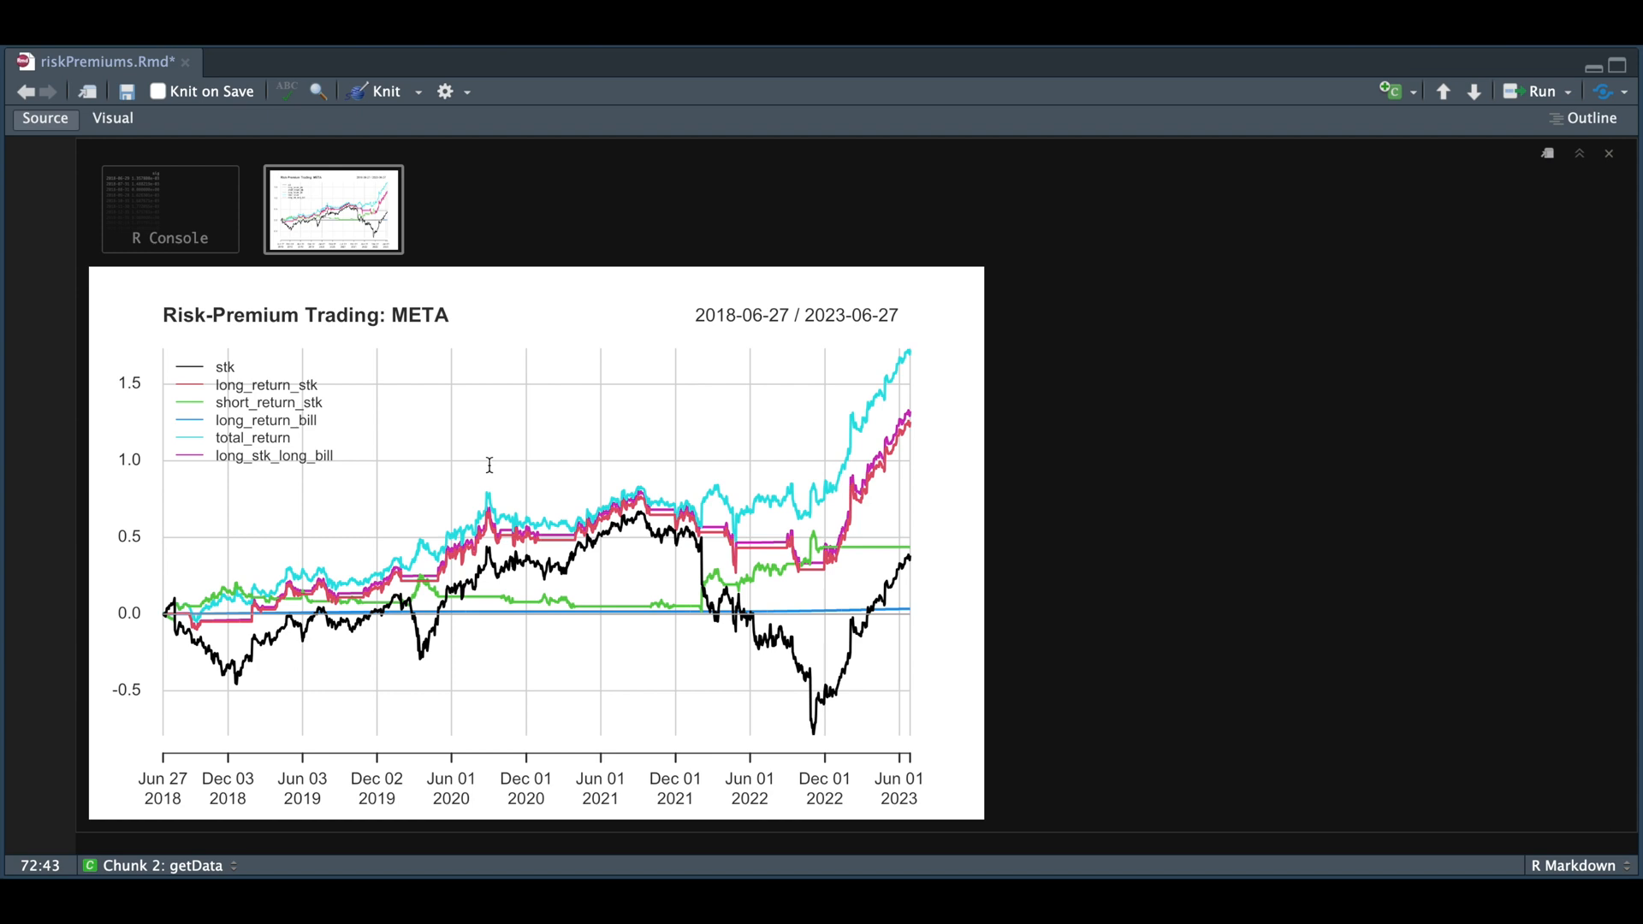
mouse_move(658, 603)
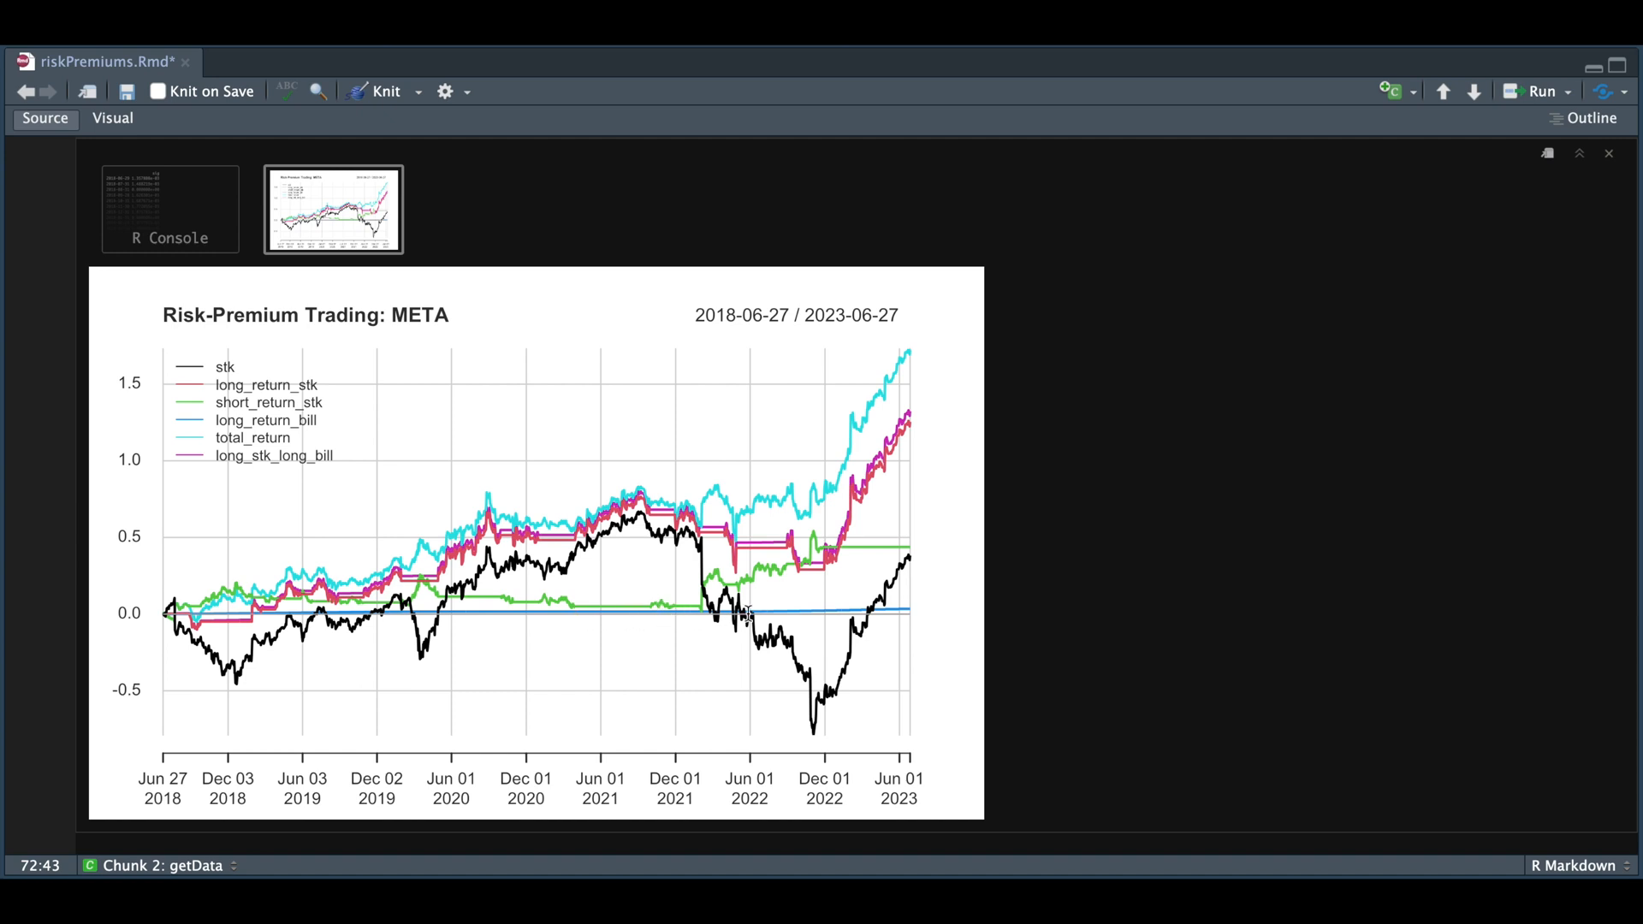
mouse_move(776, 613)
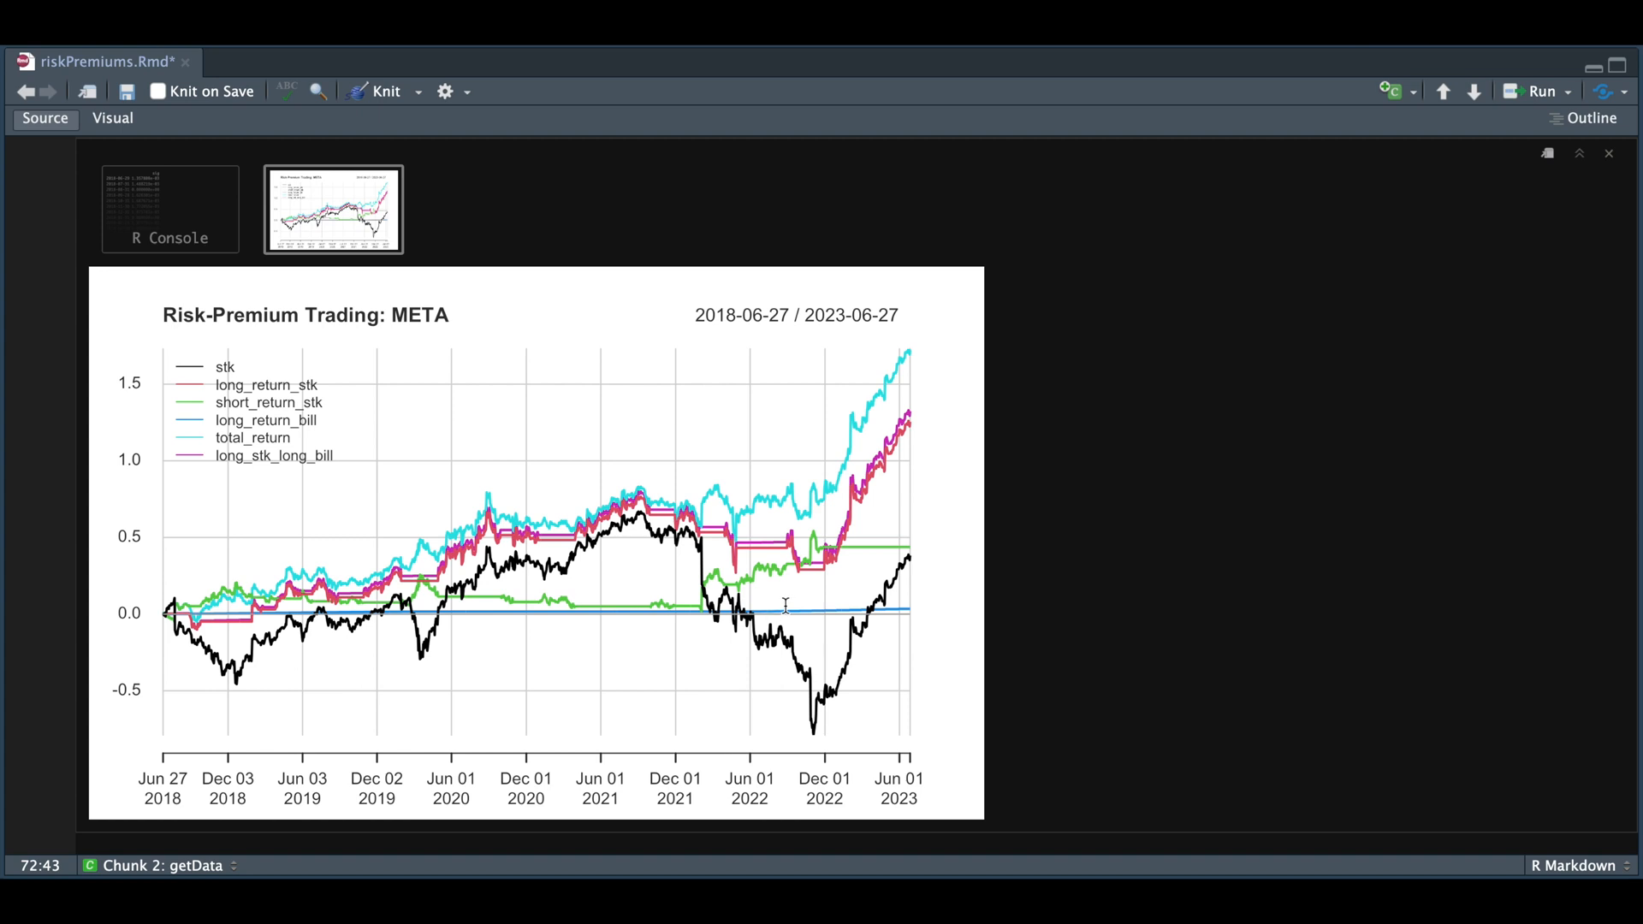
mouse_move(797, 599)
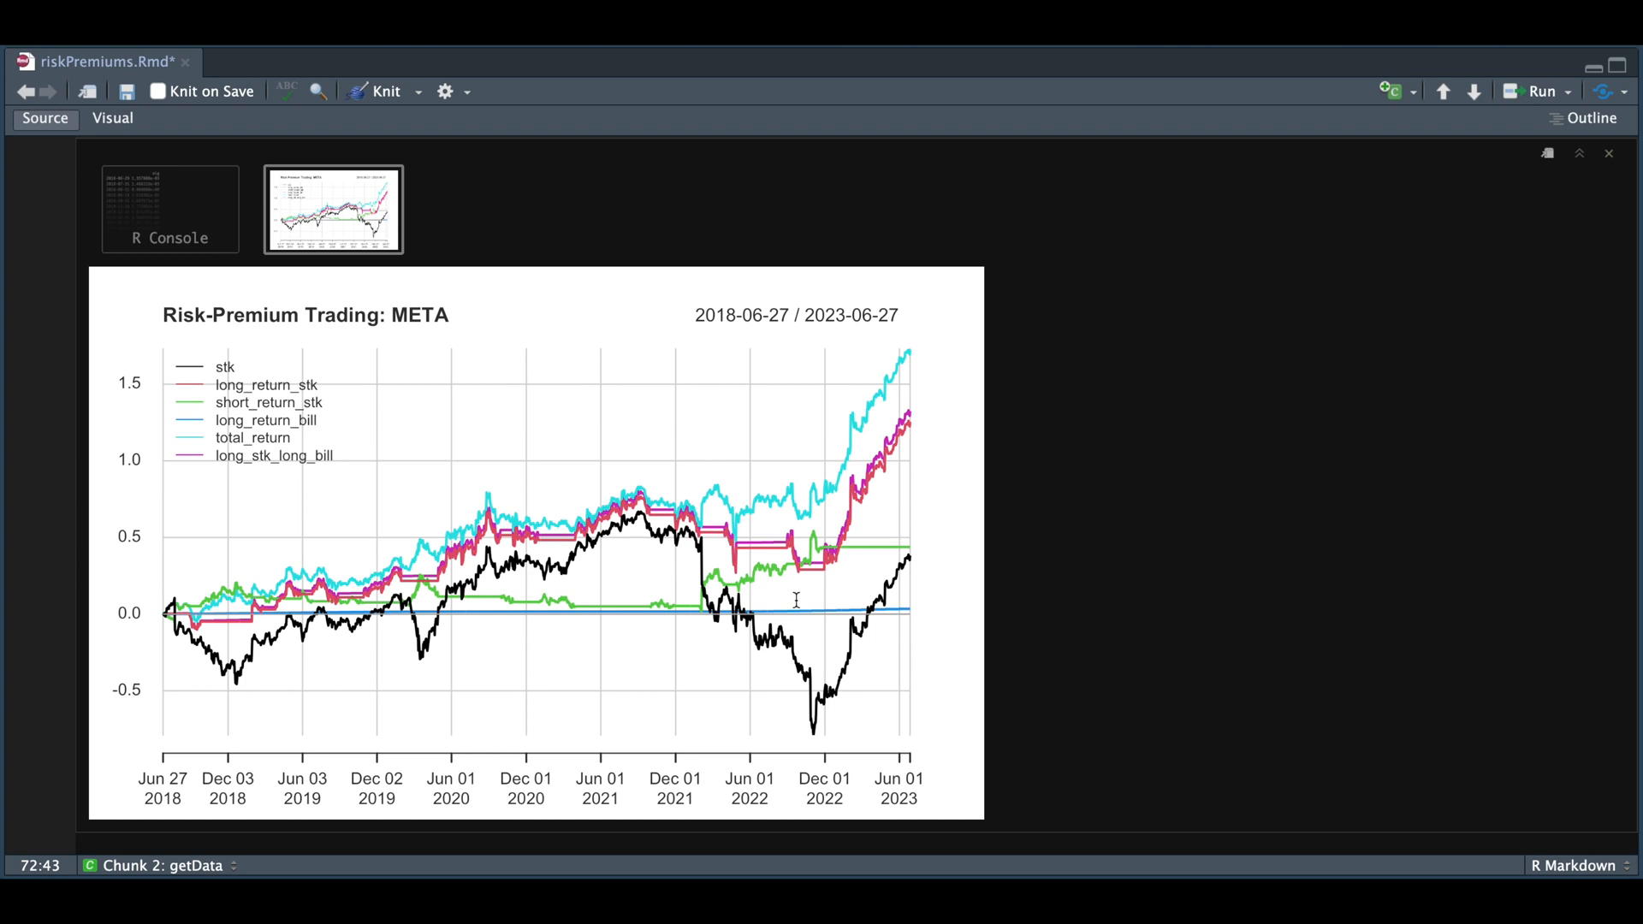
mouse_move(812, 510)
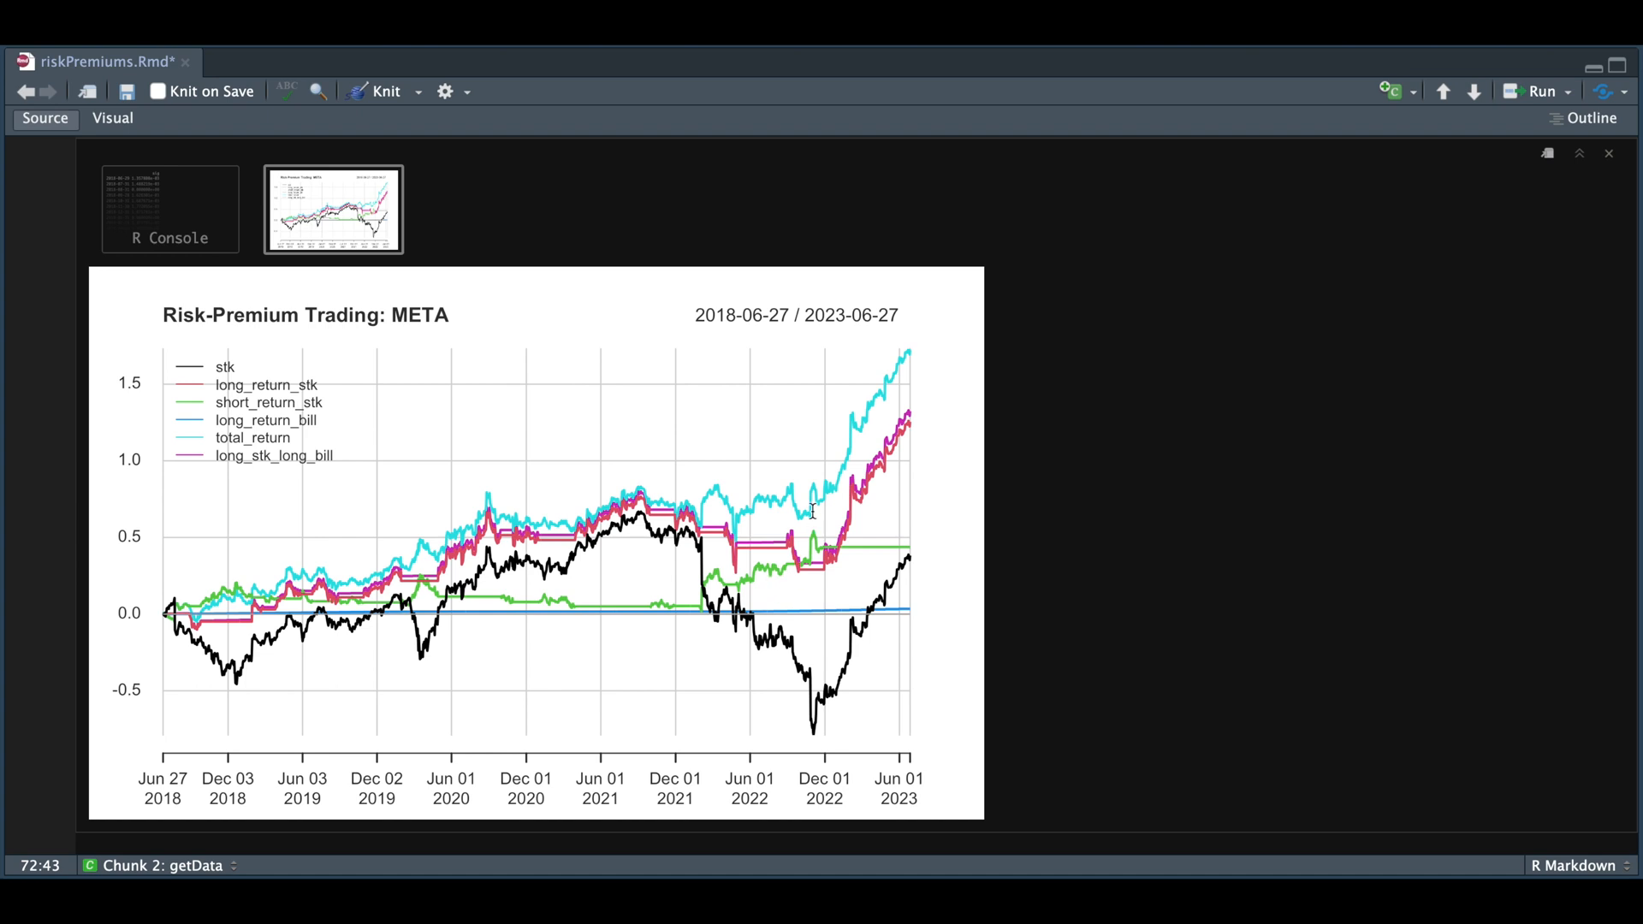
mouse_move(907, 360)
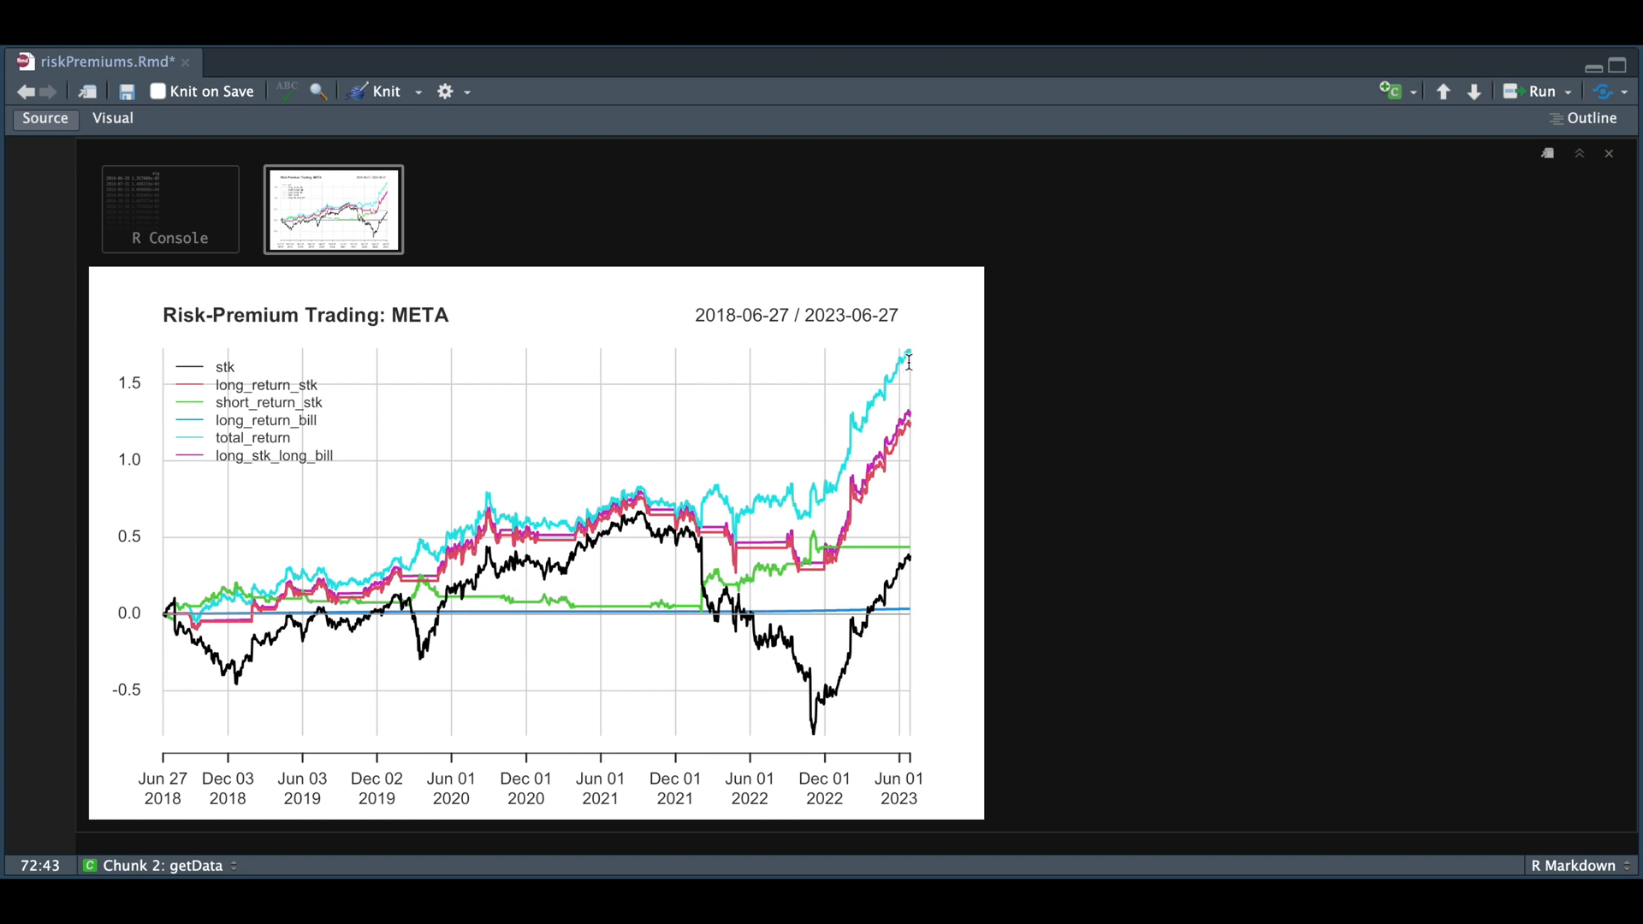
mouse_move(933, 359)
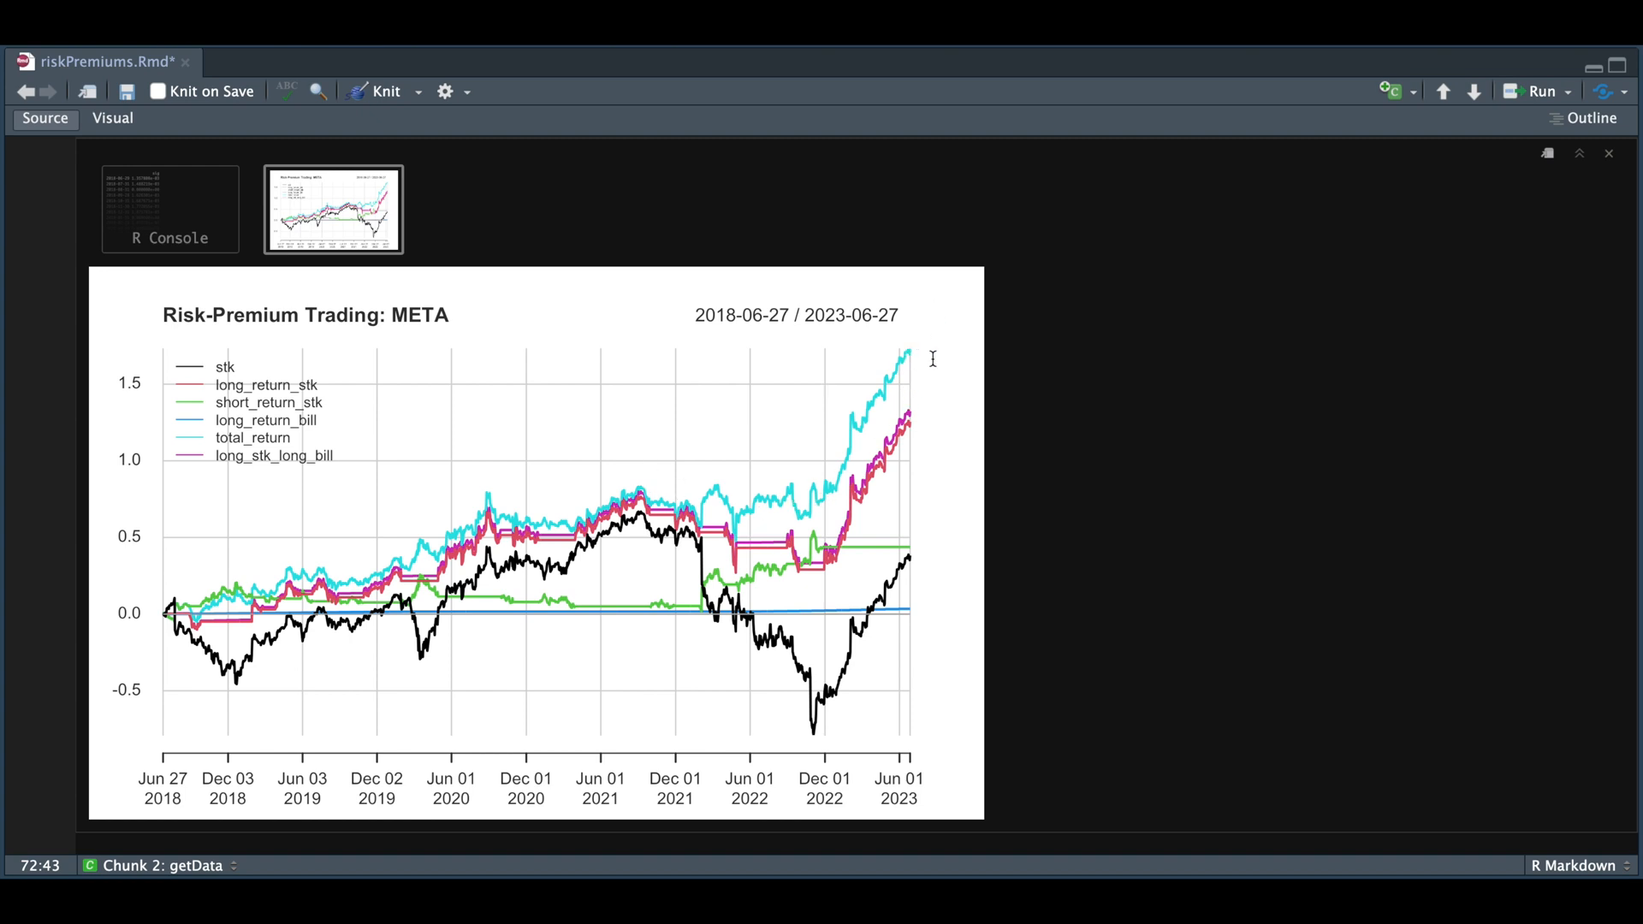
mouse_move(932, 563)
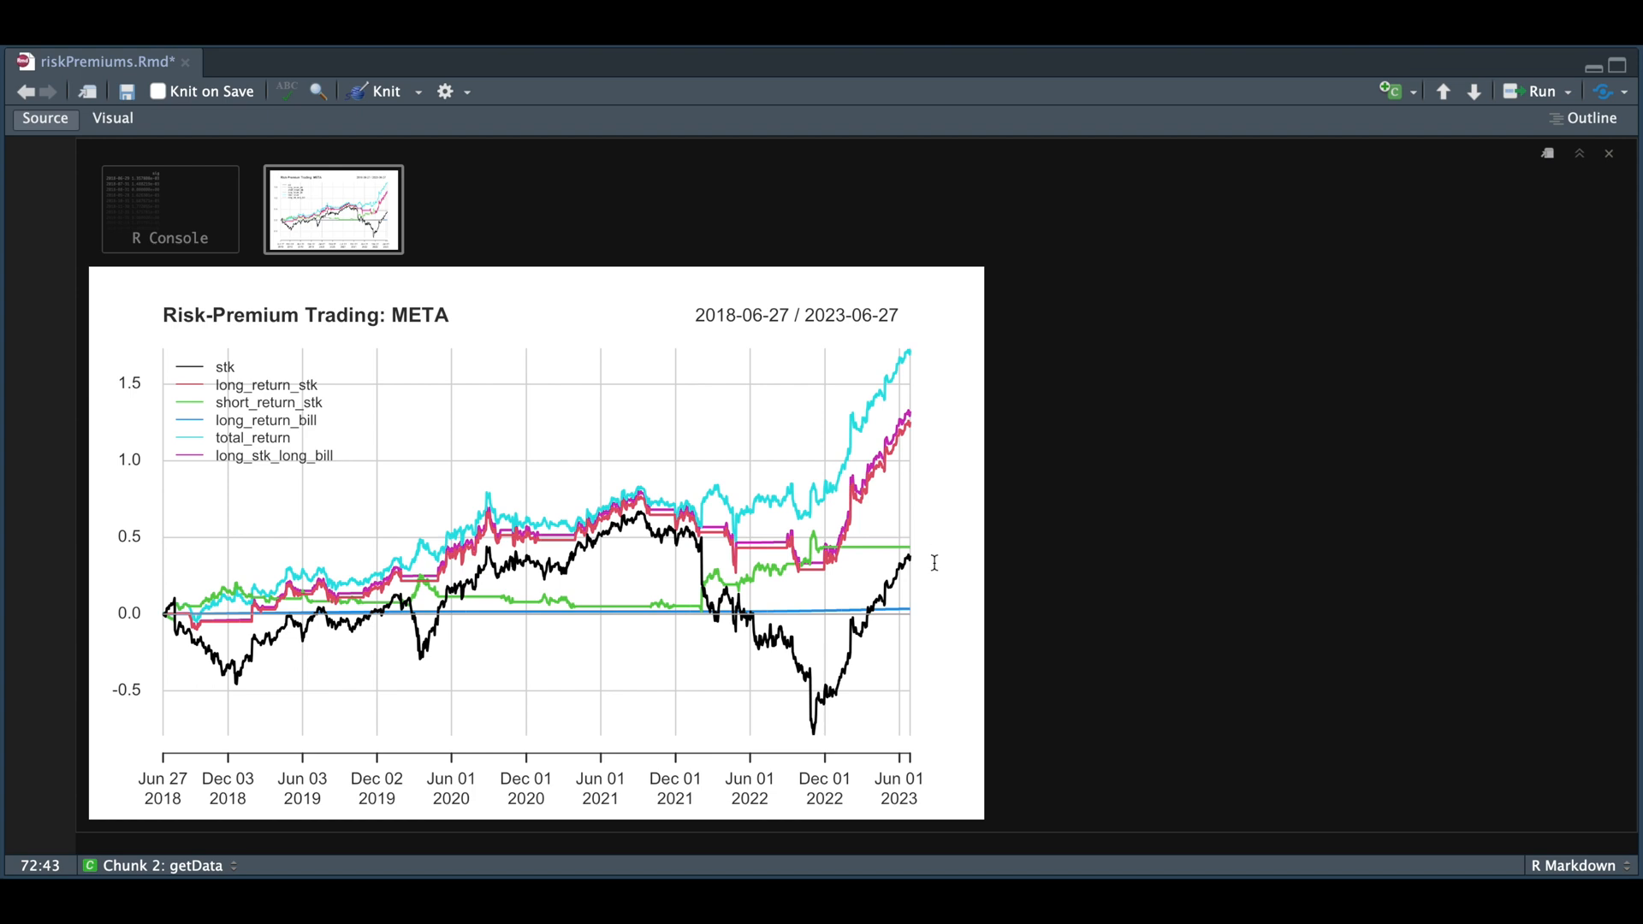
mouse_move(939, 570)
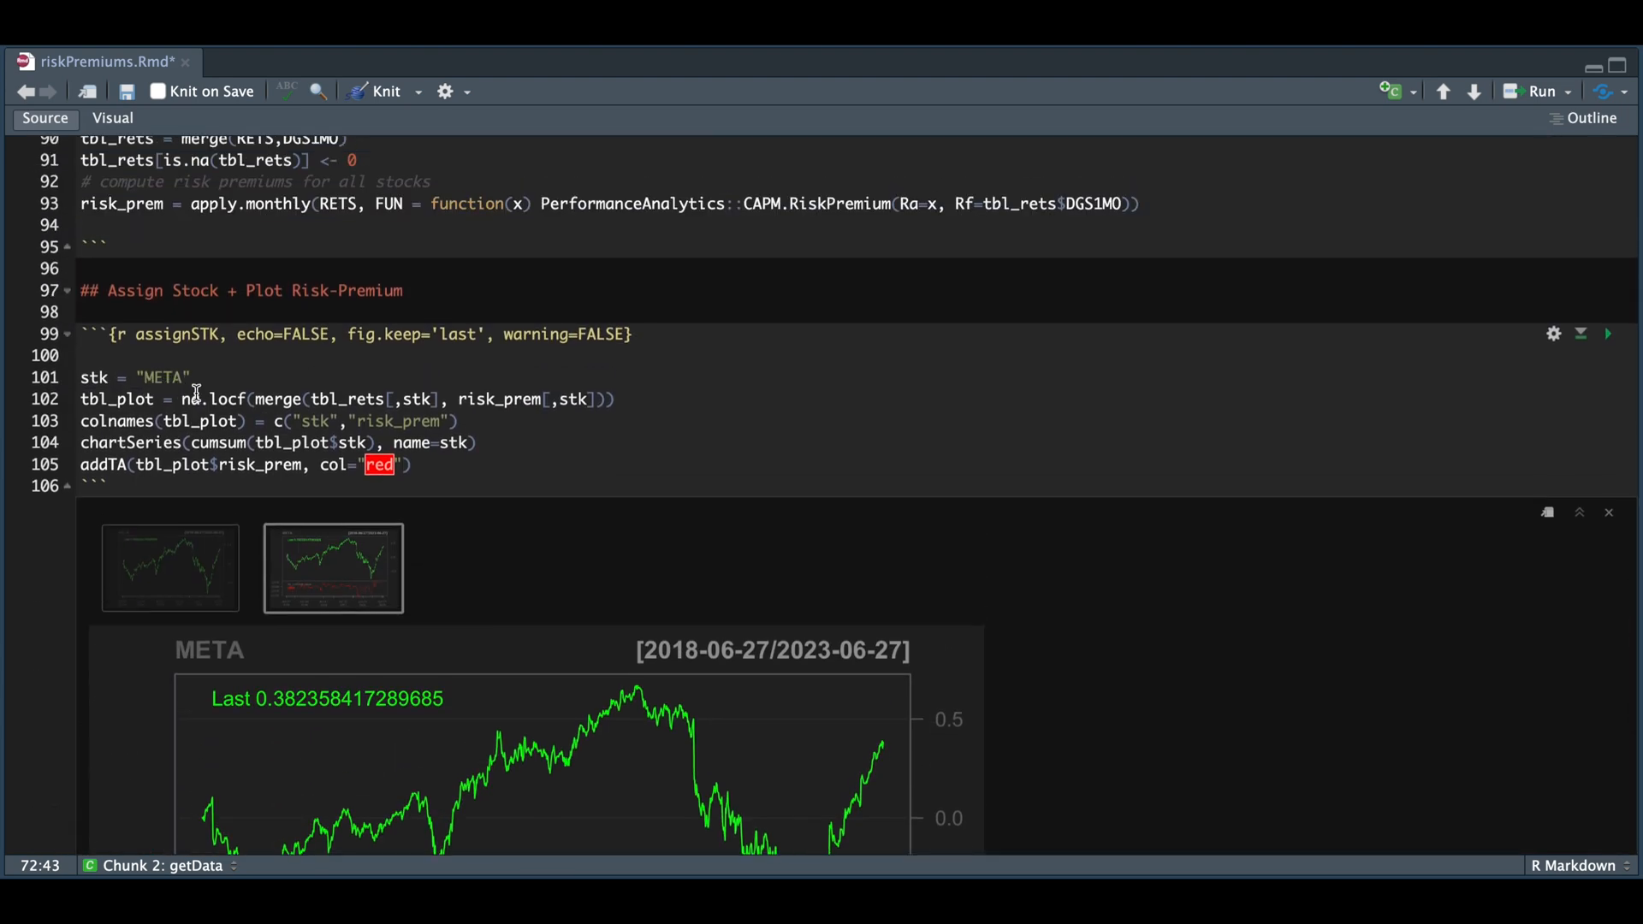
mouse_move(194, 398)
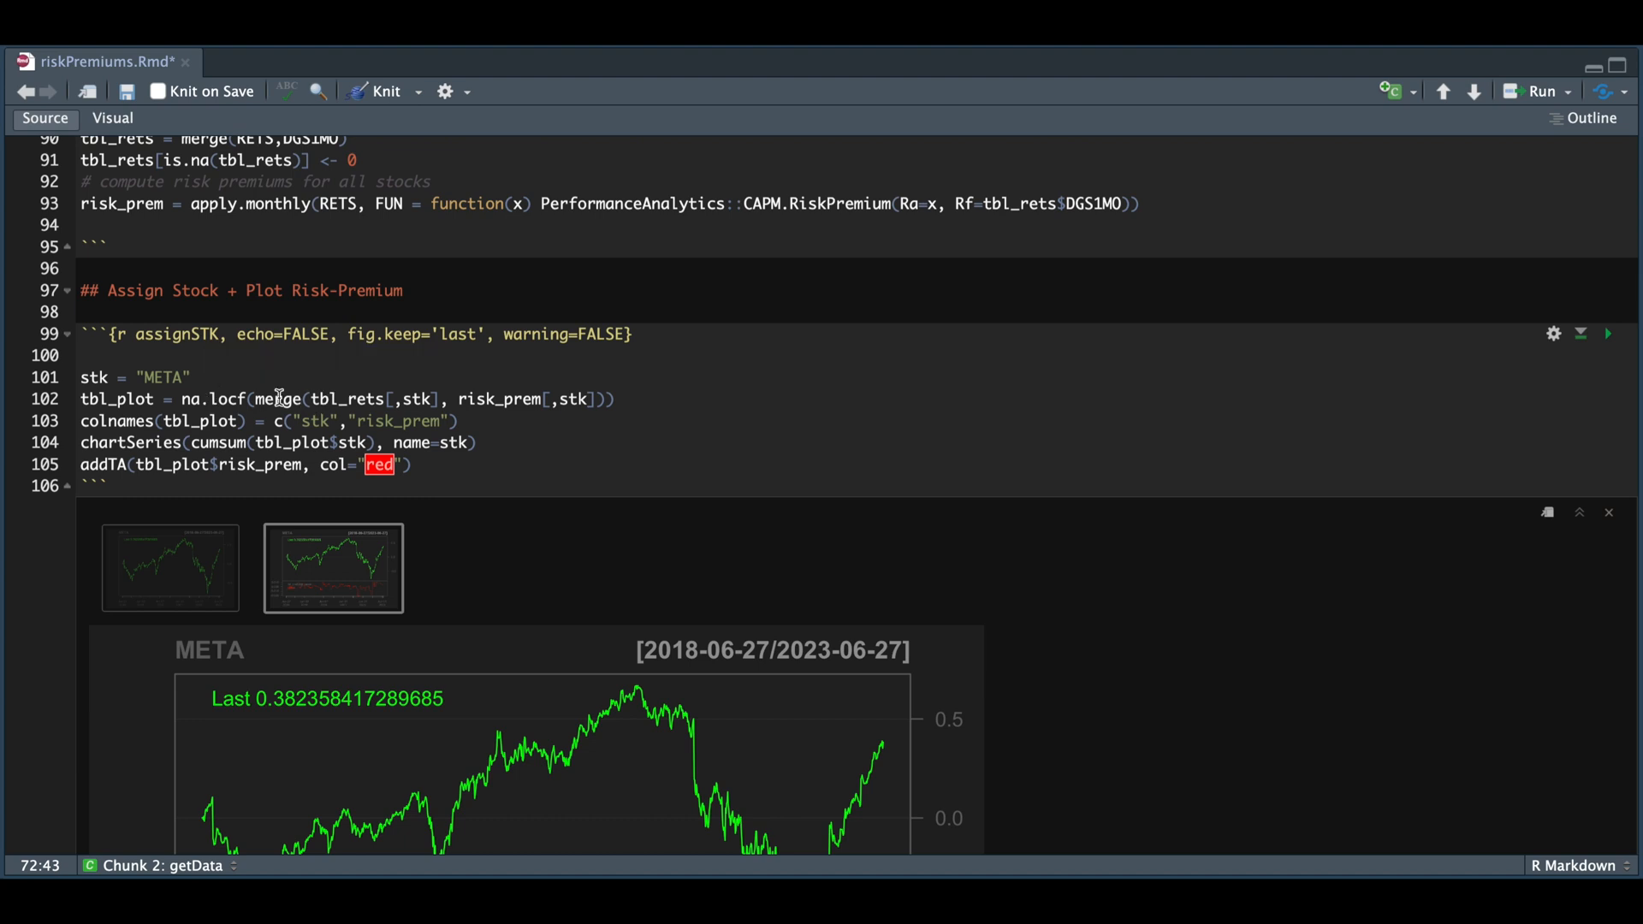
mouse_move(388, 382)
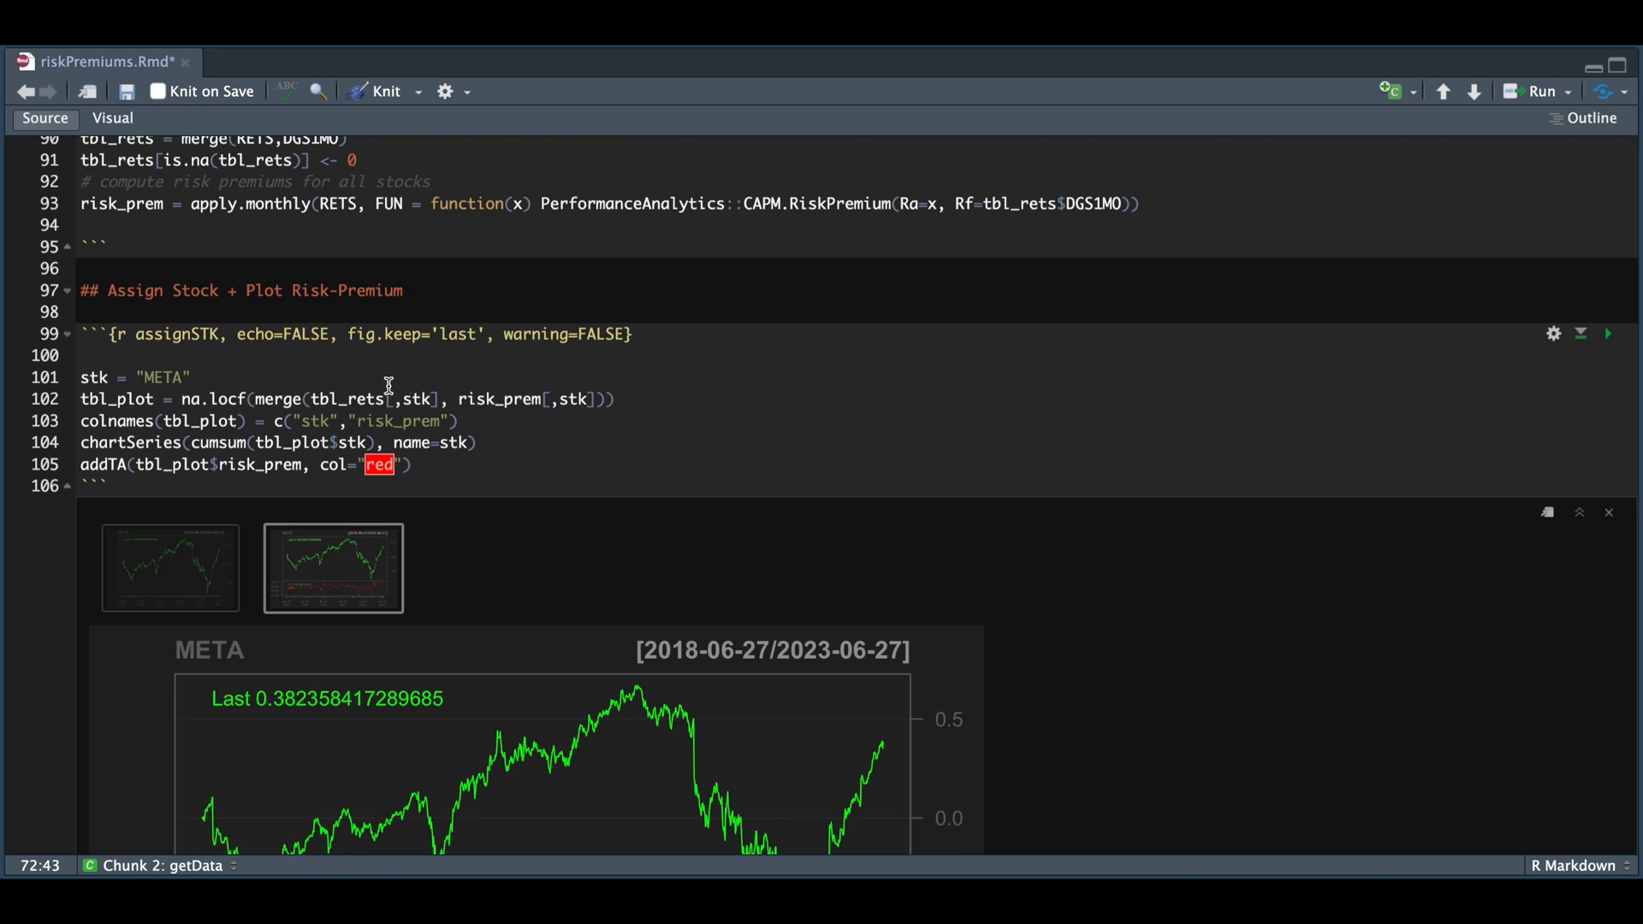